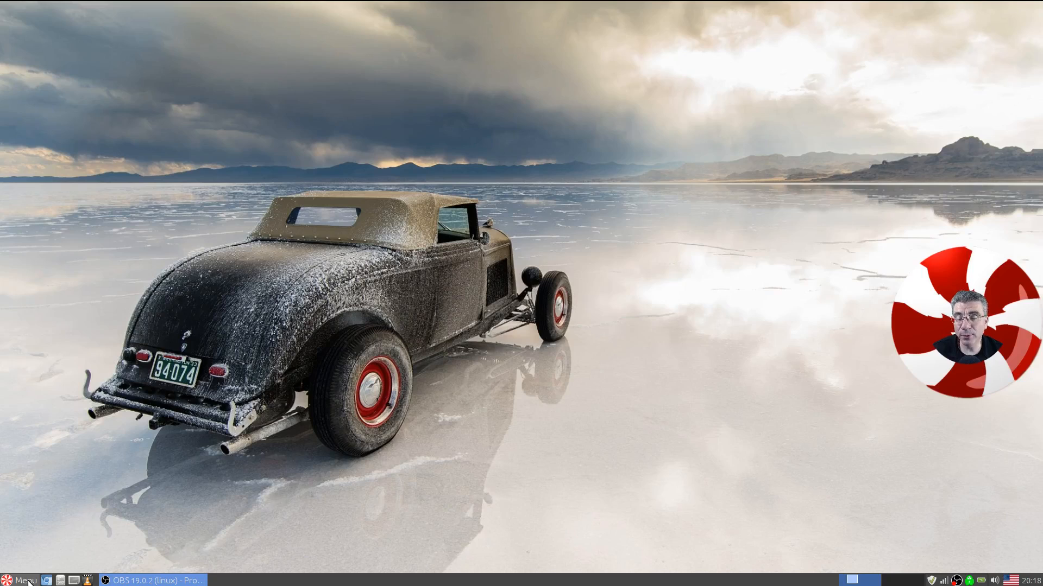
Browse Recently Used, All and Education in the application menu, ending on the Games category.
{"action": "left_click", "coordinate": [26, 580]}
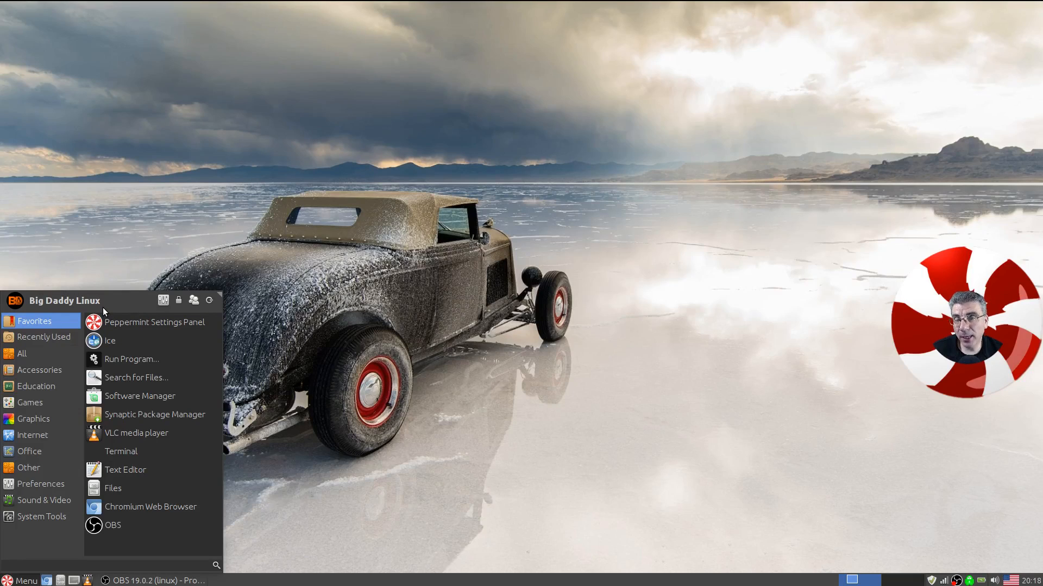
{"action": "left_click", "coordinate": [43, 337]}
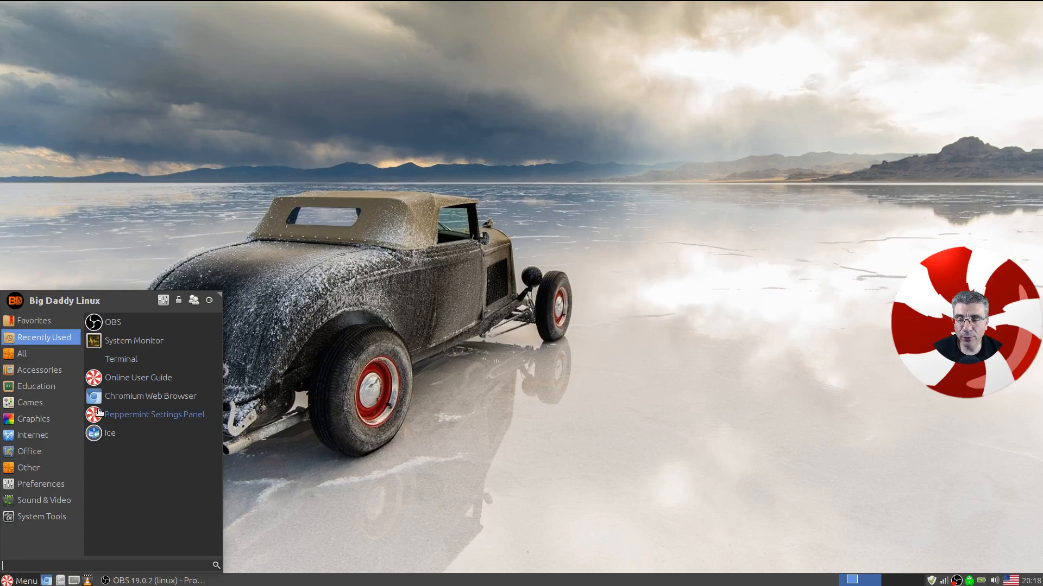
{"action": "mouse_move", "coordinate": [100, 553]}
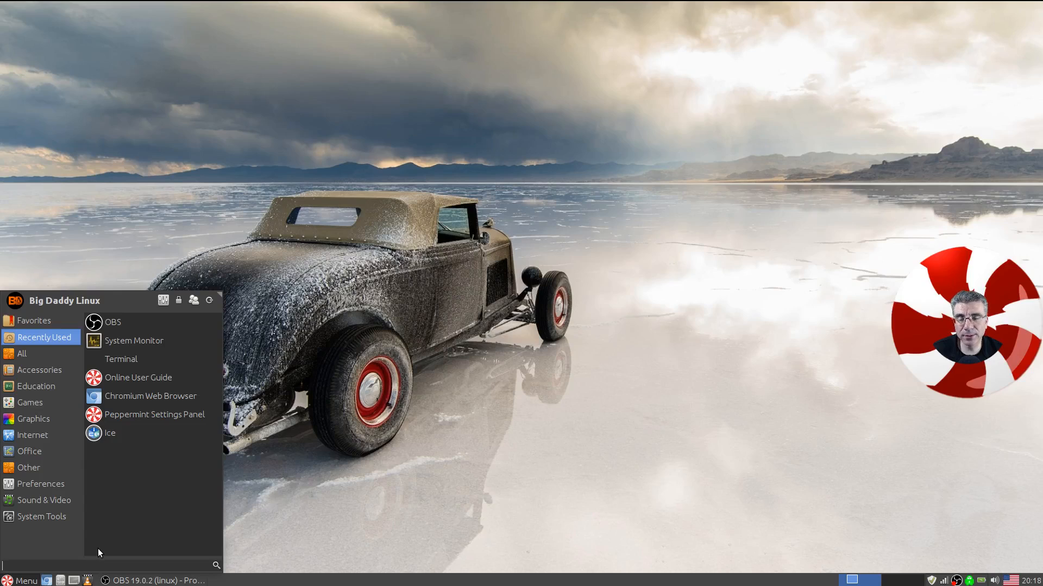
{"action": "mouse_move", "coordinate": [80, 541]}
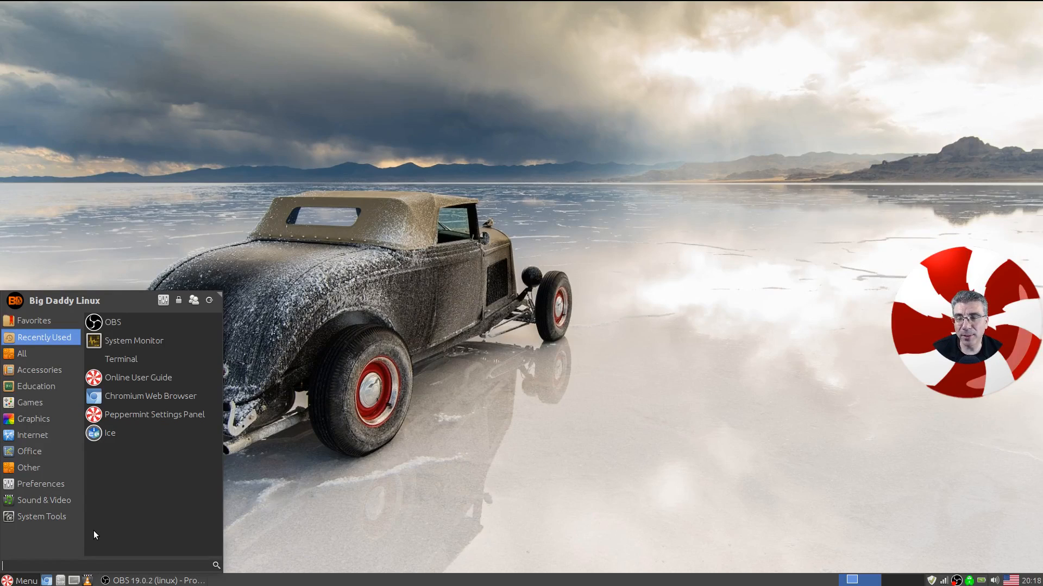
{"action": "left_click", "coordinate": [22, 354]}
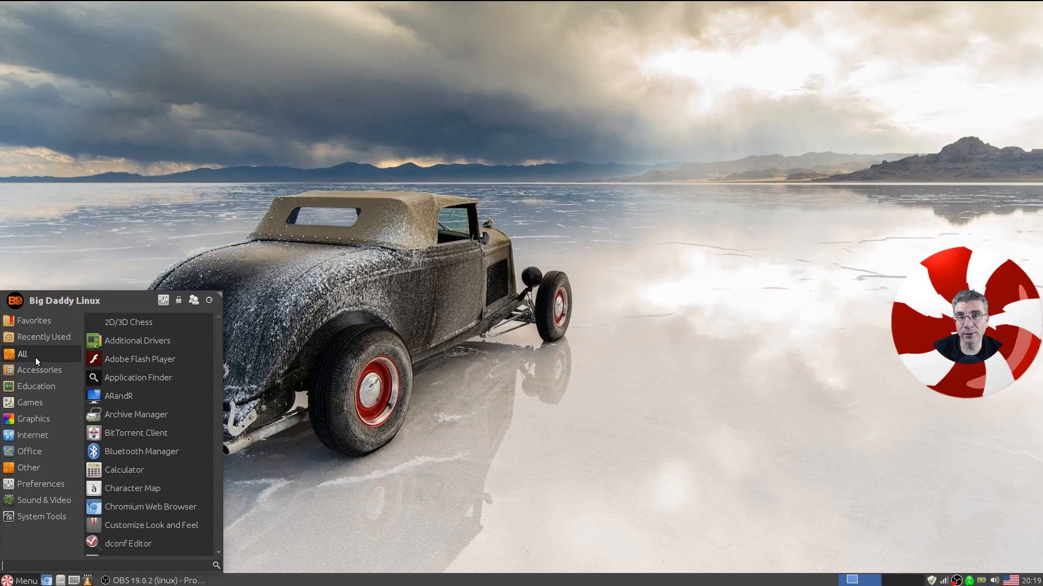
{"action": "left_click", "coordinate": [36, 387]}
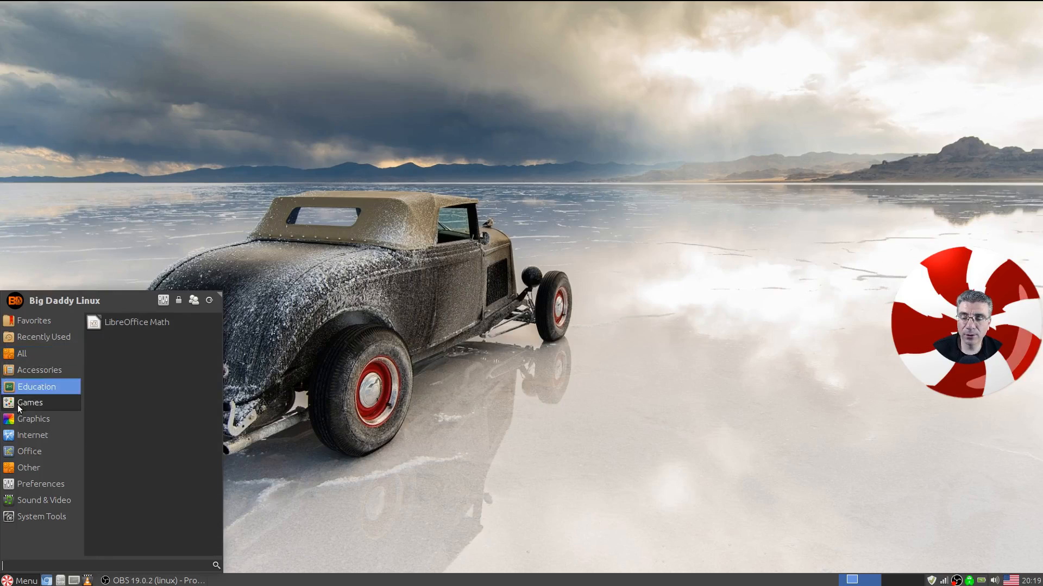
{"action": "left_click", "coordinate": [31, 402]}
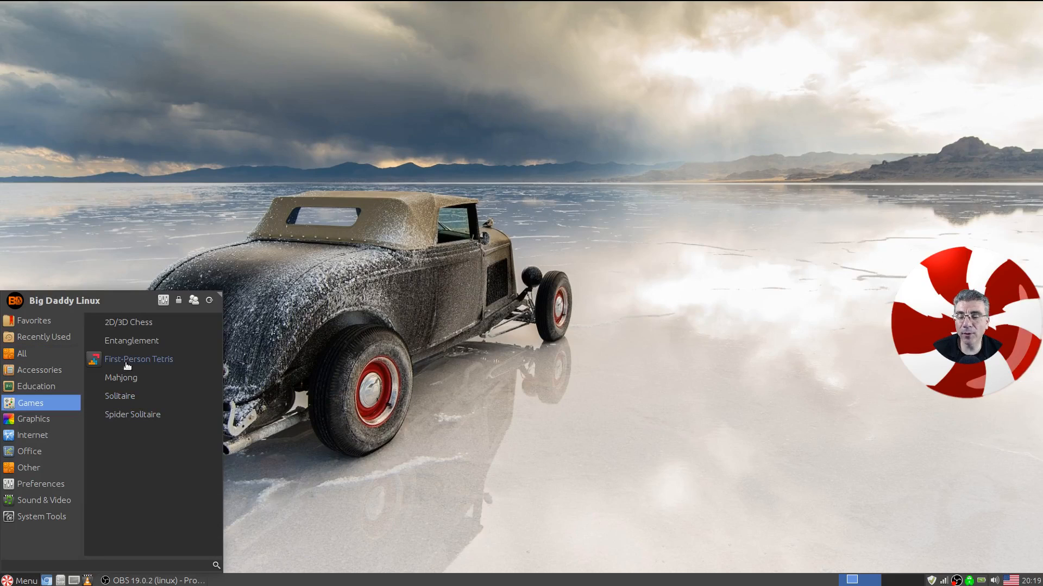
{"action": "mouse_move", "coordinate": [129, 372]}
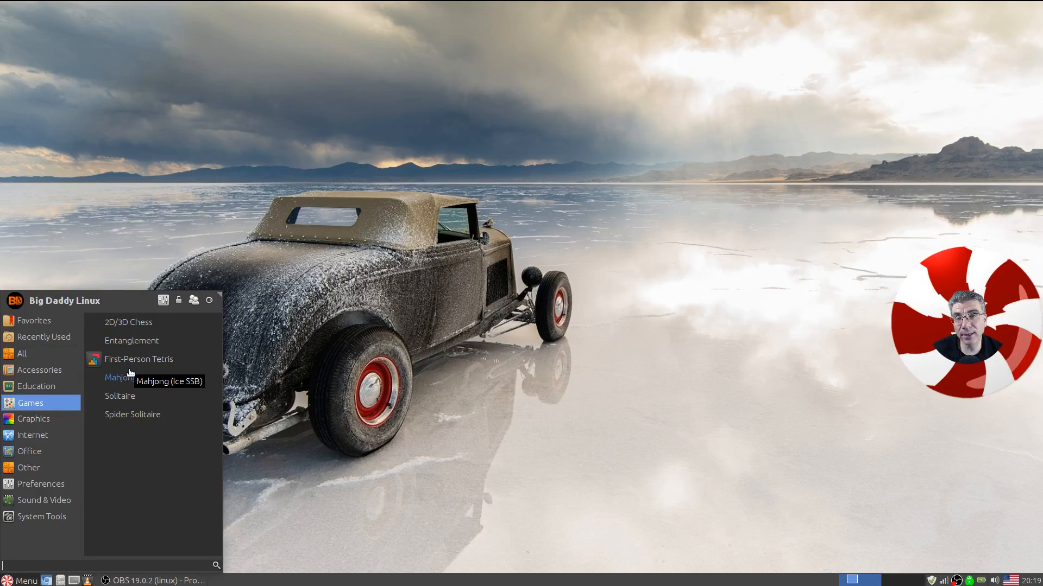
{"action": "mouse_move", "coordinate": [126, 365]}
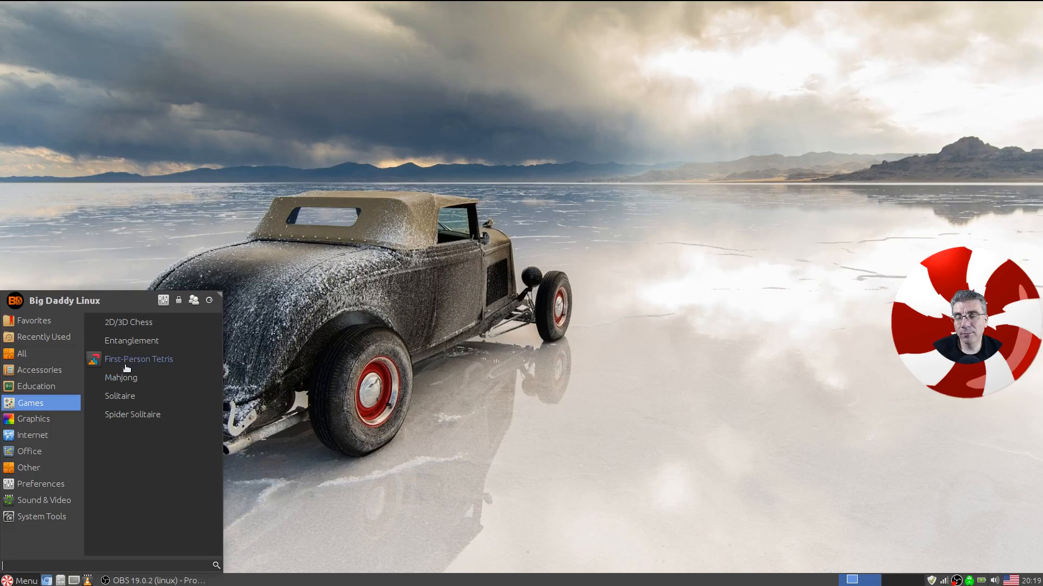
{"action": "mouse_move", "coordinate": [128, 322]}
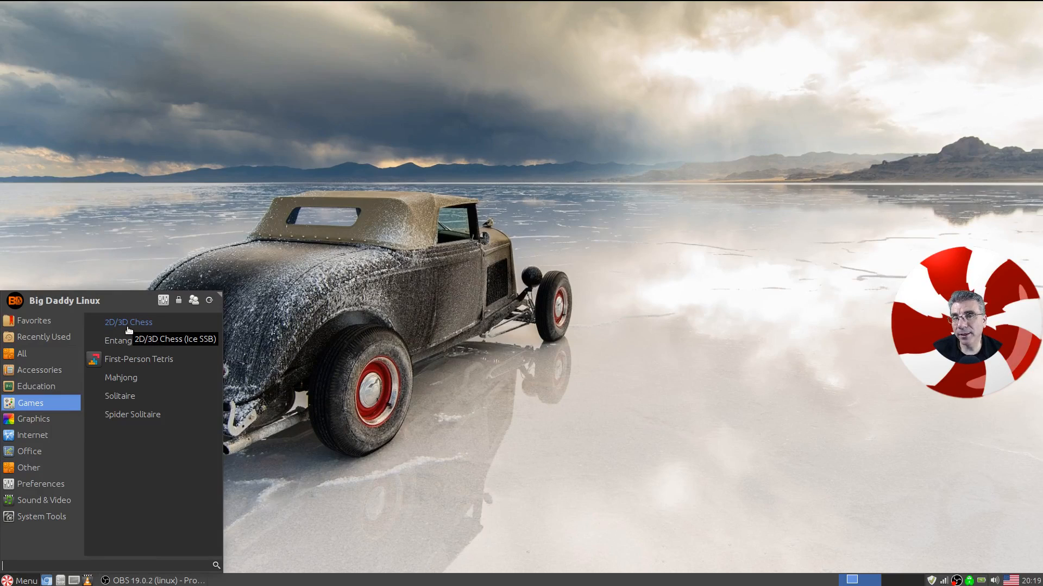
{"action": "mouse_move", "coordinate": [79, 427]}
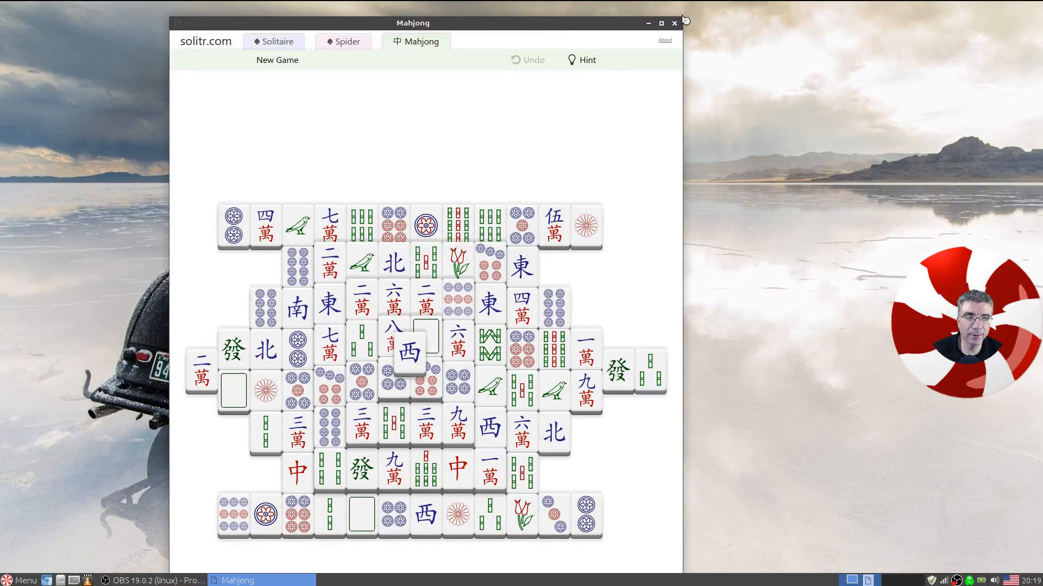
Look over the launched Mahjong game window and close it back to the desktop.
{"action": "left_click", "coordinate": [660, 23]}
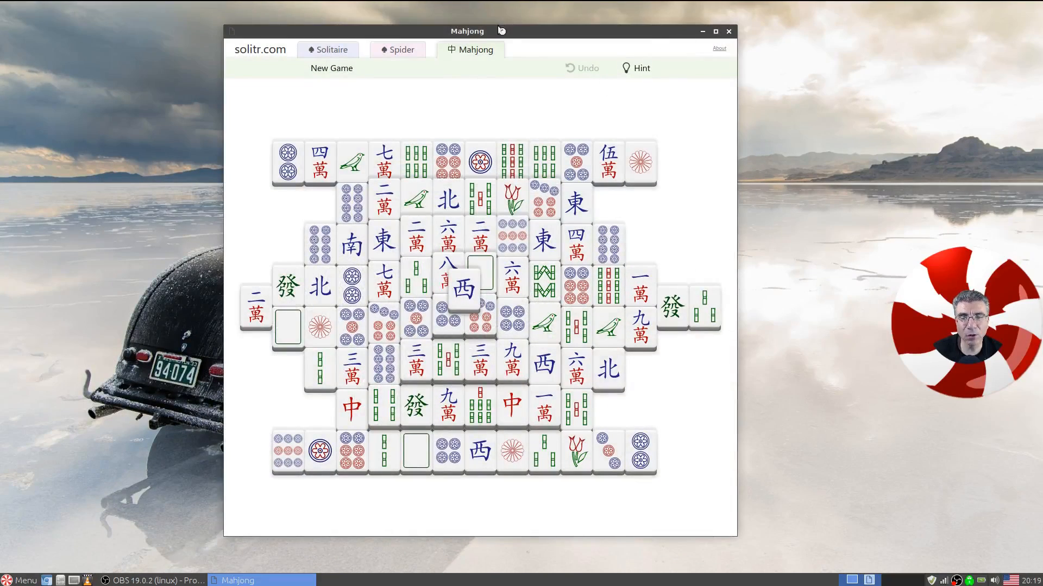
{"action": "mouse_move", "coordinate": [423, 84]}
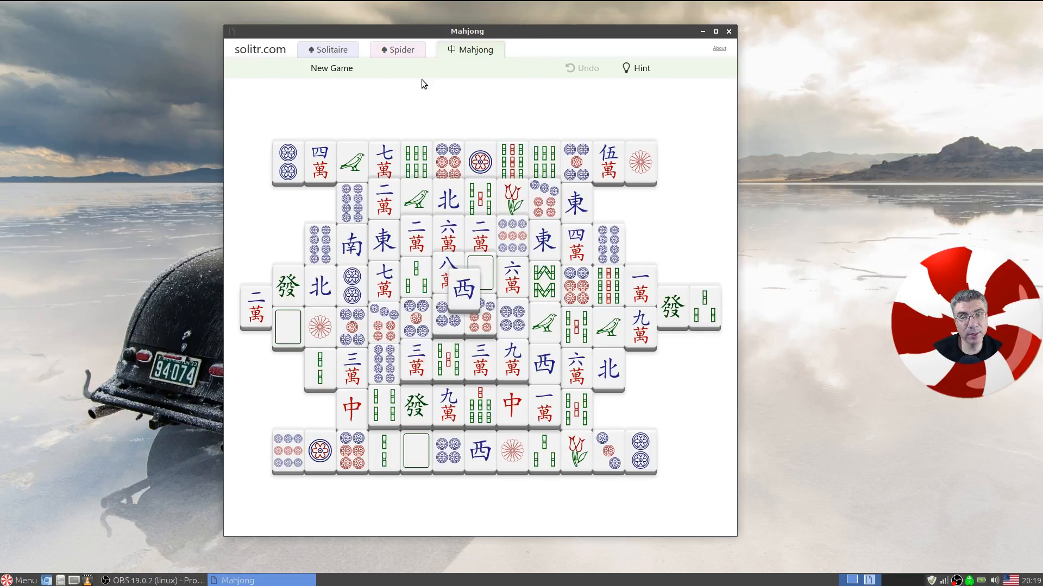
{"action": "mouse_move", "coordinate": [767, 122]}
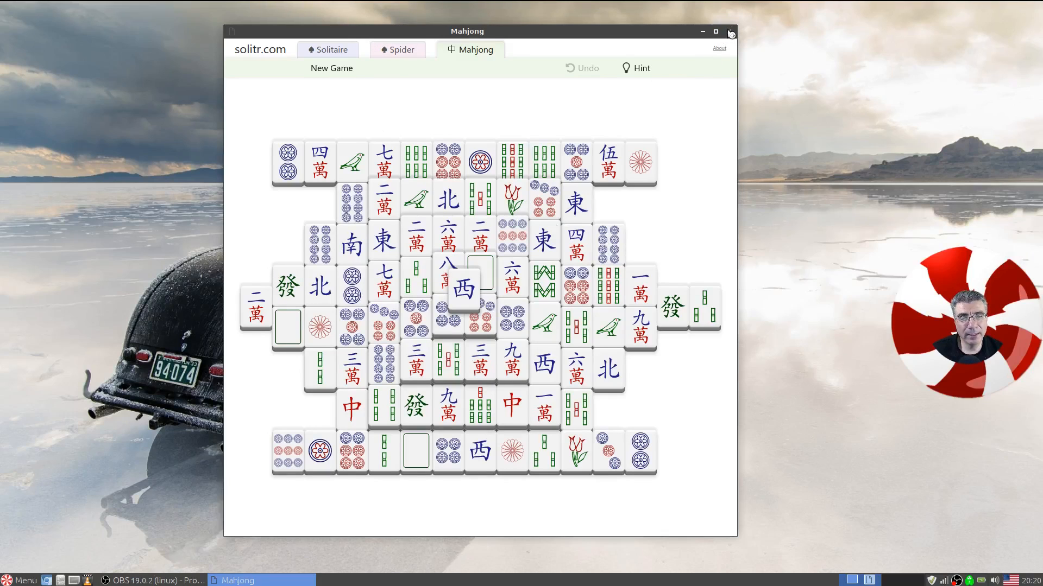
{"action": "left_click", "coordinate": [730, 31]}
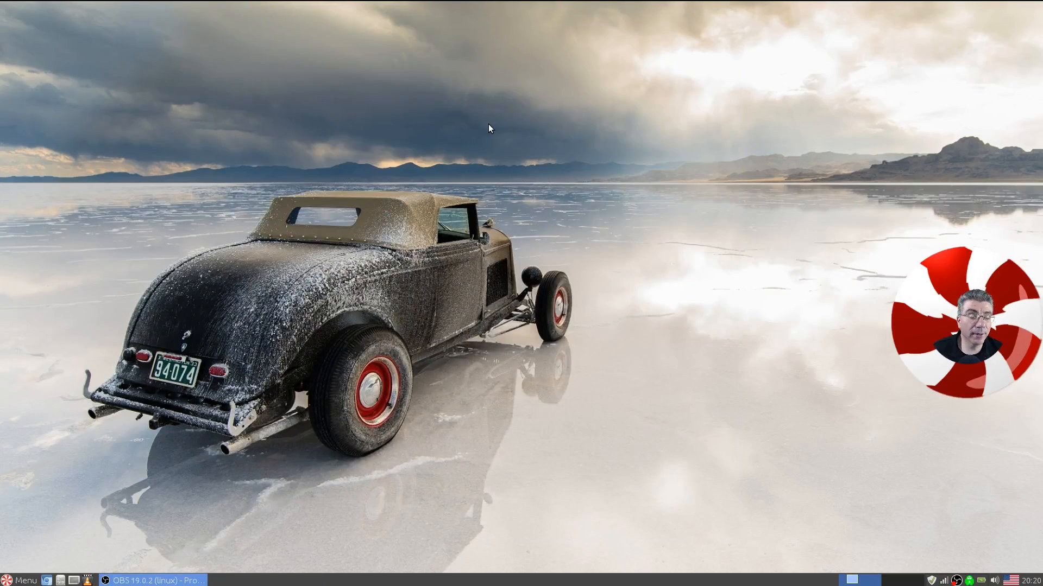
{"action": "mouse_move", "coordinate": [440, 172]}
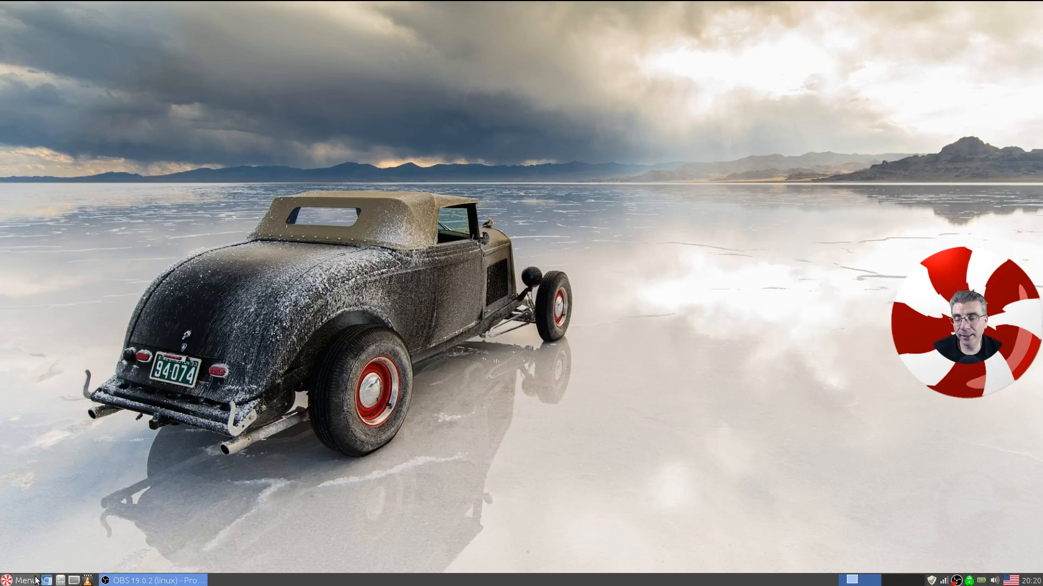
{"action": "left_click", "coordinate": [24, 580]}
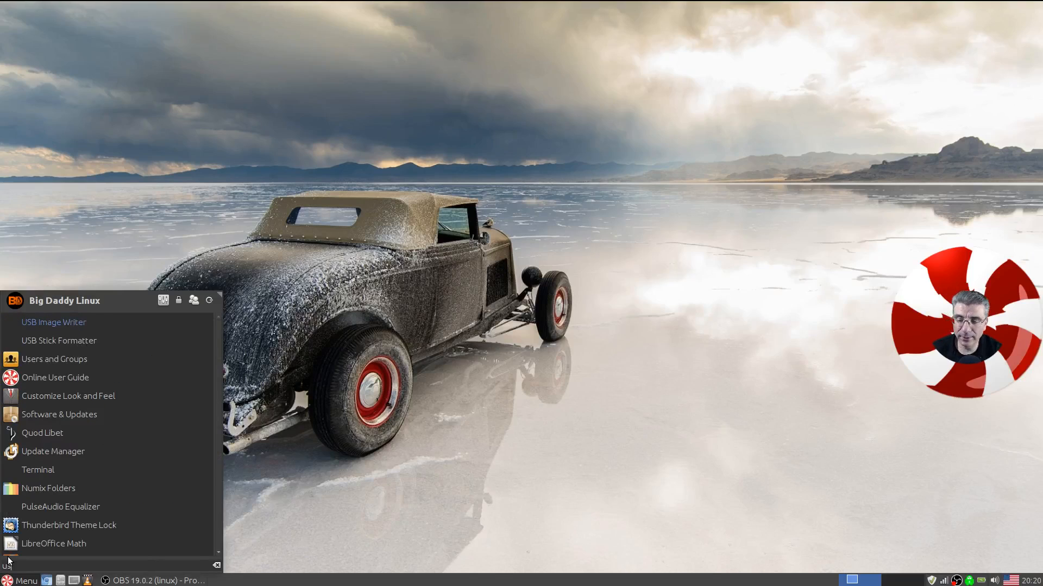
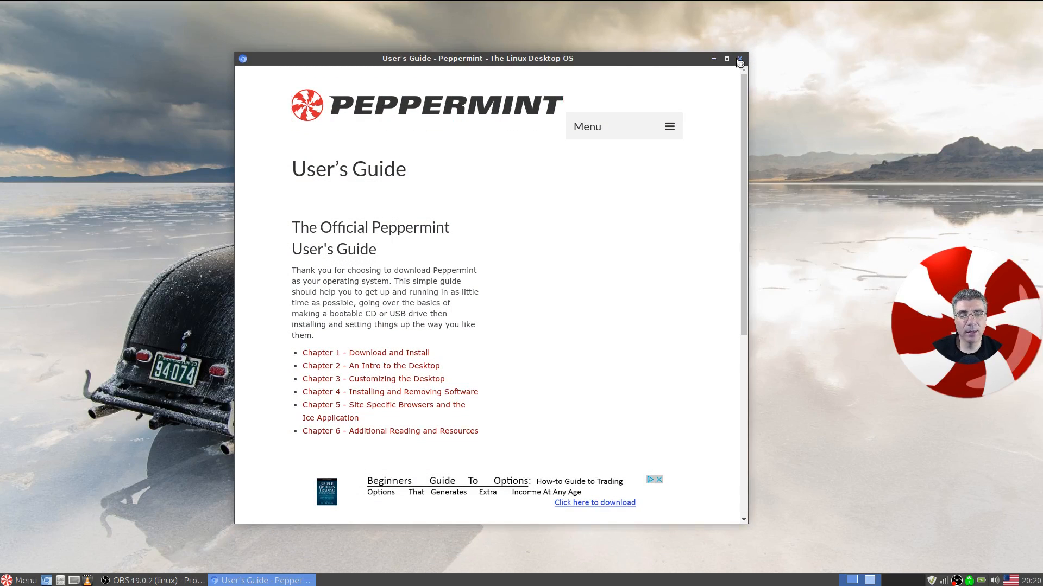
{"action": "left_click", "coordinate": [739, 58]}
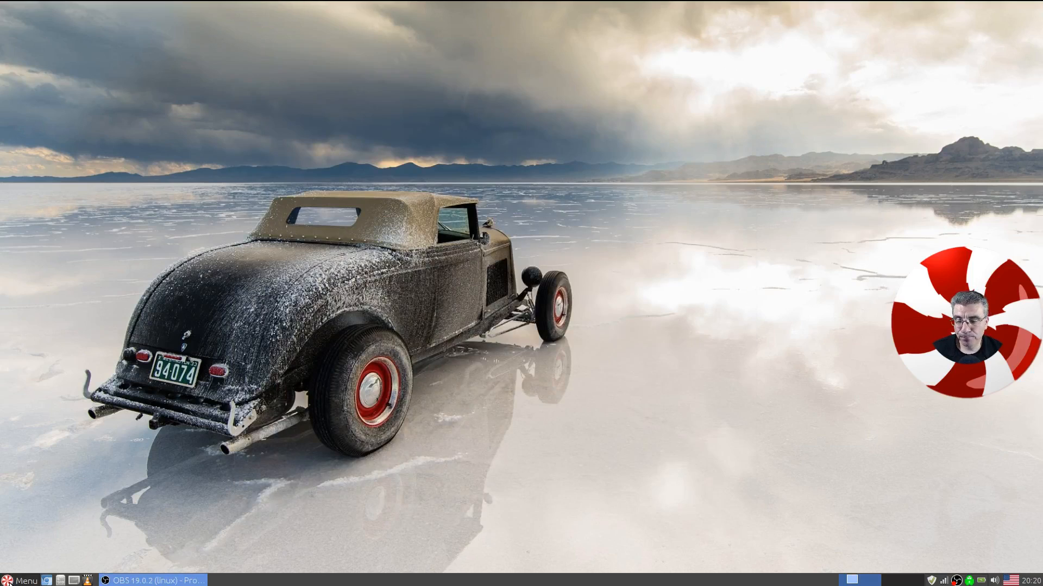
Reopen the application menu and browse its categories down to Office.
{"action": "left_click", "coordinate": [21, 580]}
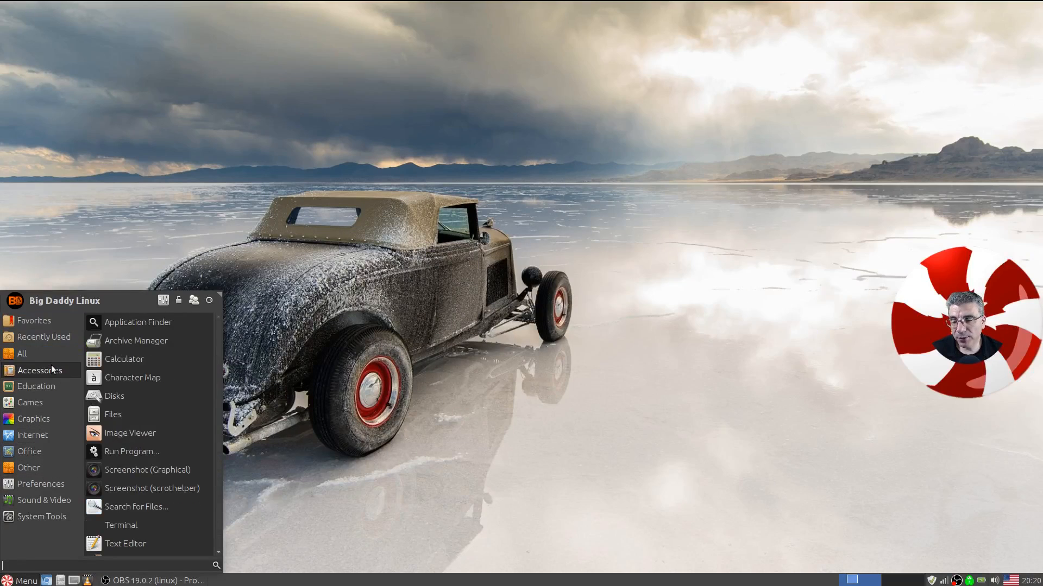
{"action": "mouse_move", "coordinate": [49, 373]}
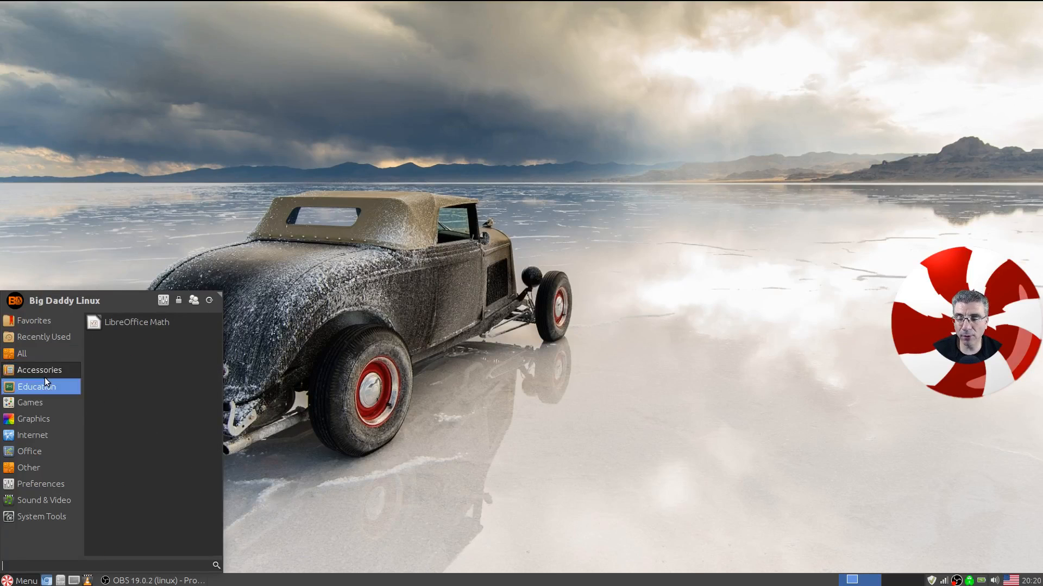
{"action": "left_click", "coordinate": [39, 369]}
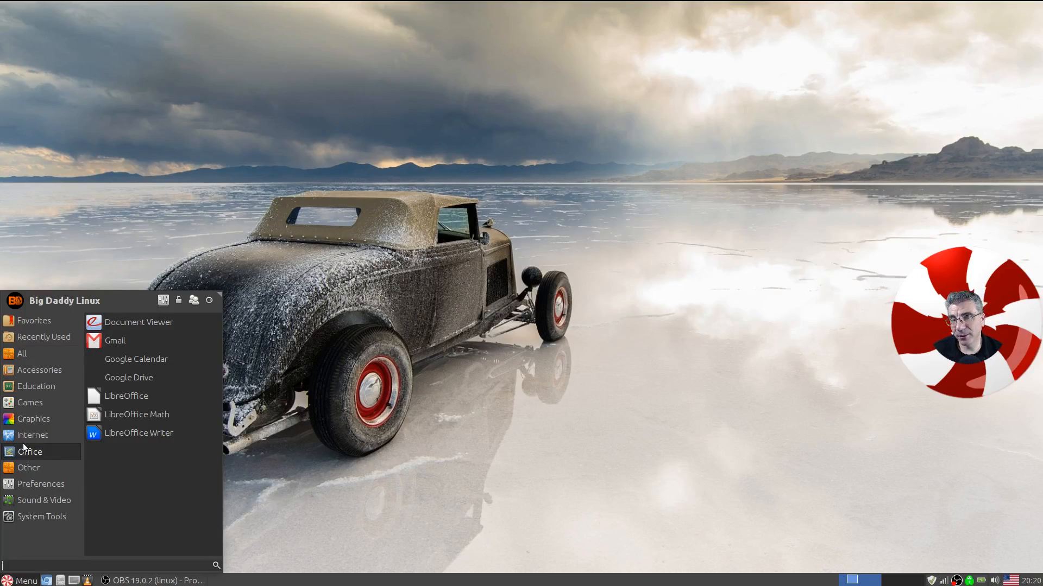
{"action": "left_click", "coordinate": [33, 435]}
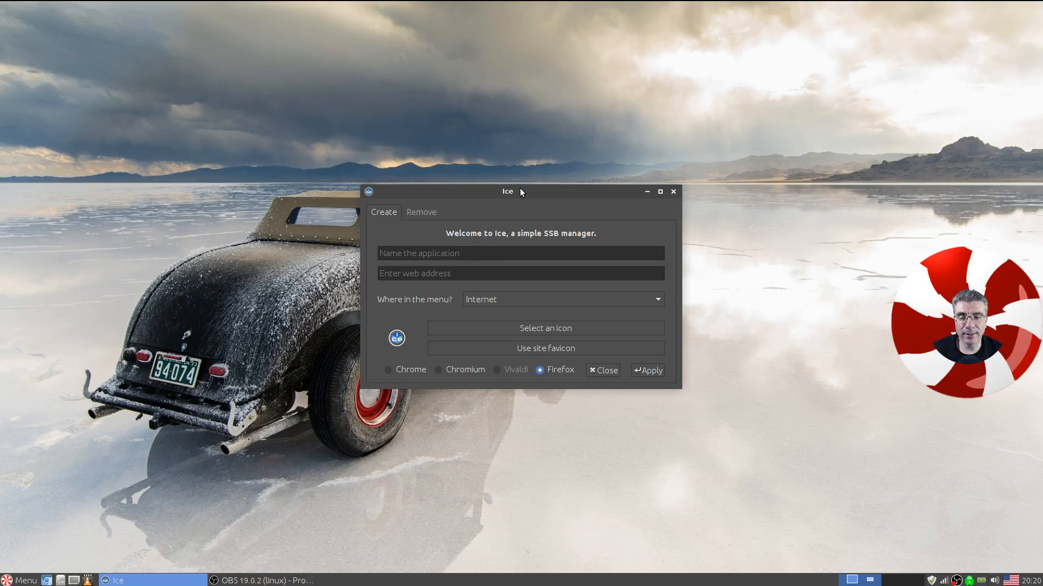
Review Ice's Remove list of installed web apps, selecting Editor by Pixlr and Google Drive.
{"action": "left_click", "coordinate": [421, 211]}
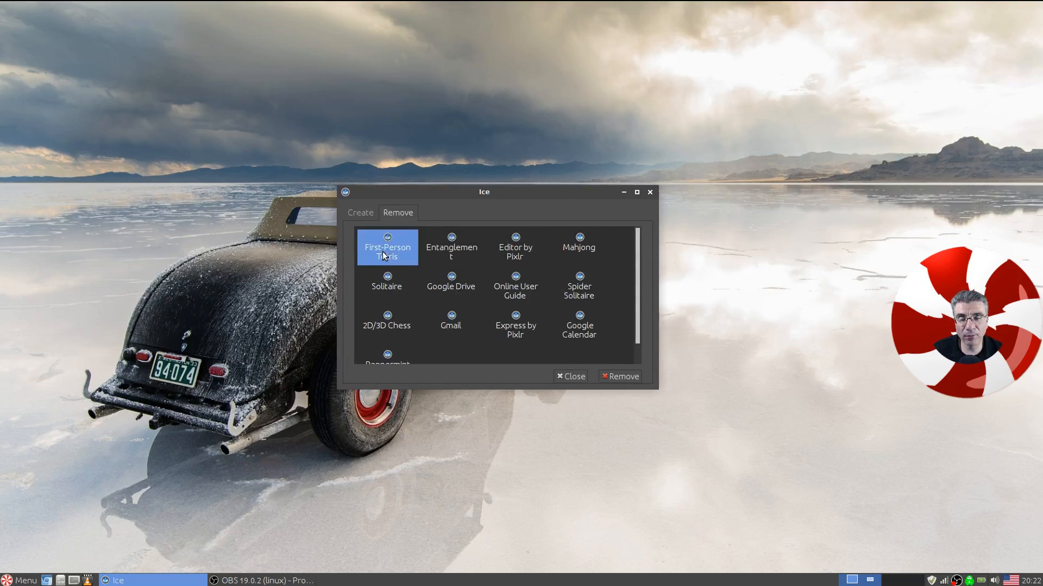
{"action": "mouse_move", "coordinate": [528, 254]}
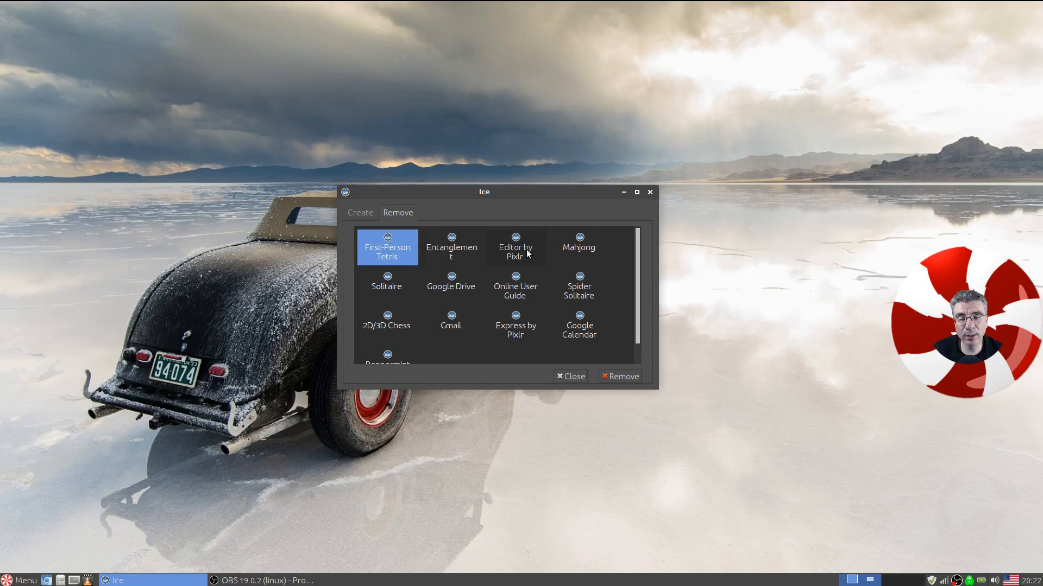
{"action": "left_click", "coordinate": [514, 248]}
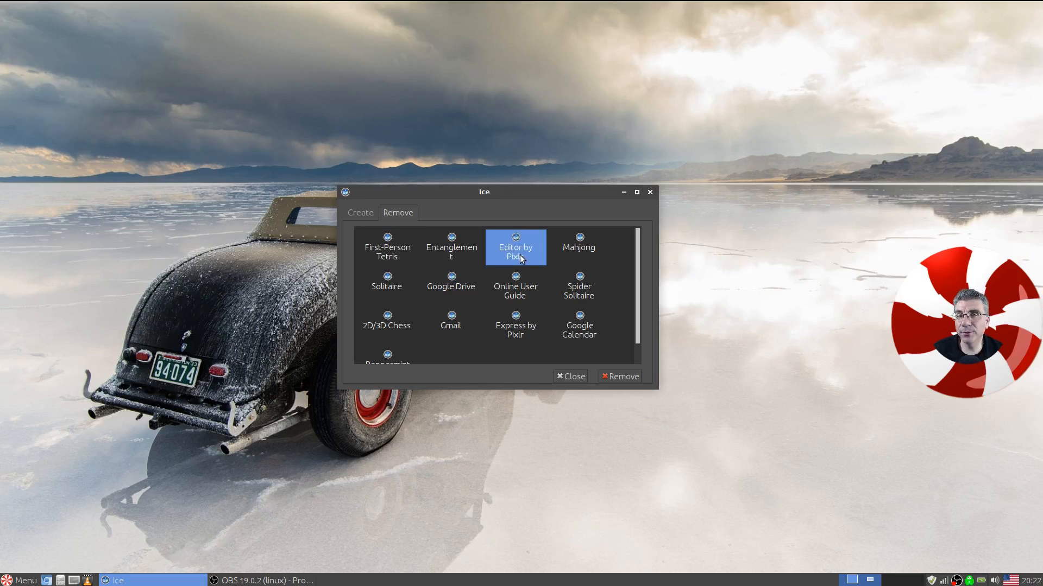
{"action": "mouse_move", "coordinate": [474, 288]}
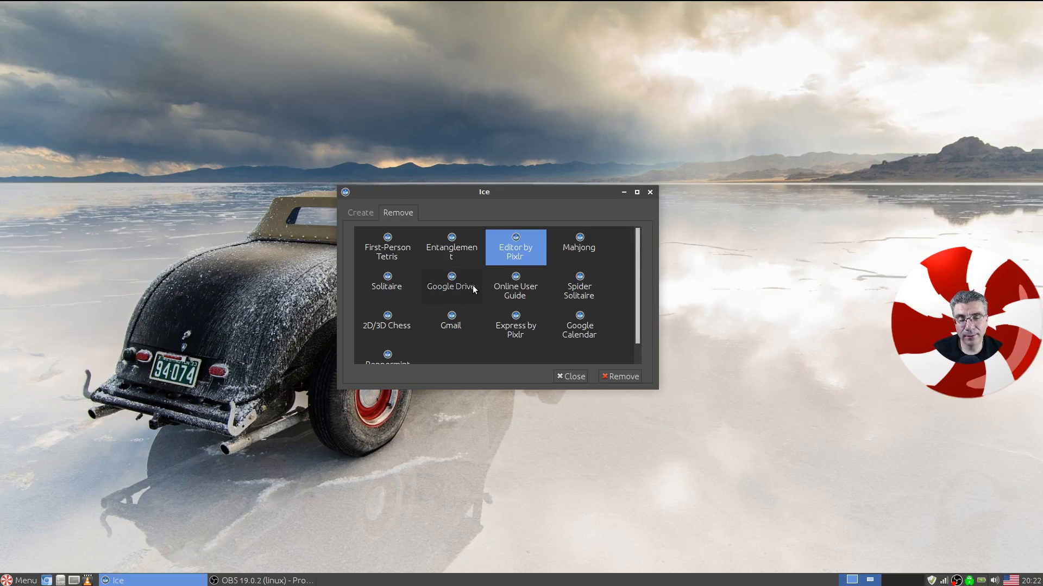
{"action": "left_click", "coordinate": [451, 287]}
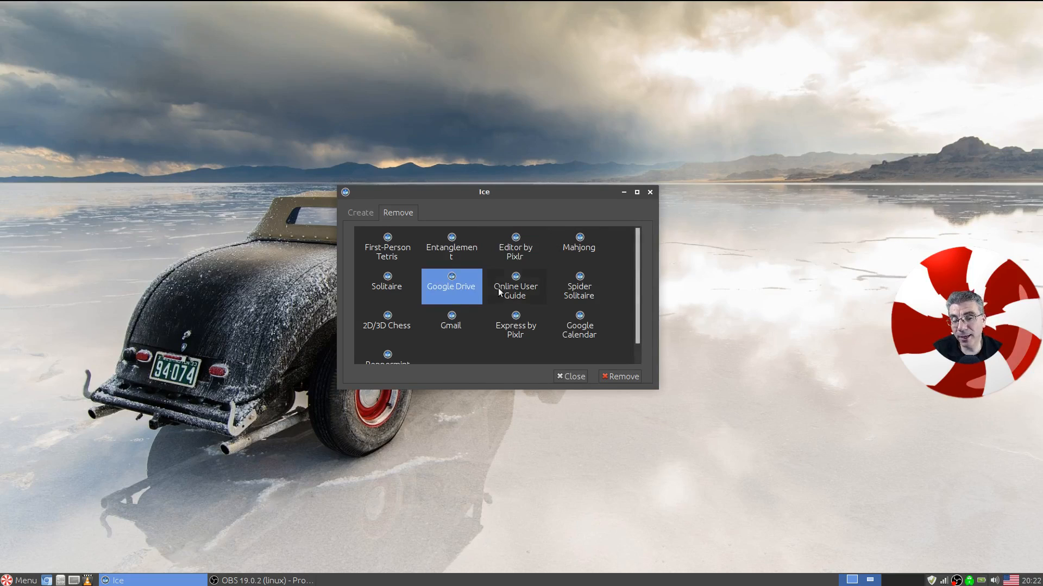
{"action": "mouse_move", "coordinate": [591, 291]}
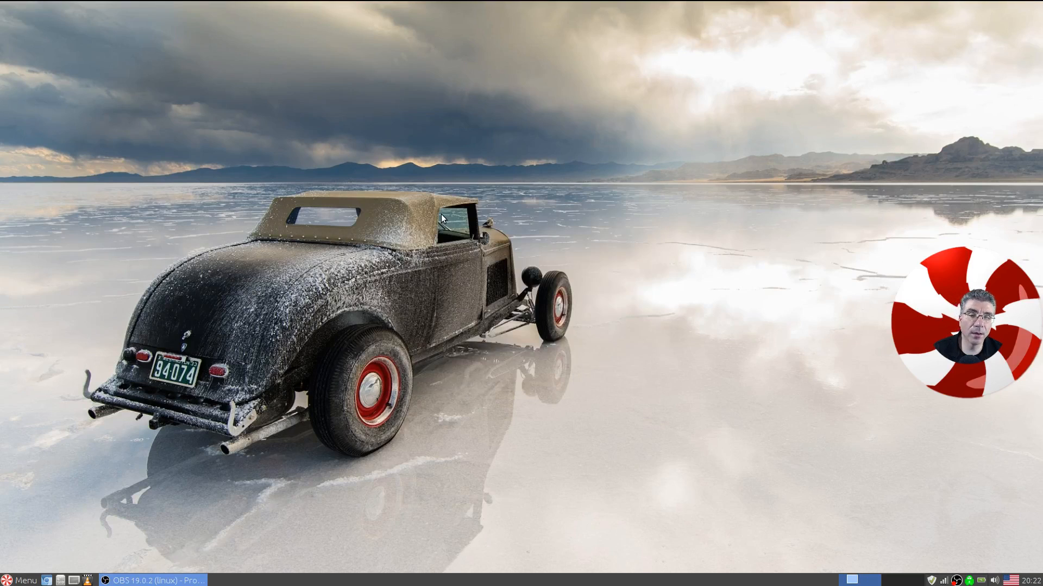
{"action": "mouse_move", "coordinate": [427, 176]}
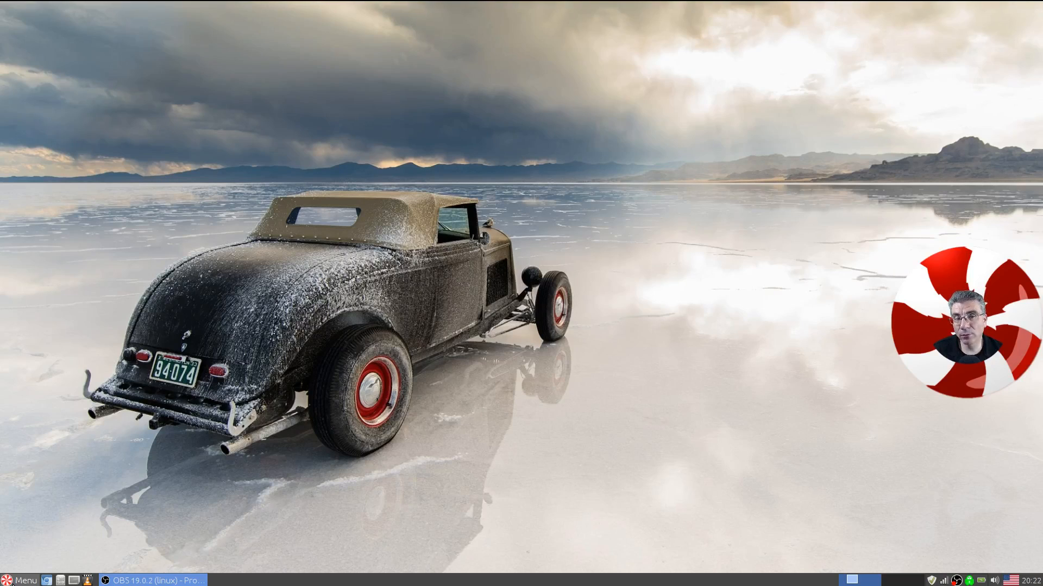
Bring up the Whisker Menu on its Favorites list from the bottom panel.
{"action": "left_click", "coordinate": [25, 580]}
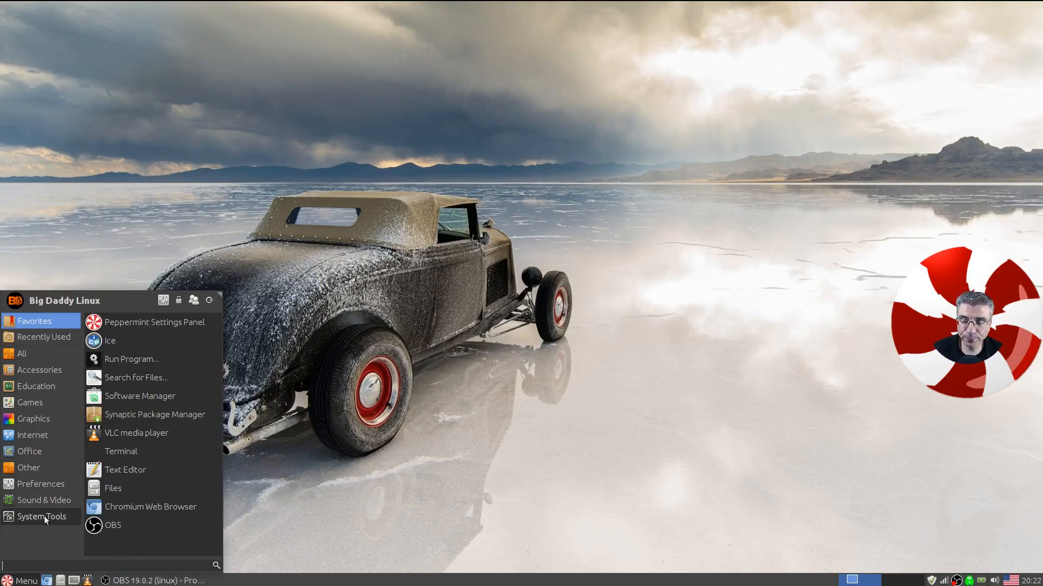
Launch Update Manager from System Tools and close it after it reports the system up to date.
{"action": "left_click", "coordinate": [42, 485]}
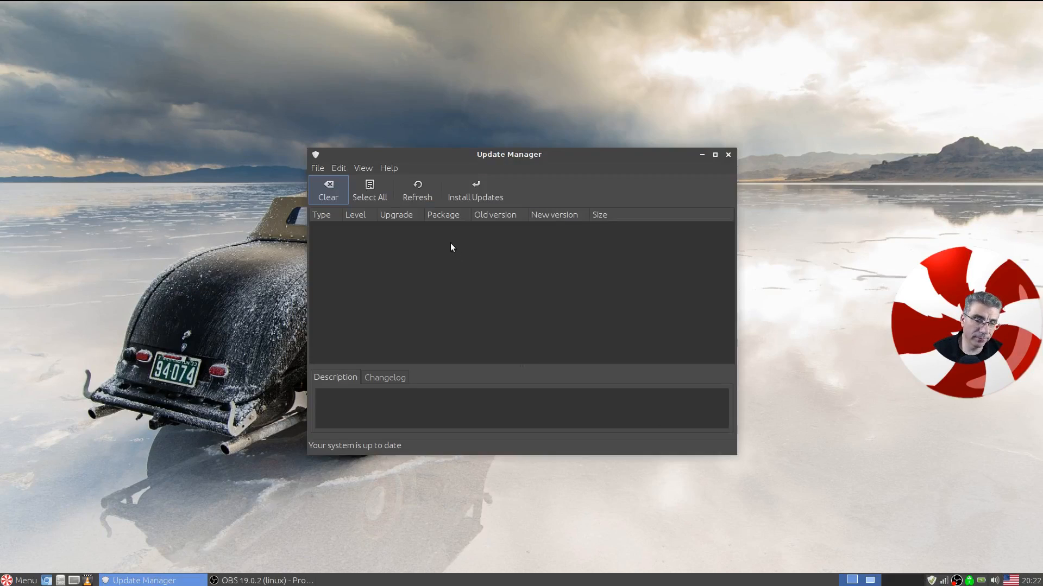
{"action": "mouse_move", "coordinate": [552, 162]}
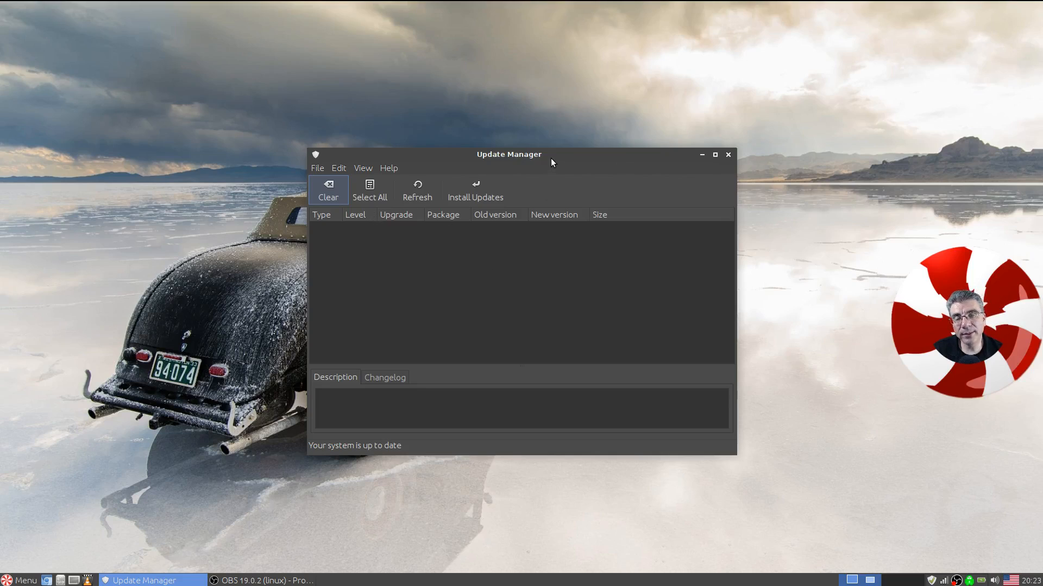
{"action": "mouse_move", "coordinate": [394, 247]}
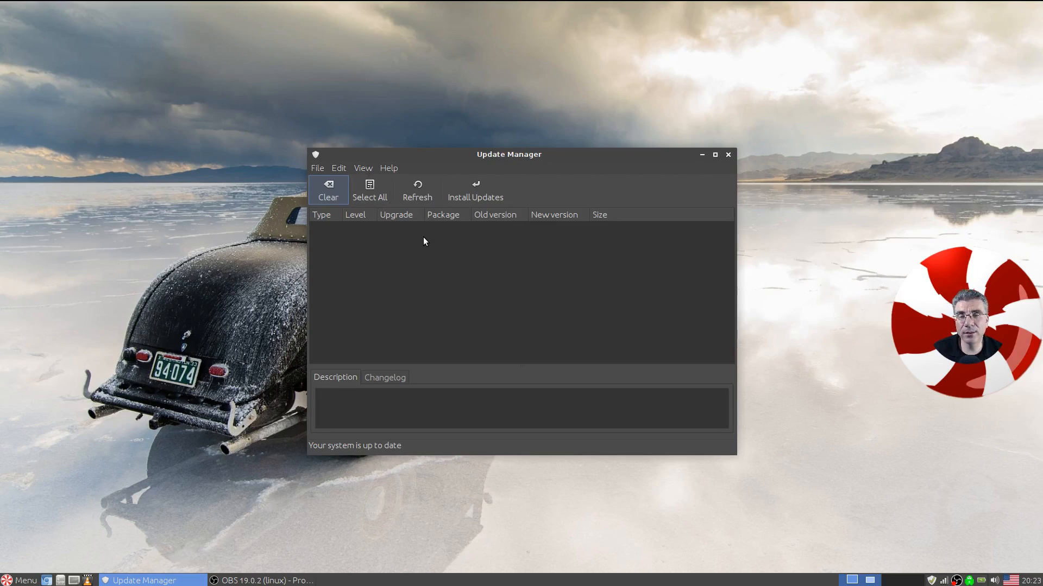
{"action": "mouse_move", "coordinate": [450, 222]}
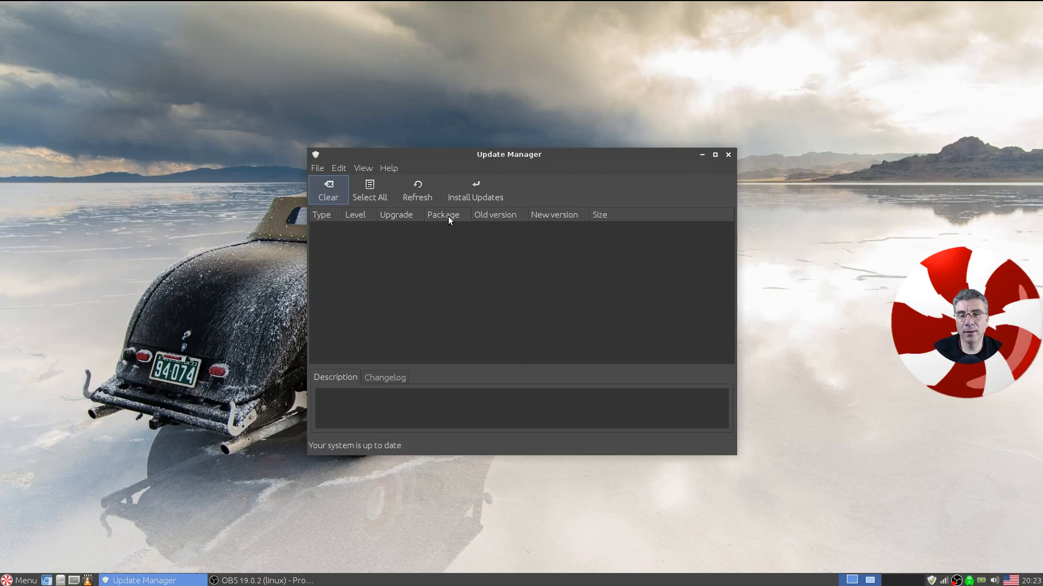
{"action": "mouse_move", "coordinate": [477, 193]}
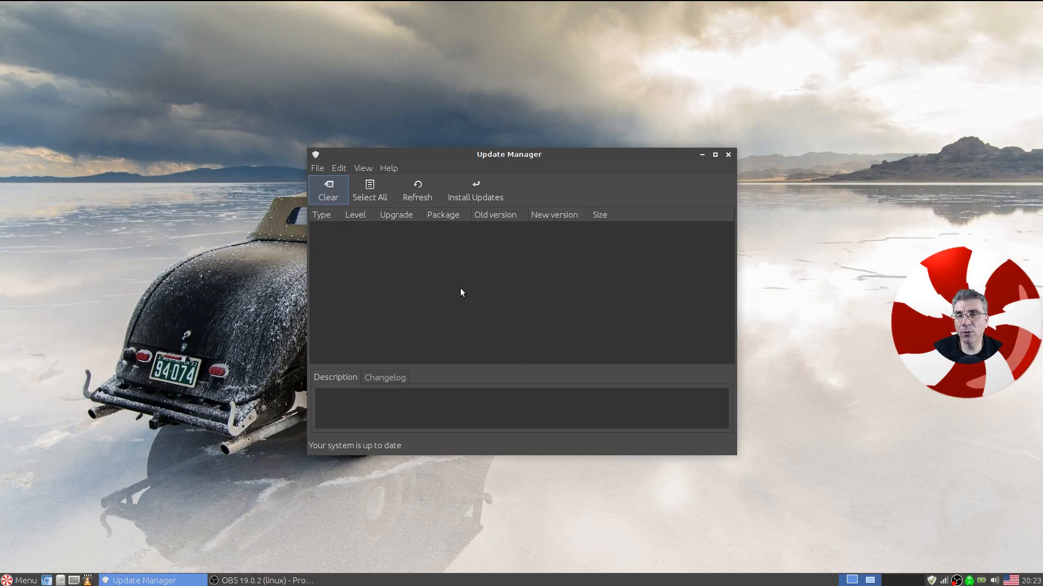
{"action": "mouse_move", "coordinate": [434, 261]}
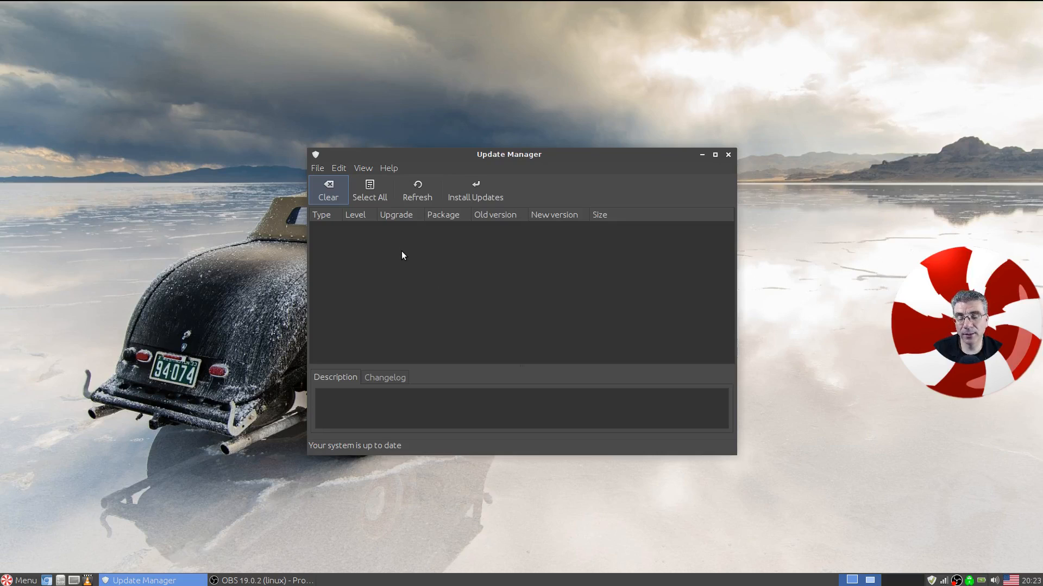
{"action": "mouse_move", "coordinate": [568, 235]}
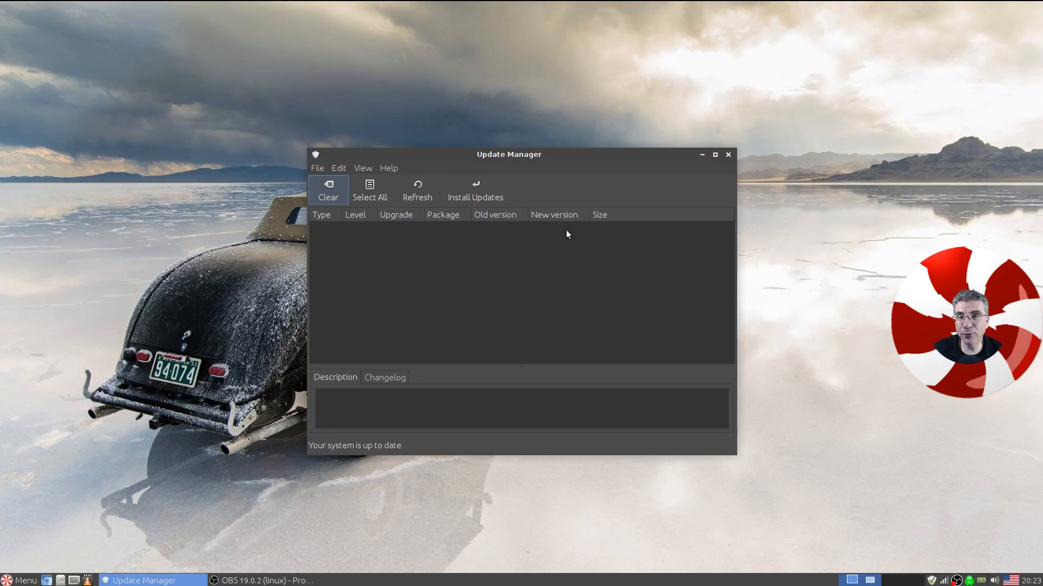
{"action": "left_click", "coordinate": [728, 155]}
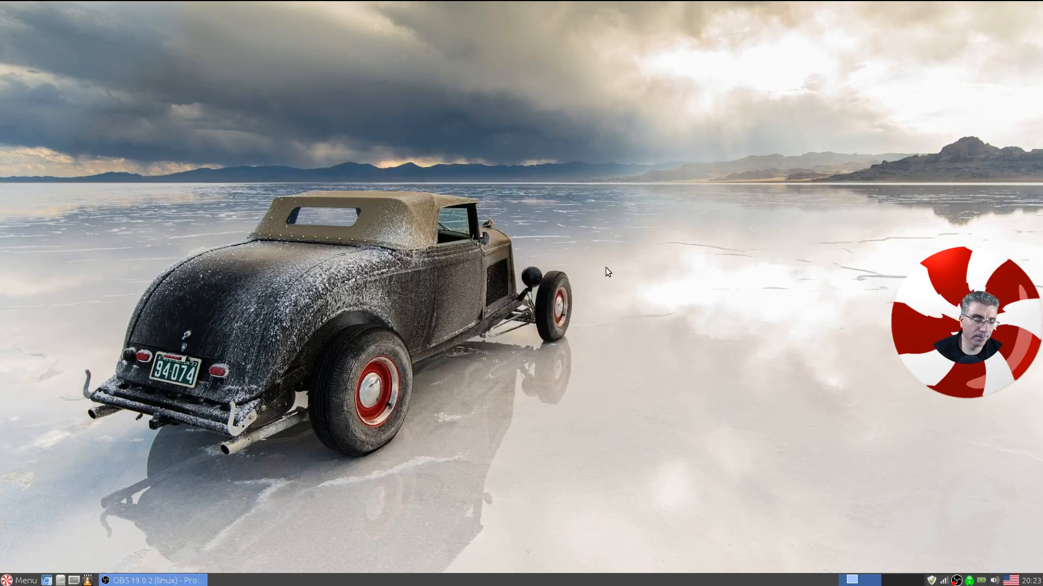
Search 'so' to launch Software Manager with the administrator password, then search 'firefox'.
{"action": "left_click", "coordinate": [25, 580]}
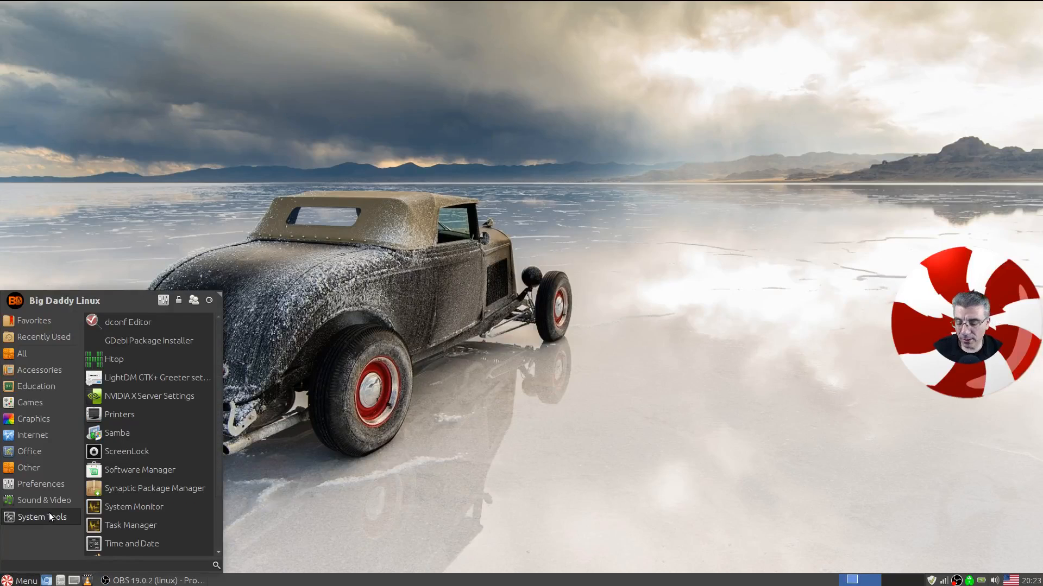
{"action": "type", "text": "so"}
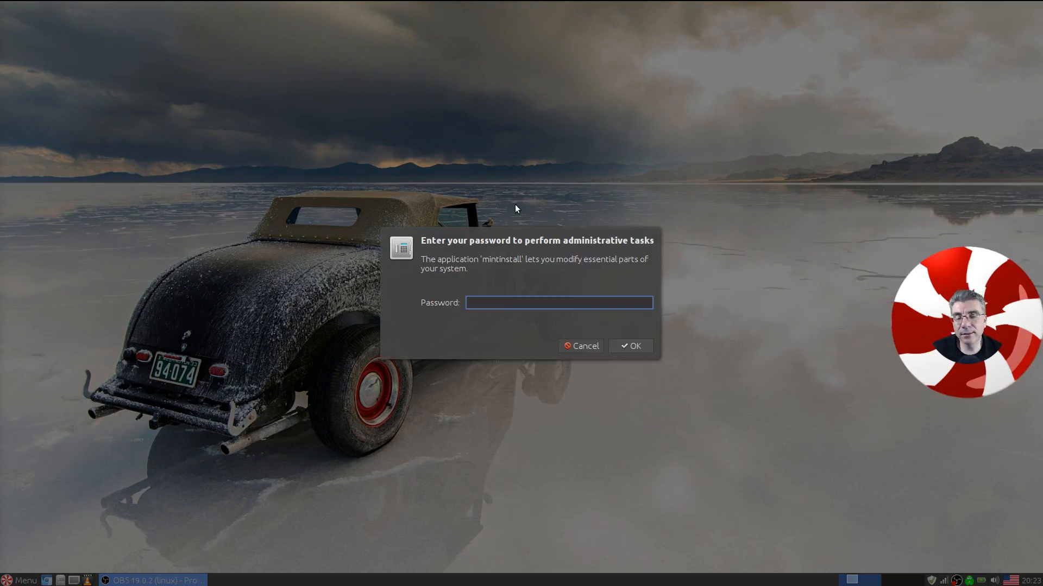
{"action": "left_click", "coordinate": [581, 347]}
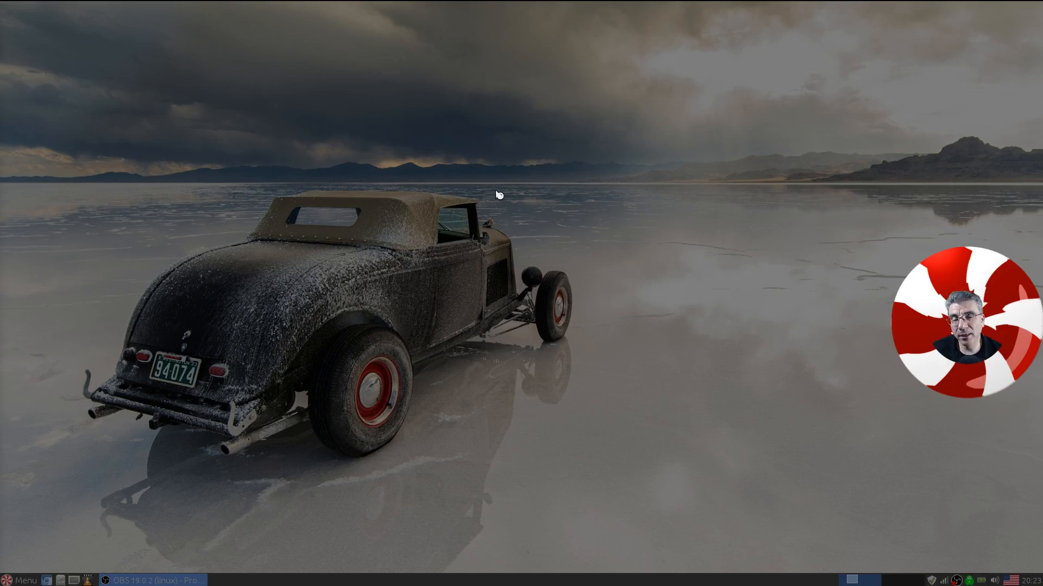
{"action": "mouse_move", "coordinate": [517, 182]}
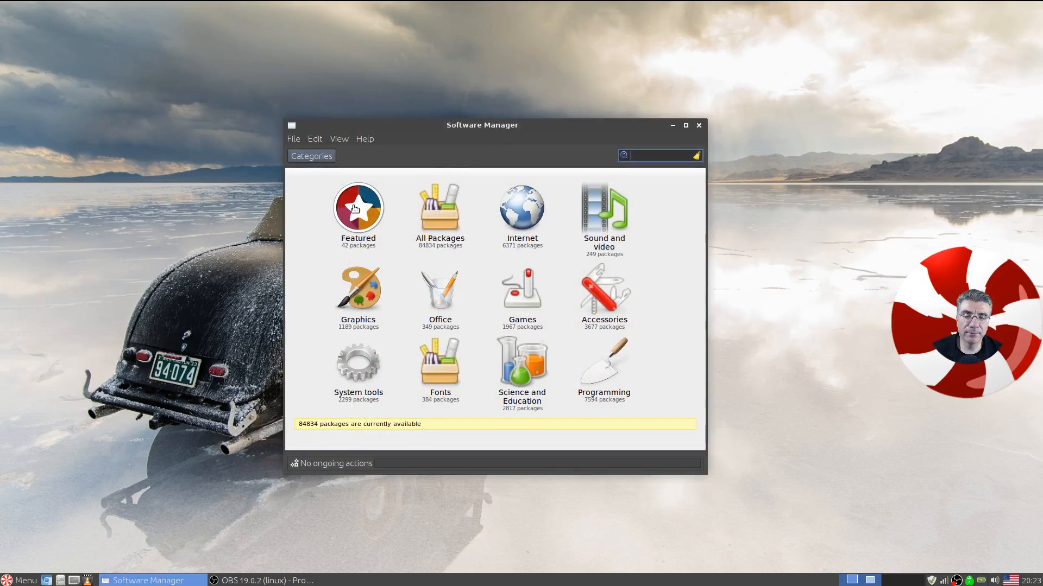
{"action": "mouse_move", "coordinate": [382, 217]}
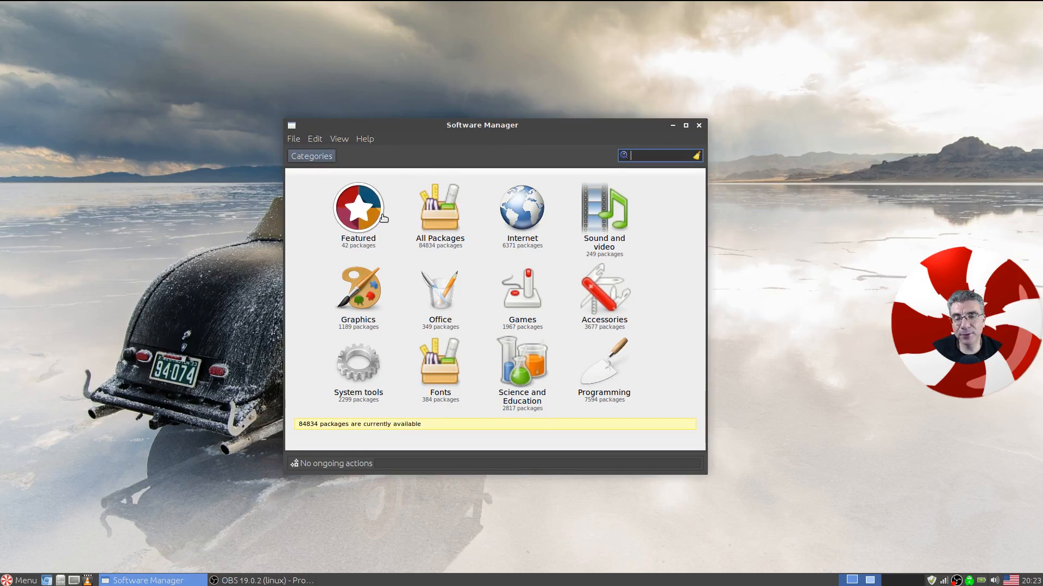
{"action": "mouse_move", "coordinate": [707, 139]}
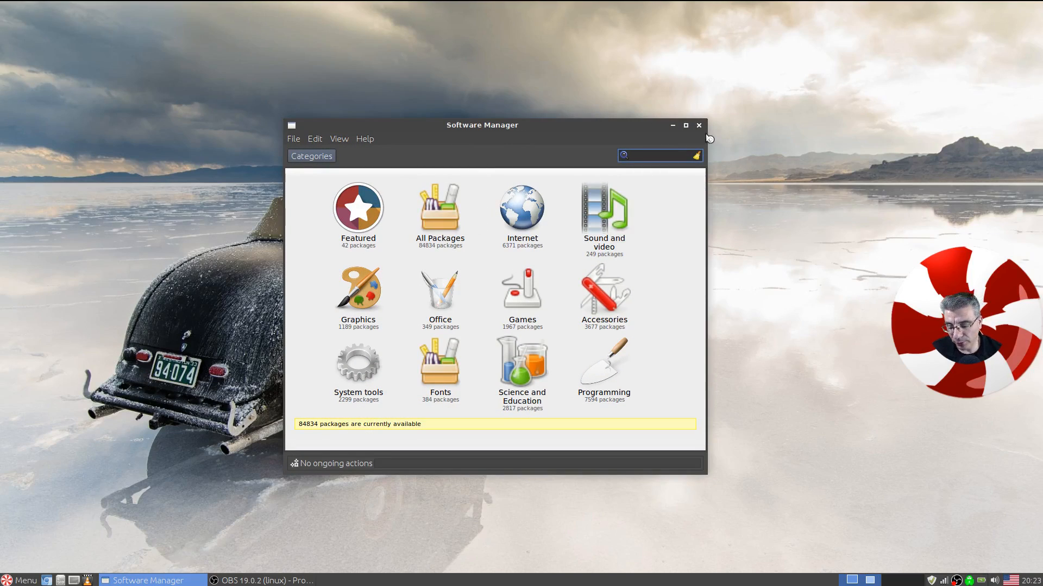
{"action": "type", "text": "firefox"}
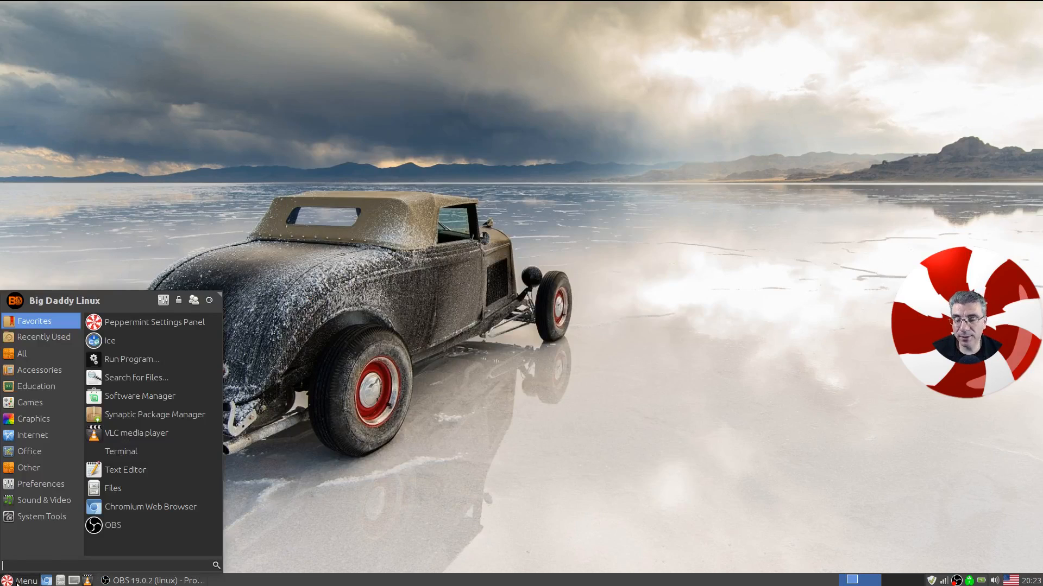
Search 'syna' for Synaptic, then browse Accessories, Games and the Preferences category.
{"action": "type", "text": "syna"}
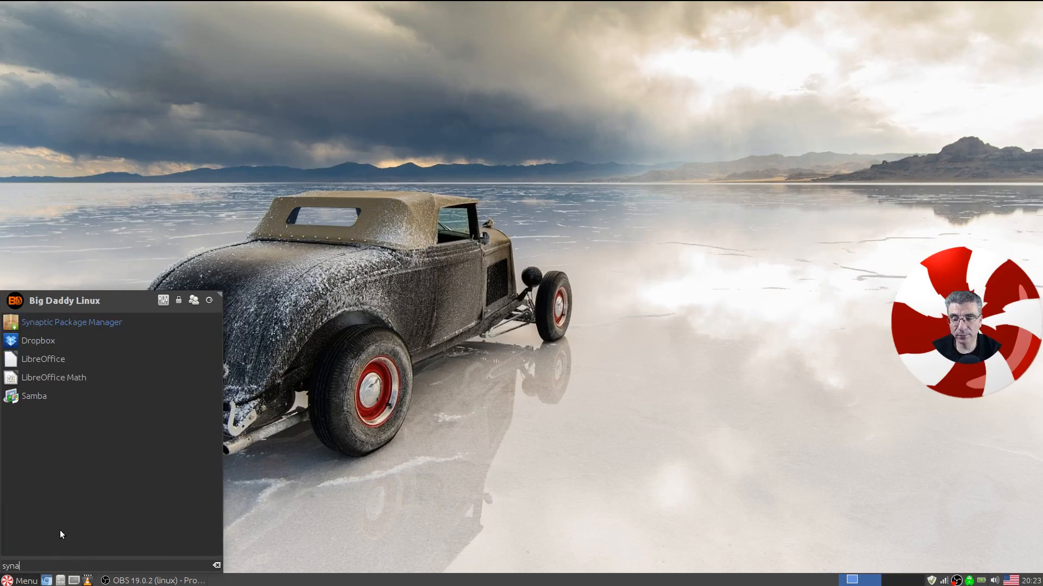
{"action": "mouse_move", "coordinate": [56, 340]}
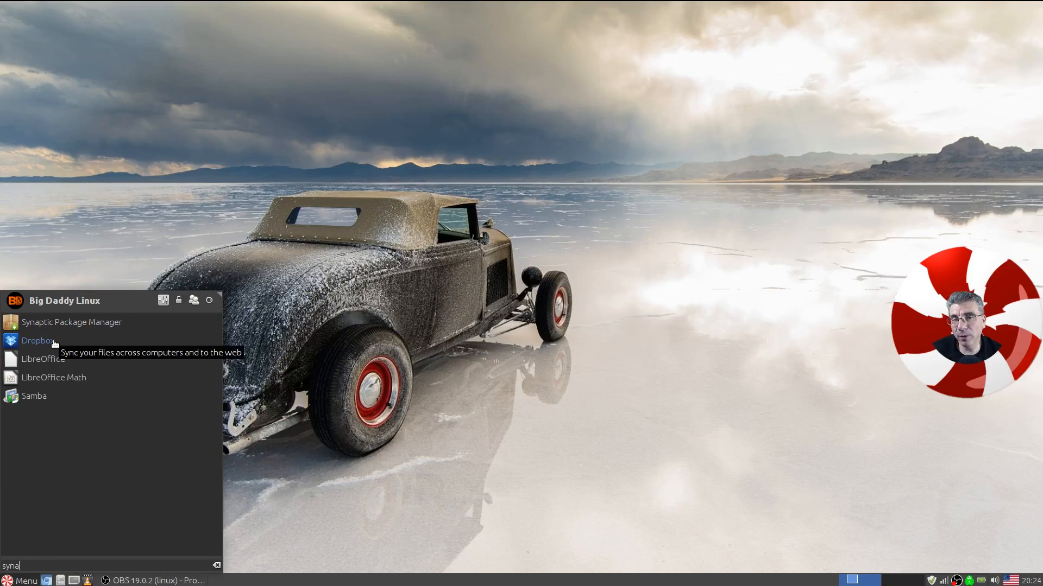
{"action": "mouse_move", "coordinate": [34, 404]}
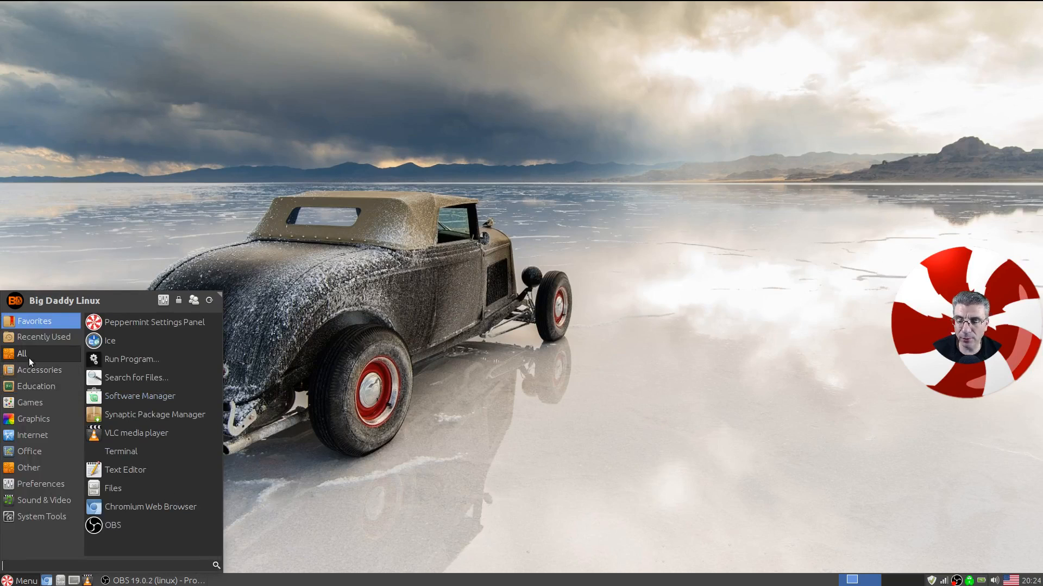
{"action": "left_click", "coordinate": [39, 371]}
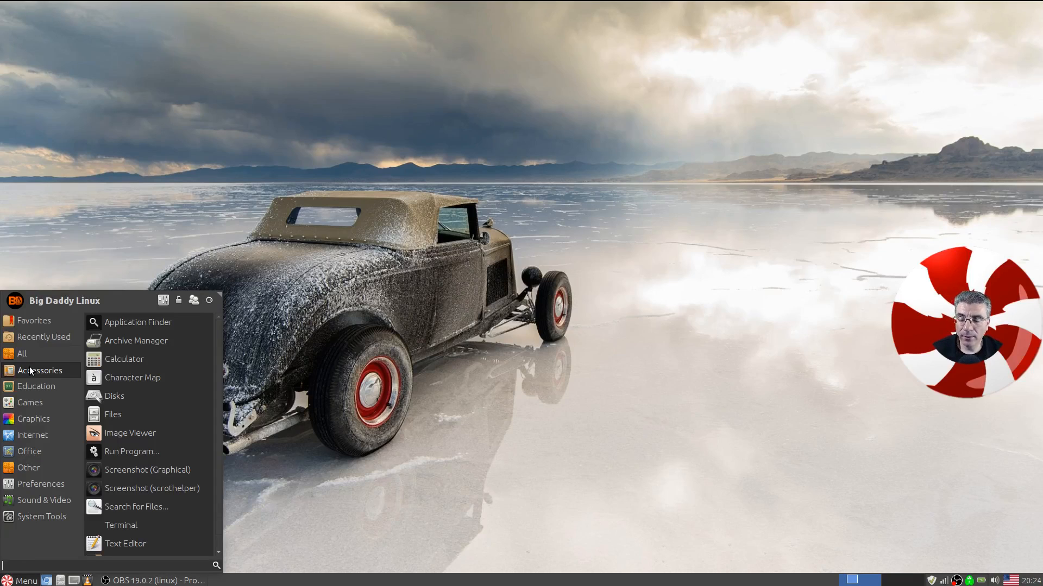
{"action": "left_click", "coordinate": [31, 402]}
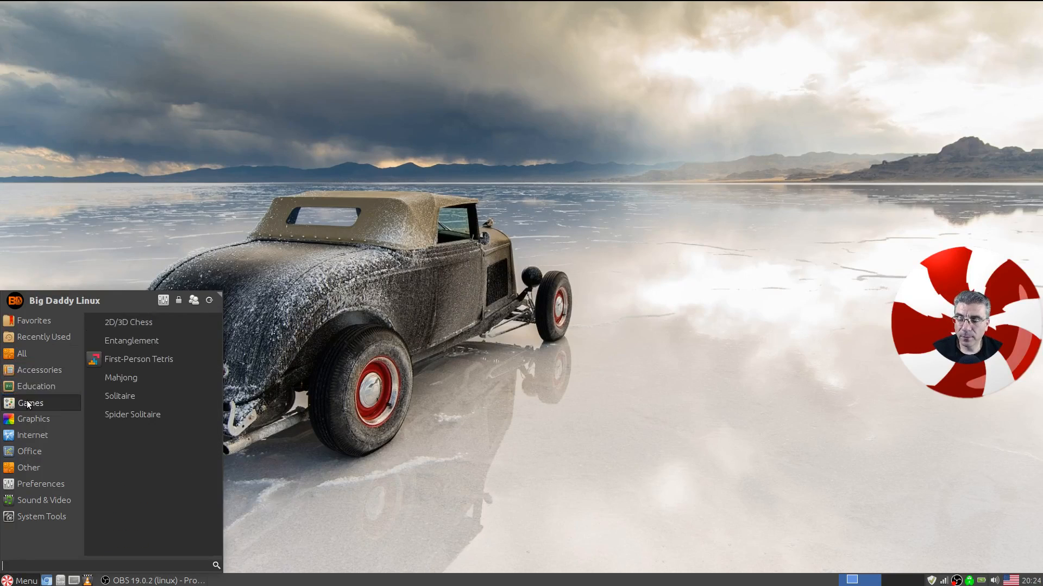
{"action": "mouse_move", "coordinate": [50, 407]}
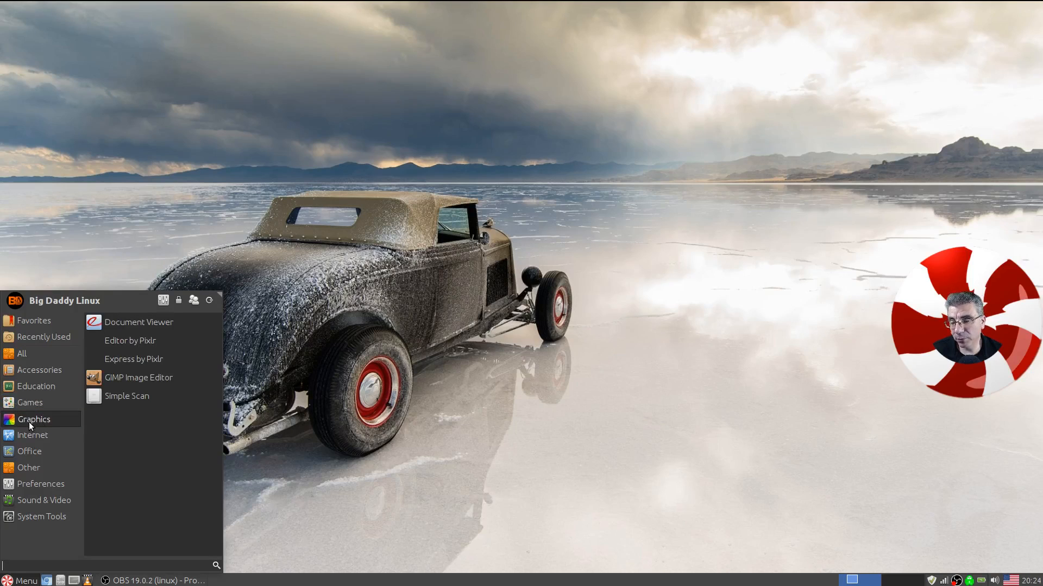
{"action": "mouse_move", "coordinate": [24, 425]}
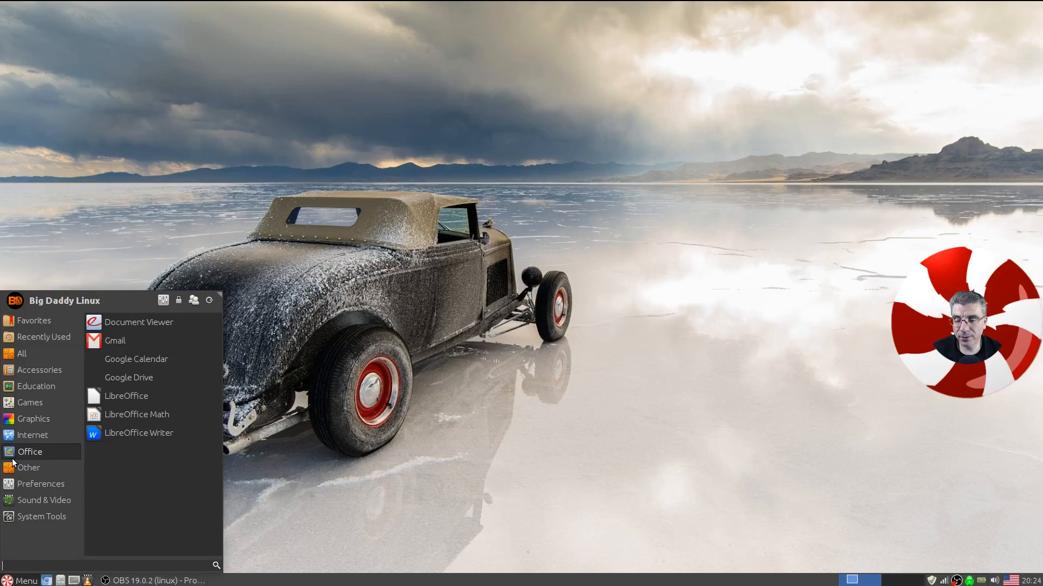
{"action": "left_click", "coordinate": [29, 468]}
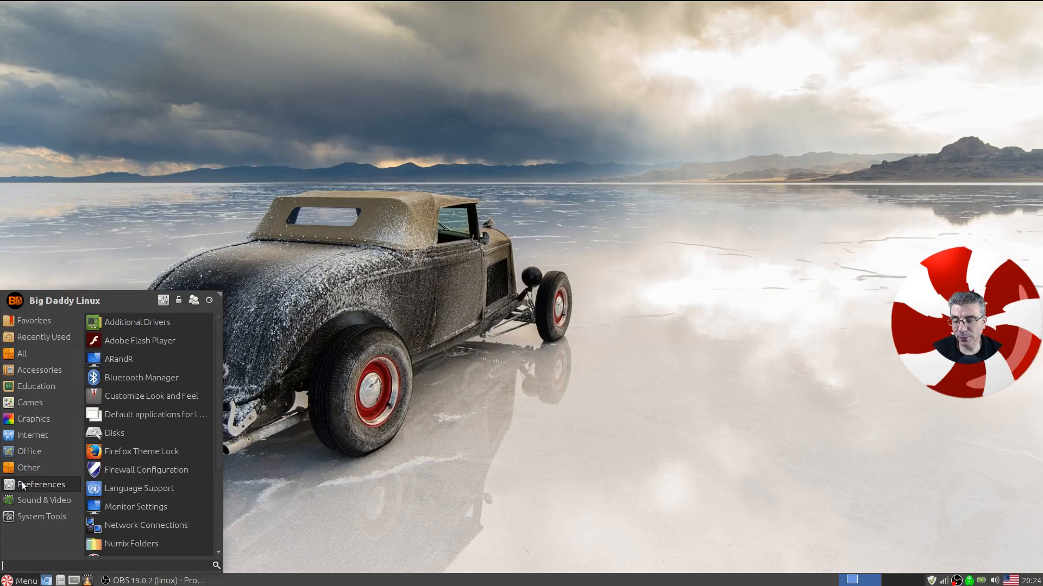
{"action": "mouse_move", "coordinate": [145, 469]}
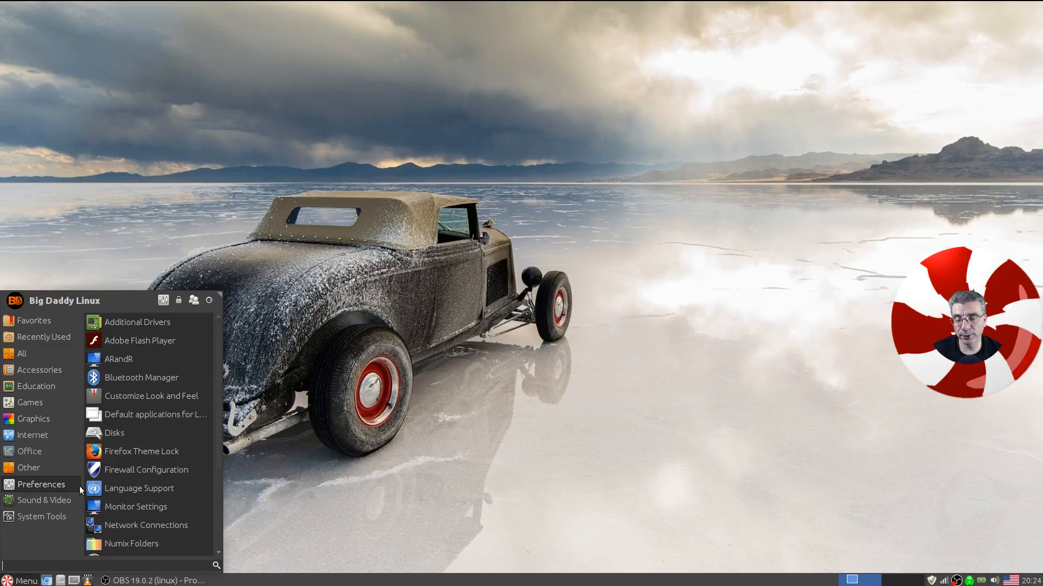
{"action": "mouse_move", "coordinate": [137, 322]}
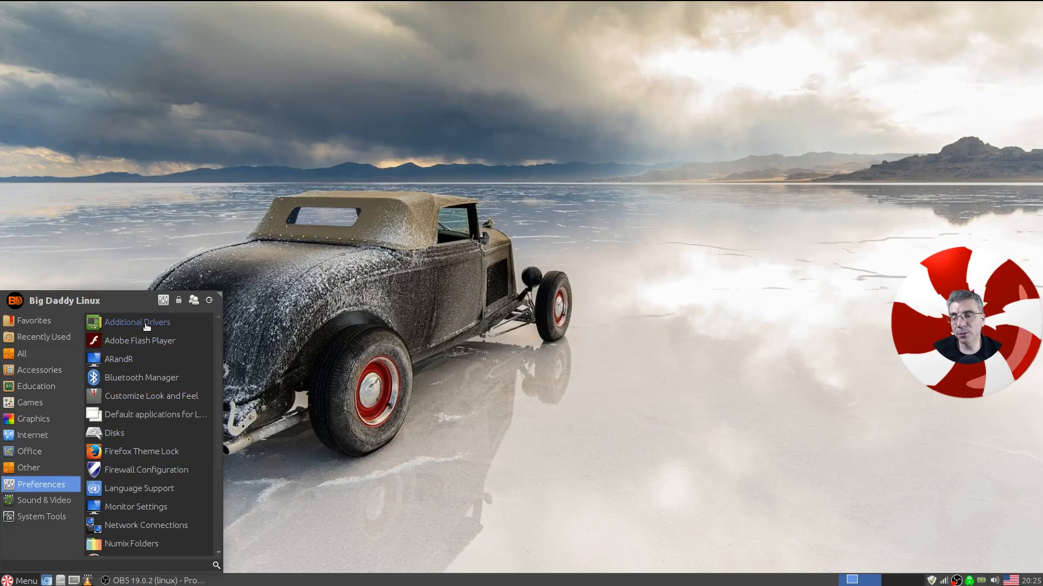
{"action": "mouse_move", "coordinate": [141, 325]}
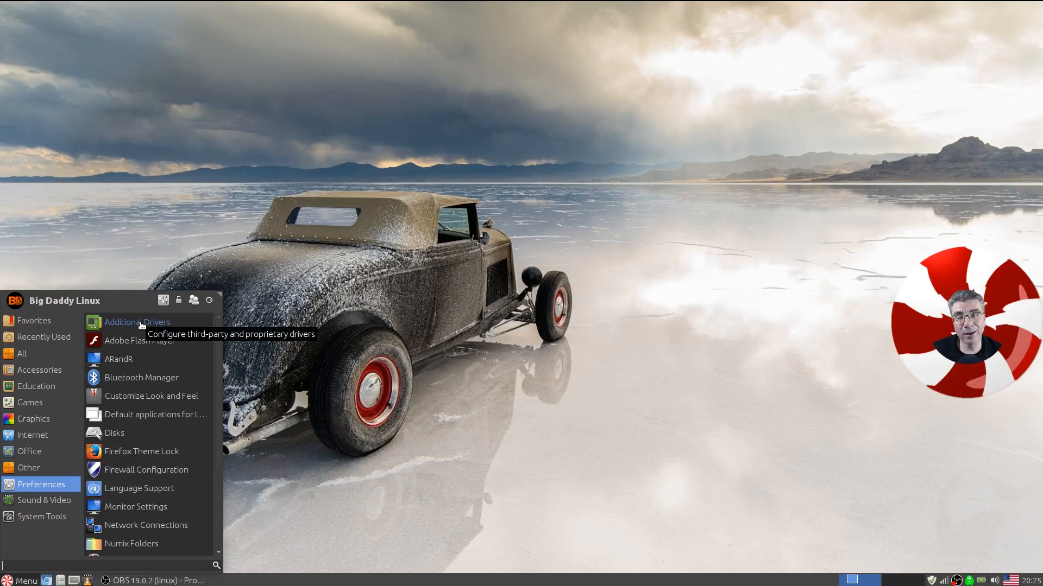
{"action": "mouse_move", "coordinate": [158, 343]}
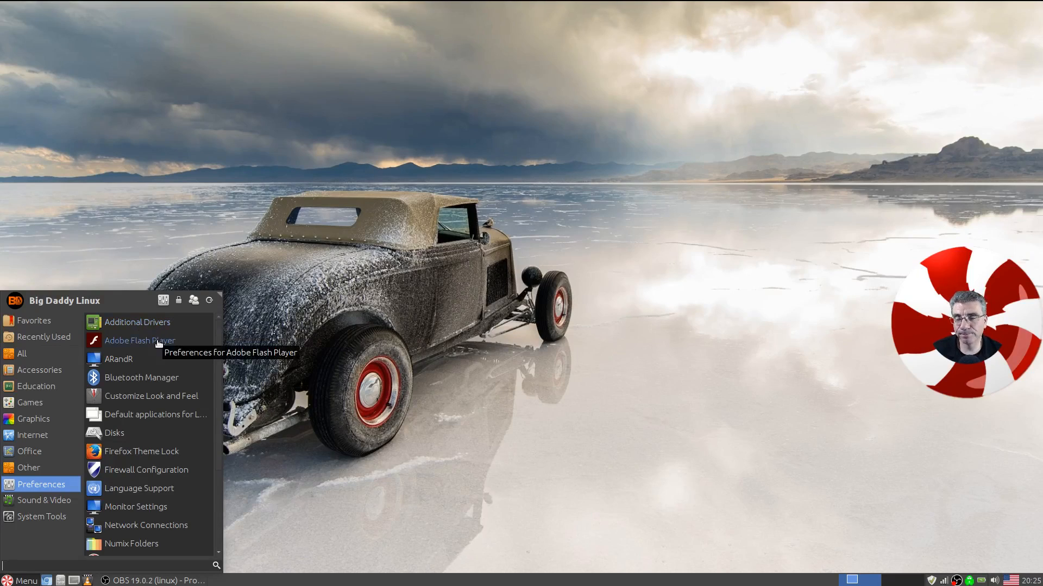
{"action": "mouse_move", "coordinate": [168, 407]}
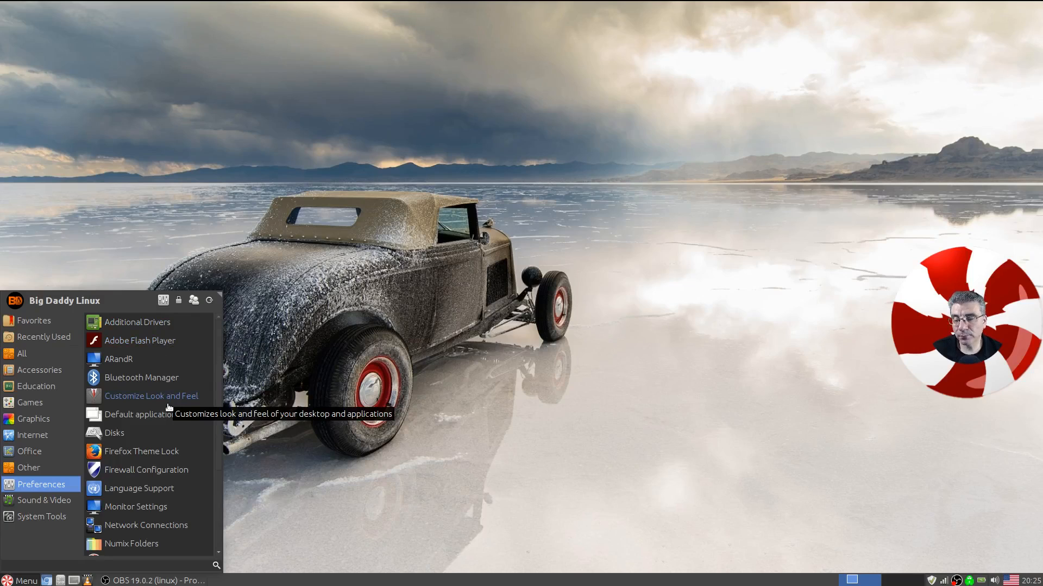
{"action": "mouse_move", "coordinate": [170, 352]}
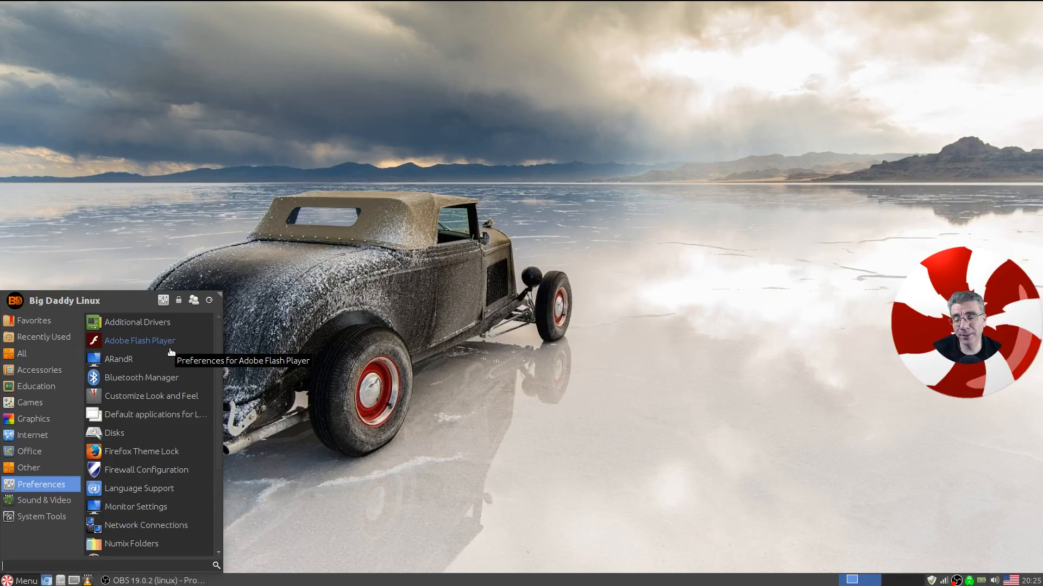
{"action": "mouse_move", "coordinate": [154, 415]}
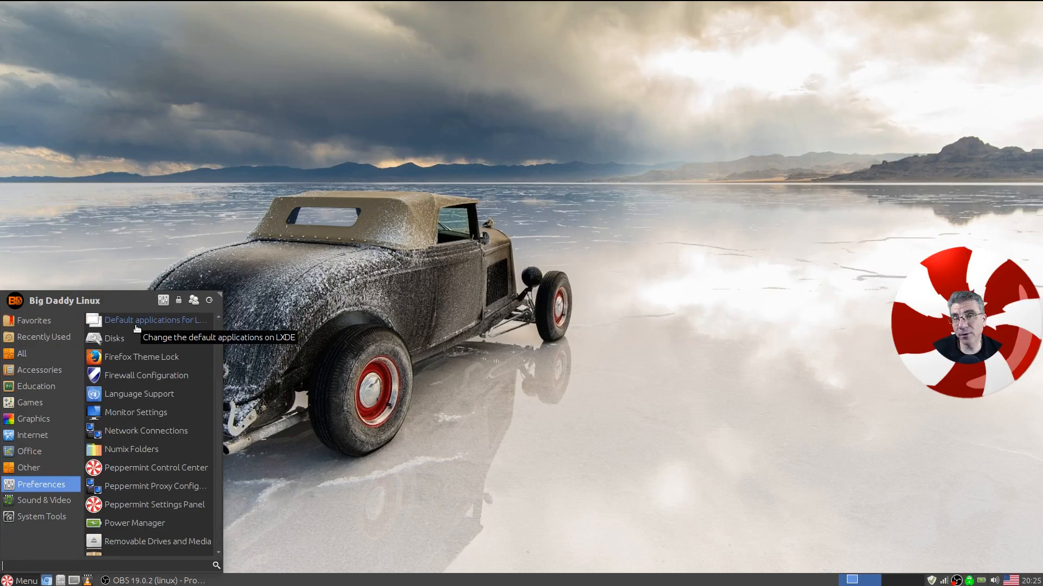
{"action": "mouse_move", "coordinate": [125, 356]}
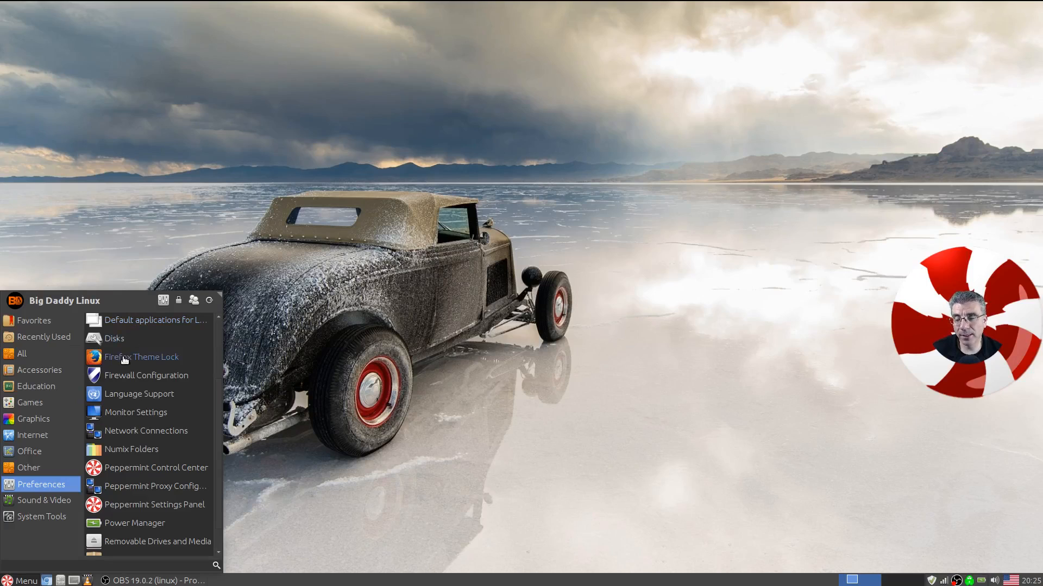
{"action": "mouse_move", "coordinate": [163, 358]}
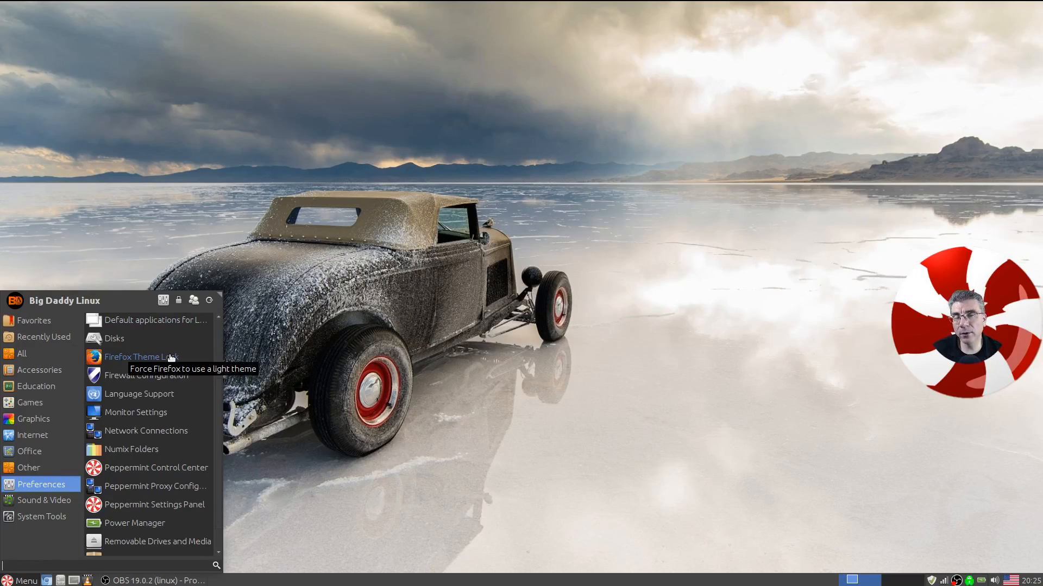
{"action": "mouse_move", "coordinate": [118, 357]}
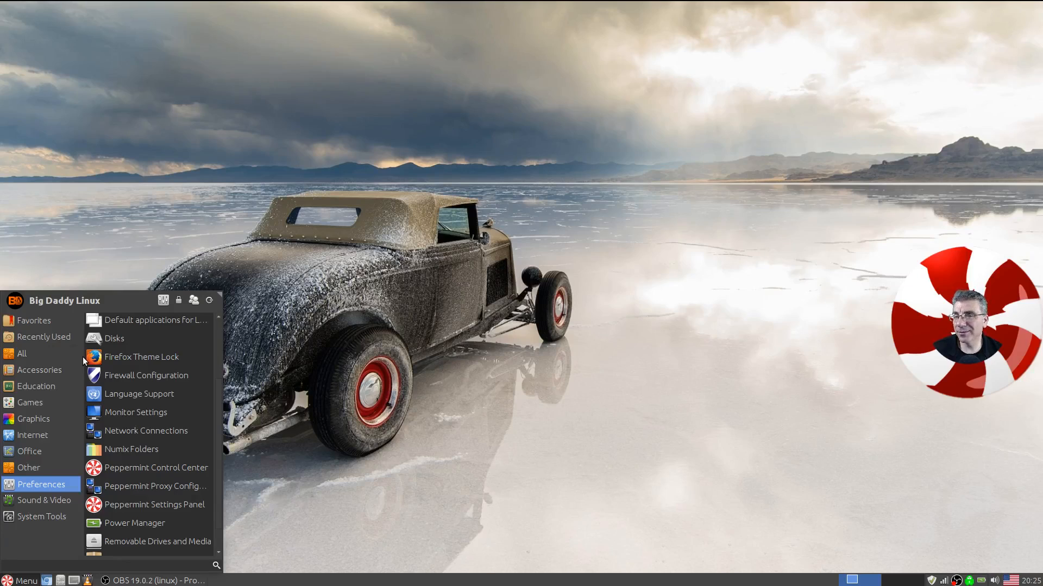
List all applications, then show the Preferences tools and scroll through them.
{"action": "left_click", "coordinate": [22, 354]}
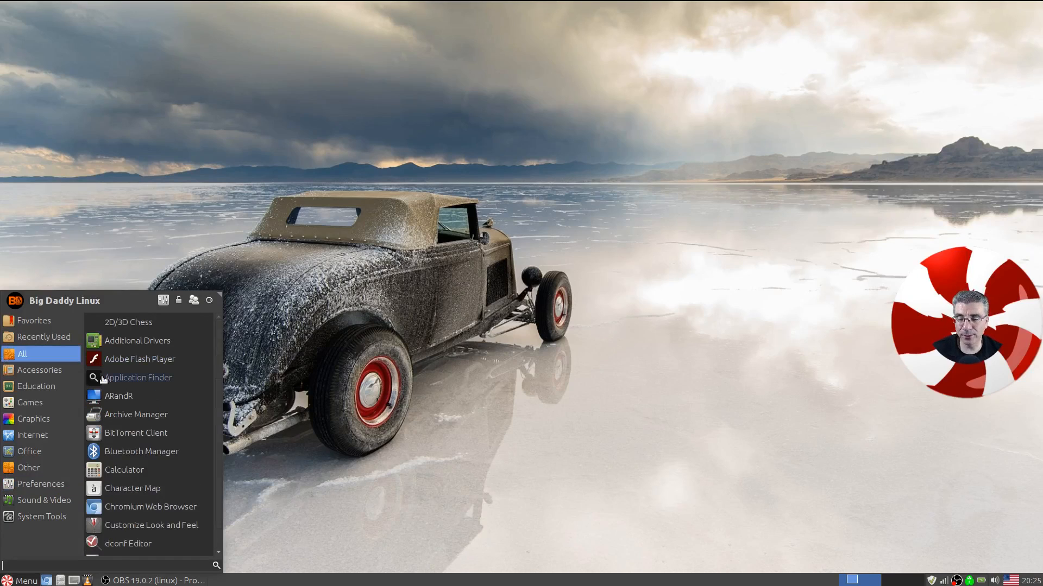
{"action": "left_click", "coordinate": [42, 484]}
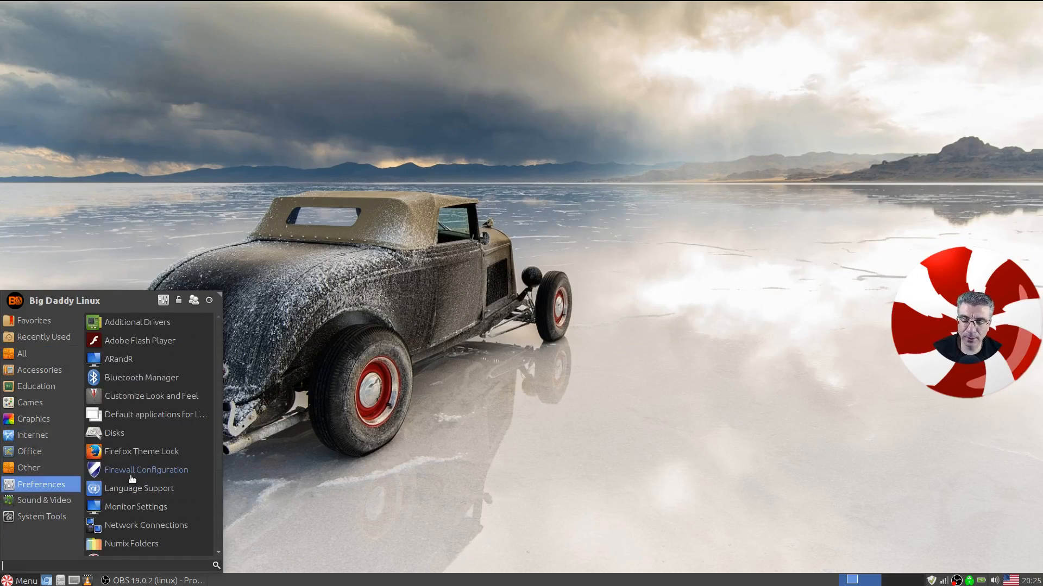
{"action": "scroll", "scroll_direction": "down", "scroll_amount": 3}
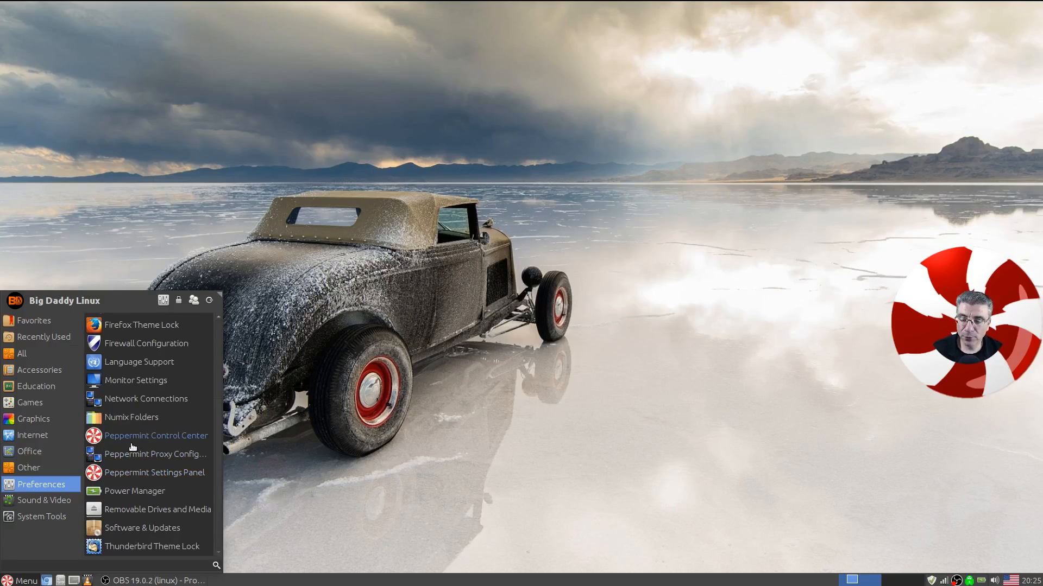
Launch Peppermint Control Center and review the window themes, keeping Numix.
{"action": "left_click", "coordinate": [156, 436]}
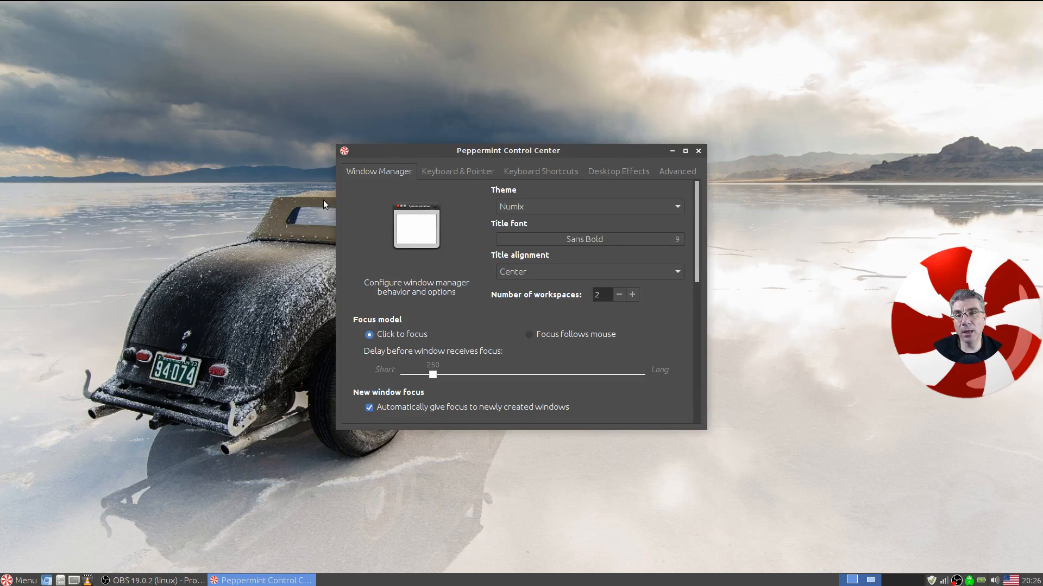
{"action": "mouse_move", "coordinate": [543, 271]}
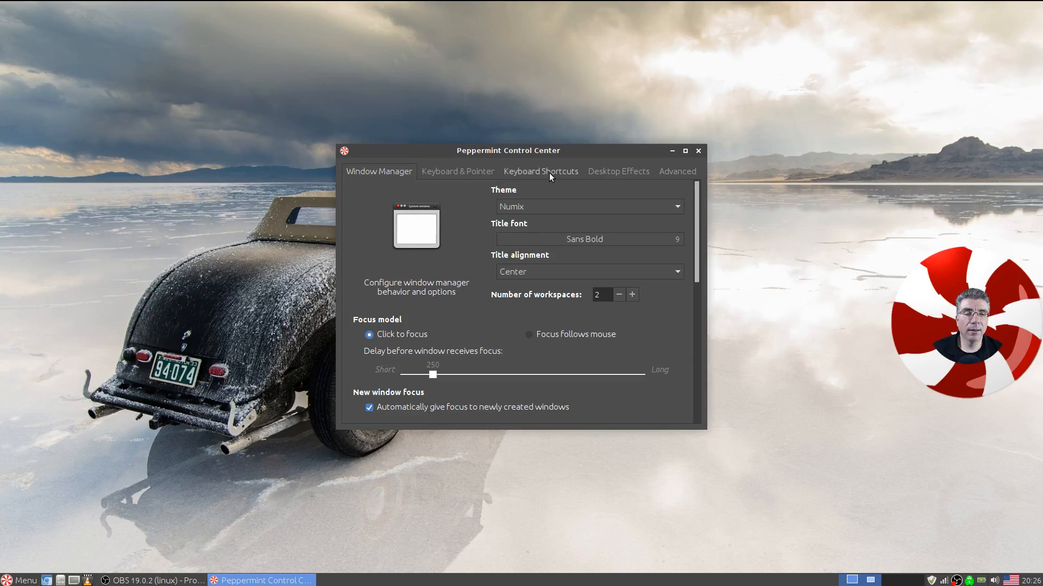
{"action": "left_click", "coordinate": [588, 206]}
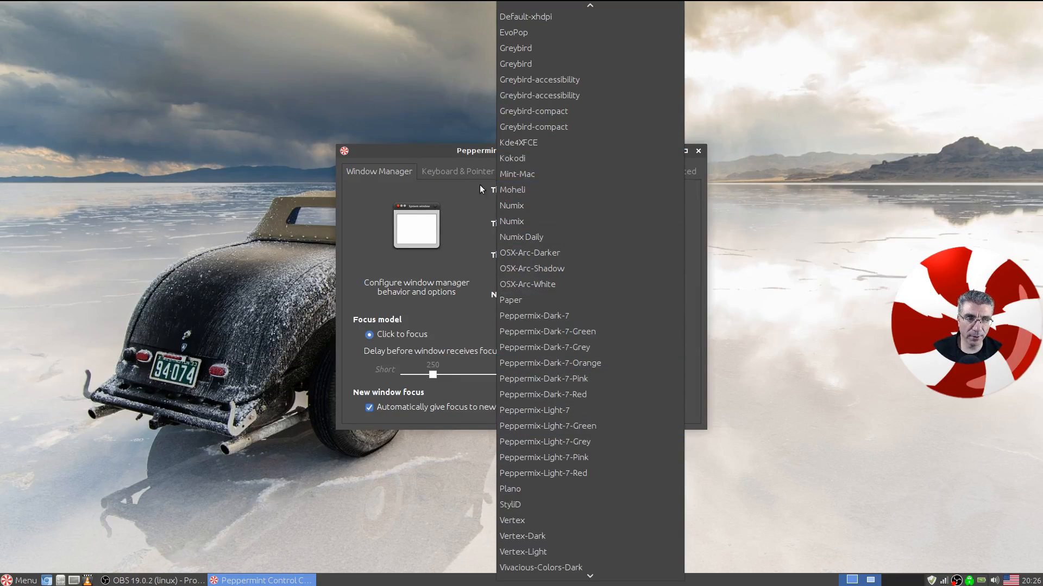
{"action": "left_click", "coordinate": [510, 205]}
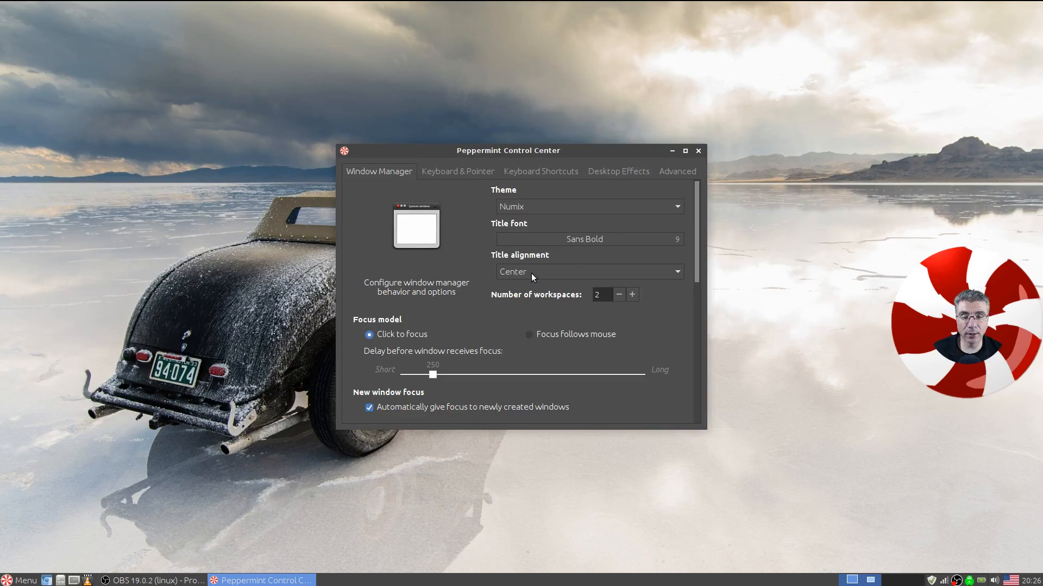
{"action": "mouse_move", "coordinate": [462, 165]}
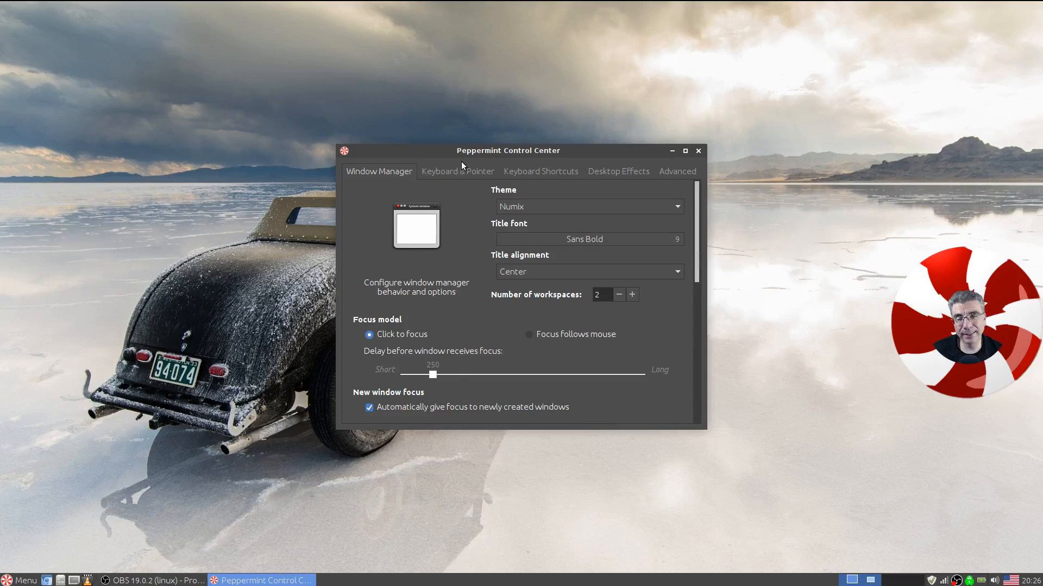
Look through the keyboard, shortcuts, desktop effects and advanced pages, then close the control center.
{"action": "left_click", "coordinate": [458, 171]}
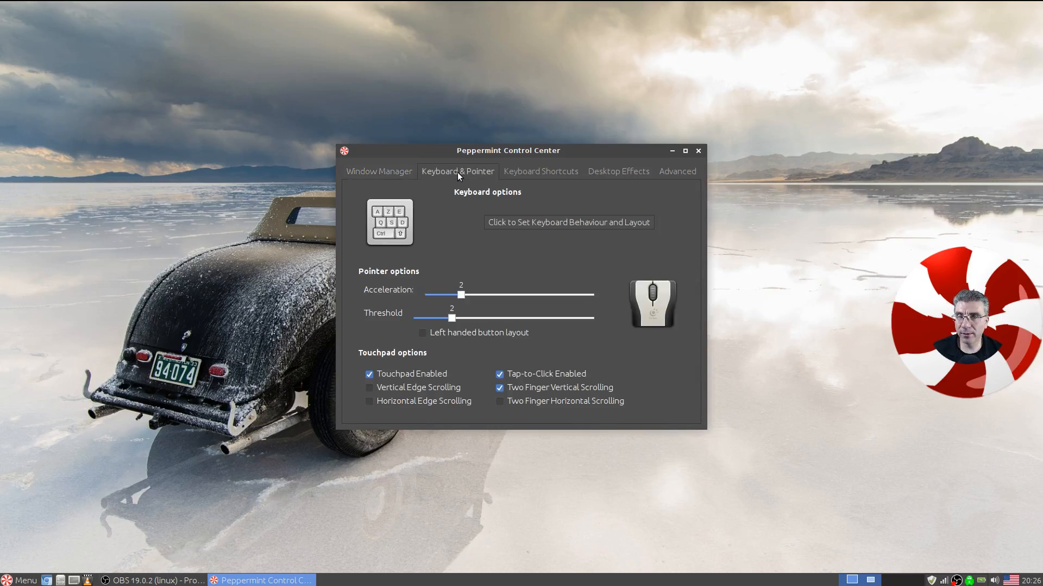
{"action": "left_click", "coordinate": [540, 171]}
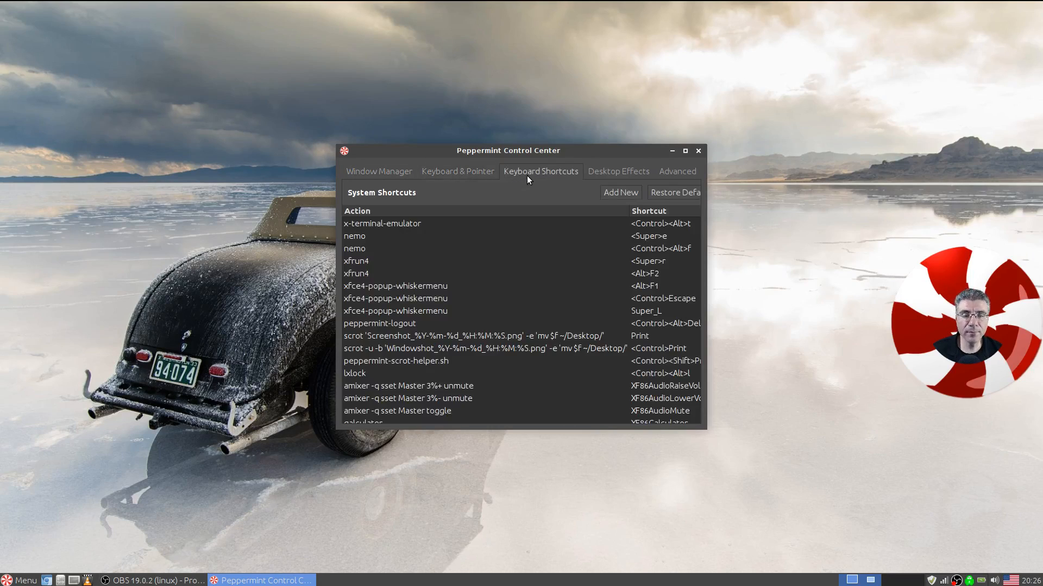
{"action": "left_click", "coordinate": [618, 172]}
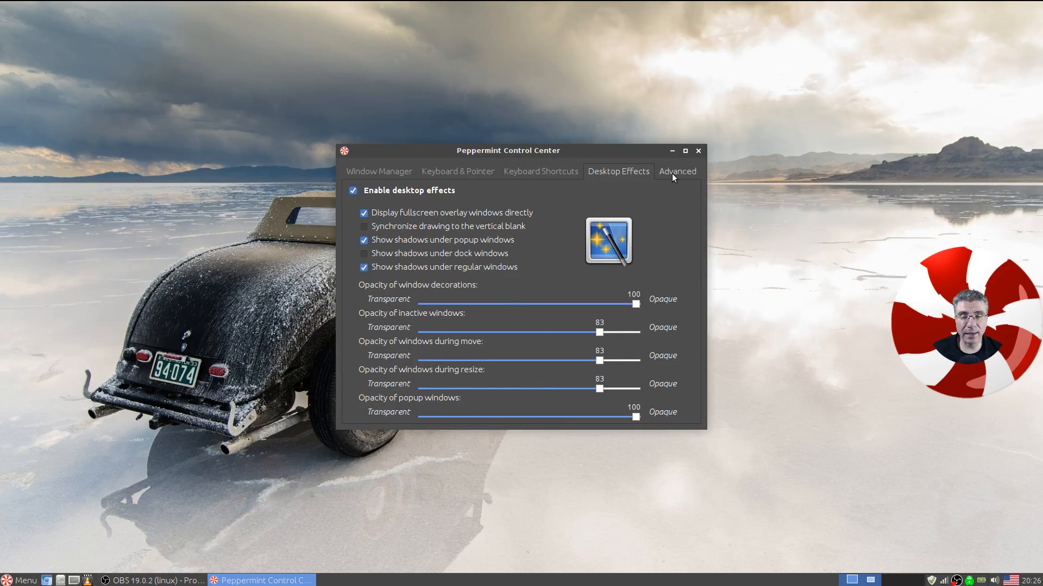
{"action": "left_click", "coordinate": [678, 171]}
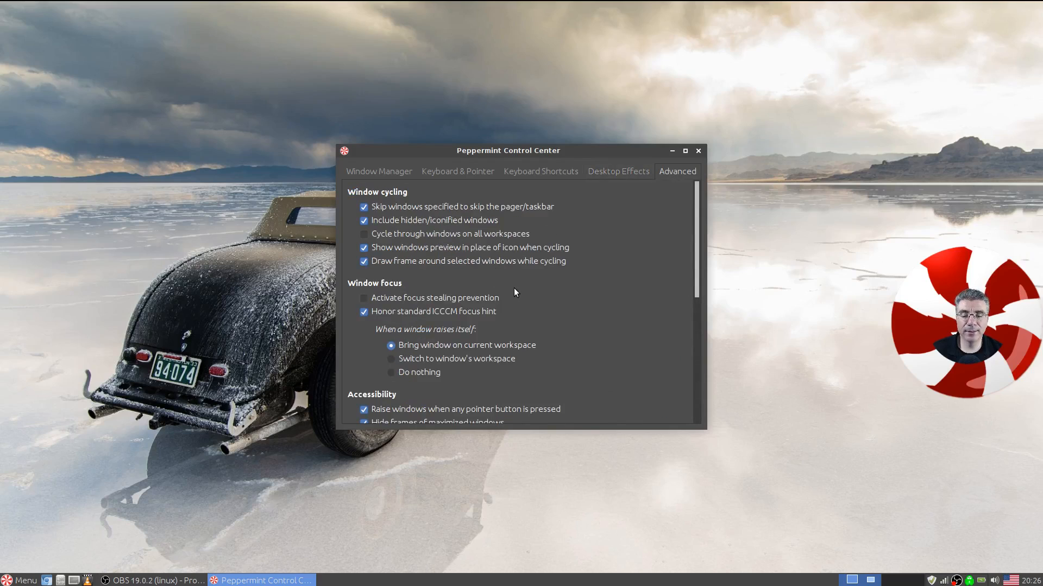
{"action": "scroll", "scroll_direction": "down", "scroll_amount": 3}
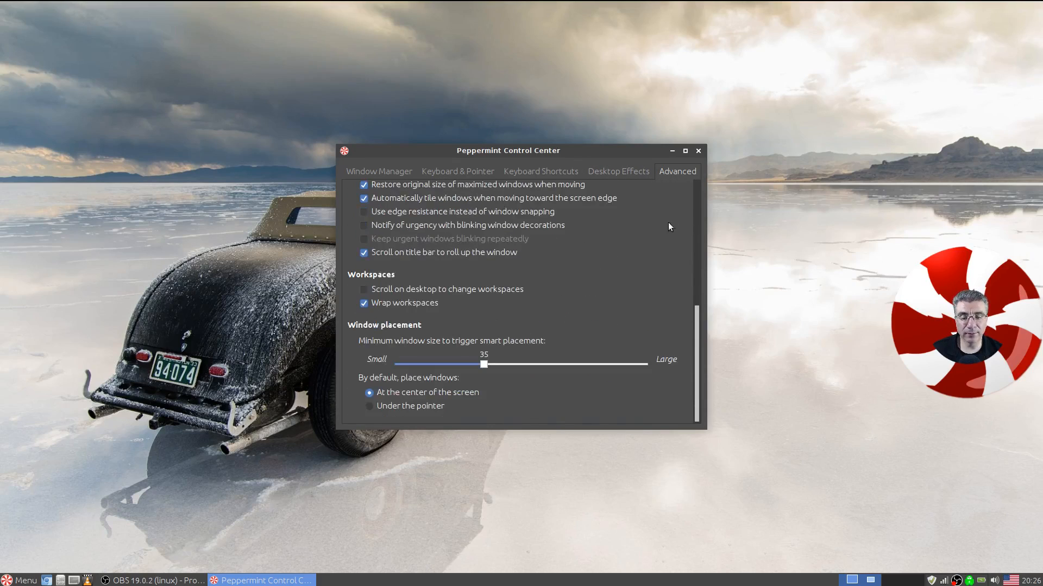
{"action": "left_click", "coordinate": [697, 150]}
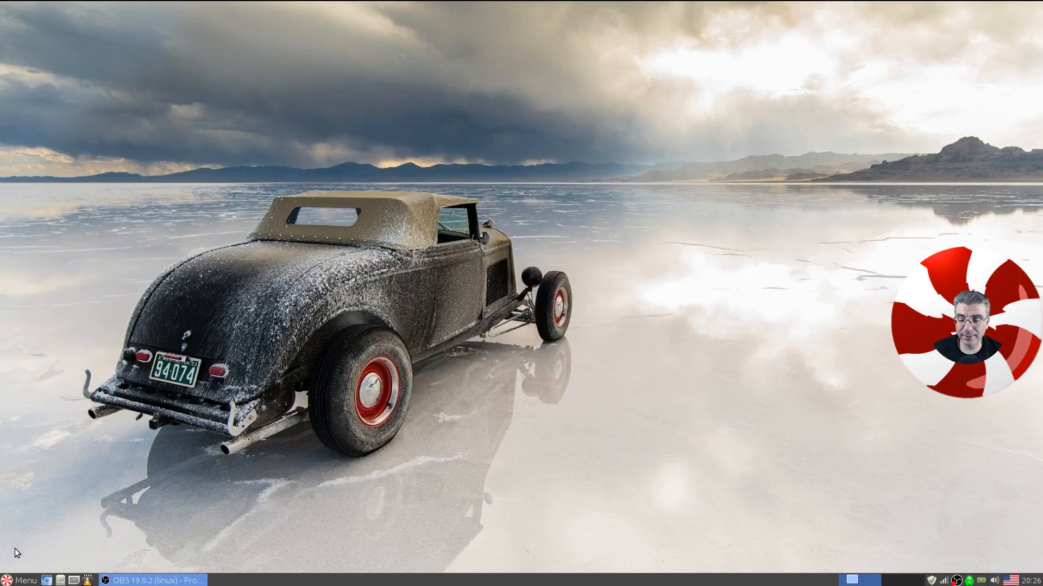
Launch Peppermint Settings Panel from Menu > Preferences, landing on the User category.
{"action": "left_click", "coordinate": [13, 580]}
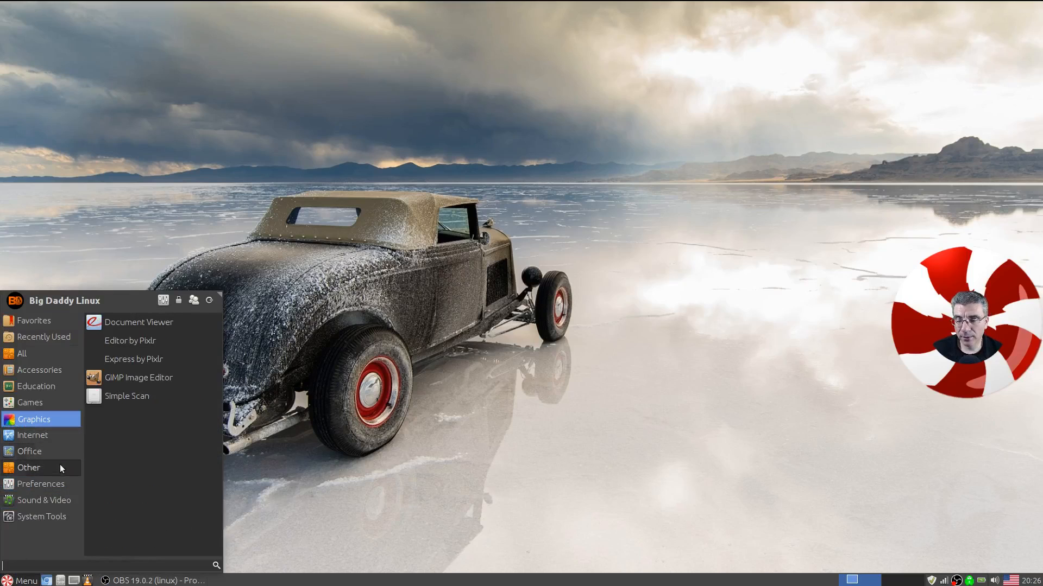
{"action": "left_click", "coordinate": [40, 484]}
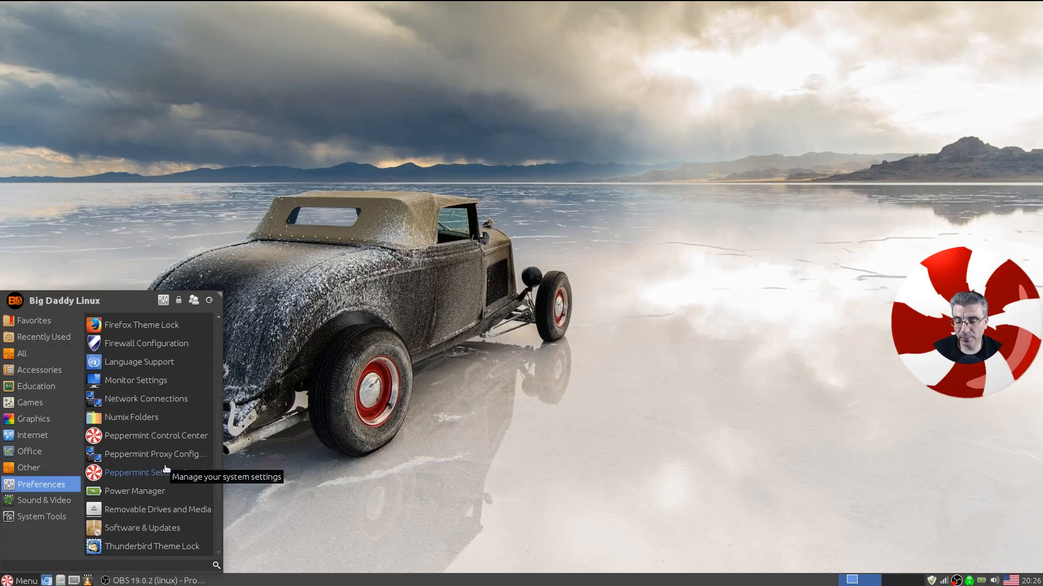
{"action": "left_click", "coordinate": [136, 473]}
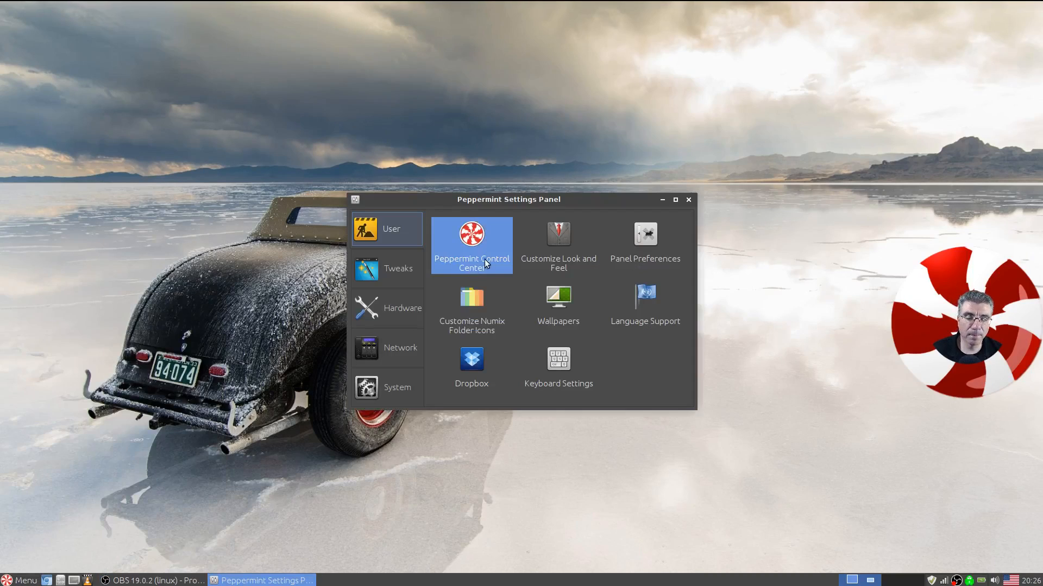
{"action": "mouse_move", "coordinate": [486, 216]}
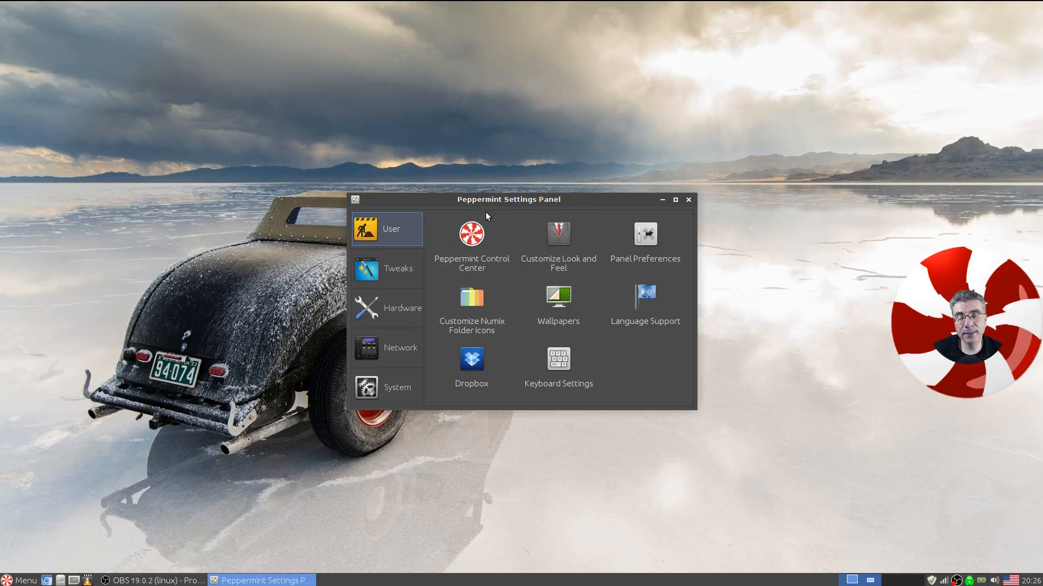
{"action": "mouse_move", "coordinate": [512, 202]}
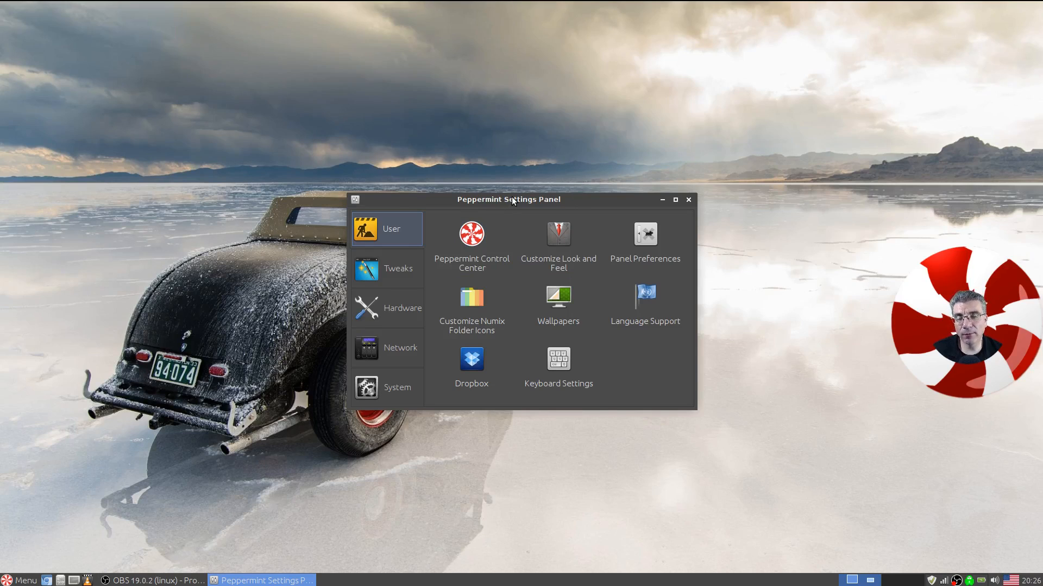
{"action": "left_click_drag", "start_coordinate": [509, 200], "coordinate": [495, 201]}
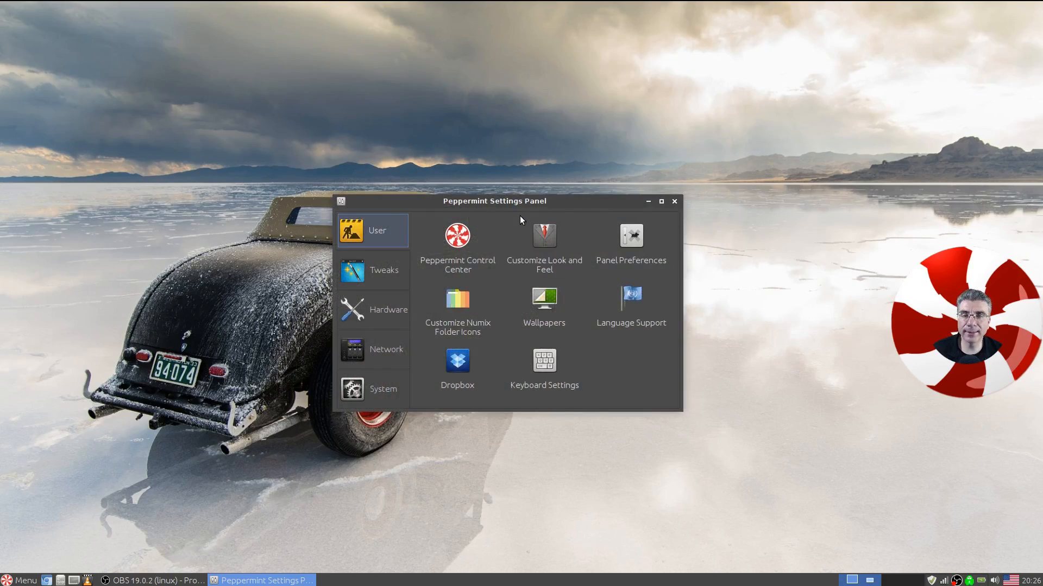
{"action": "left_click", "coordinate": [544, 307]}
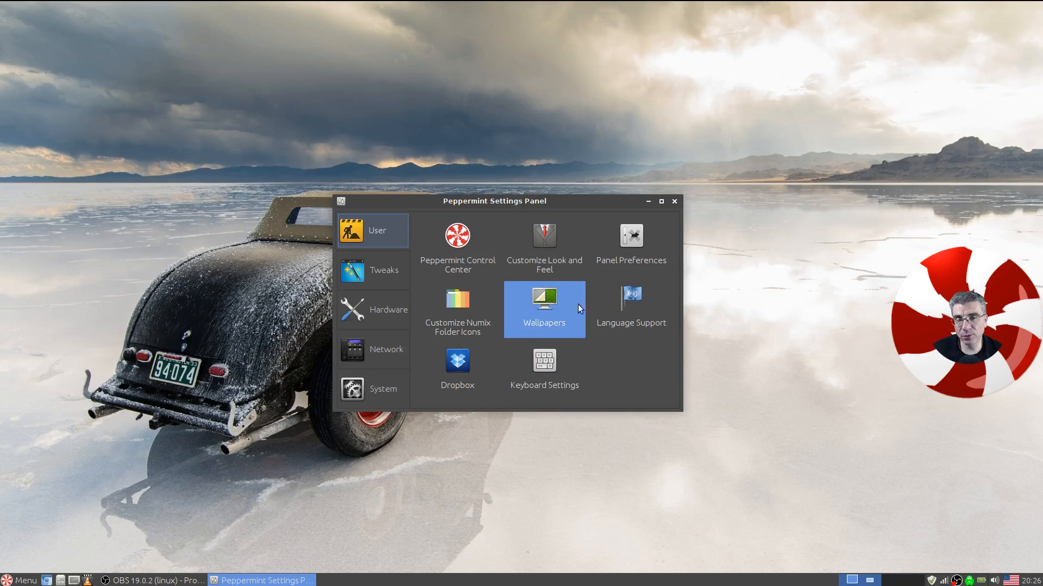
{"action": "mouse_move", "coordinate": [544, 252]}
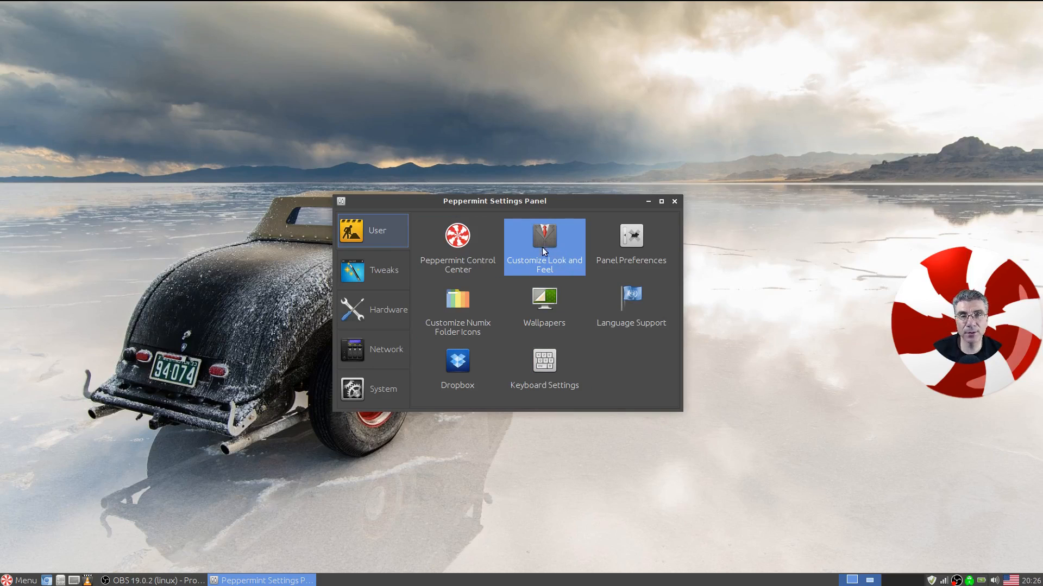
{"action": "mouse_move", "coordinate": [575, 264]}
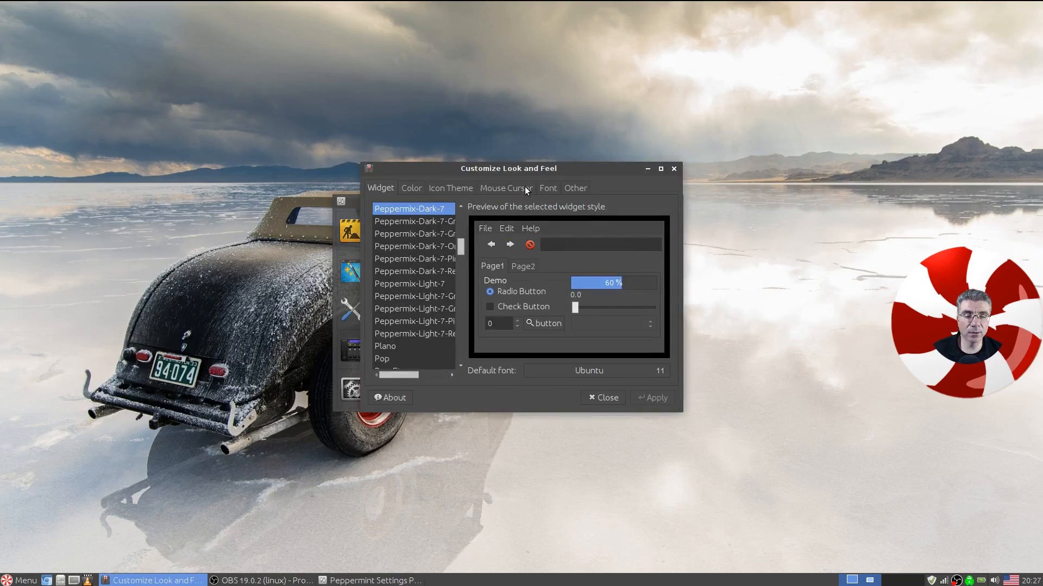
Browse the Widget and Color pages of Customize Look and Feel.
{"action": "left_click_drag", "start_coordinate": [507, 168], "coordinate": [425, 126]}
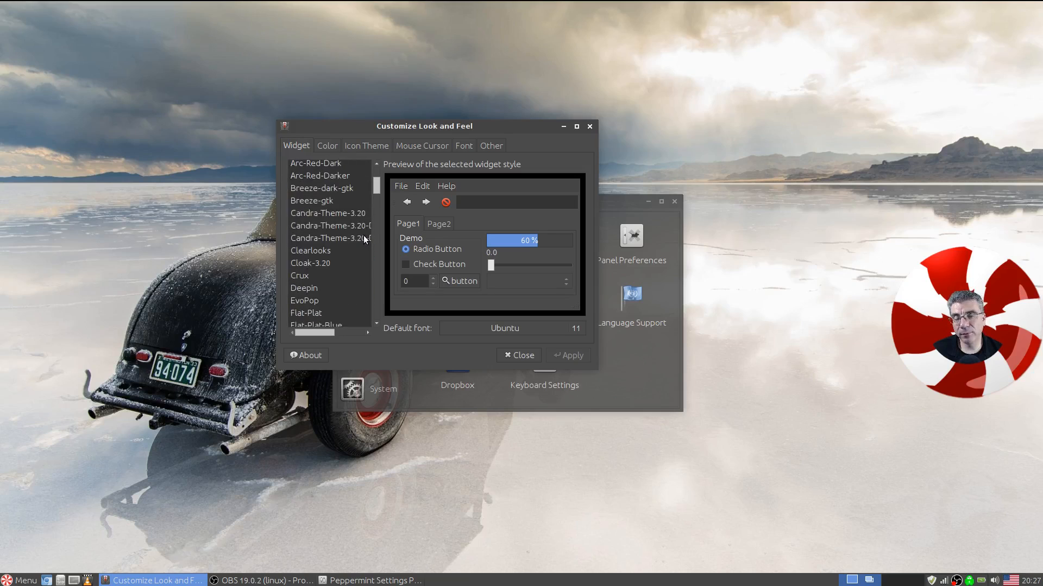
{"action": "scroll", "scroll_direction": "down", "scroll_amount": 3}
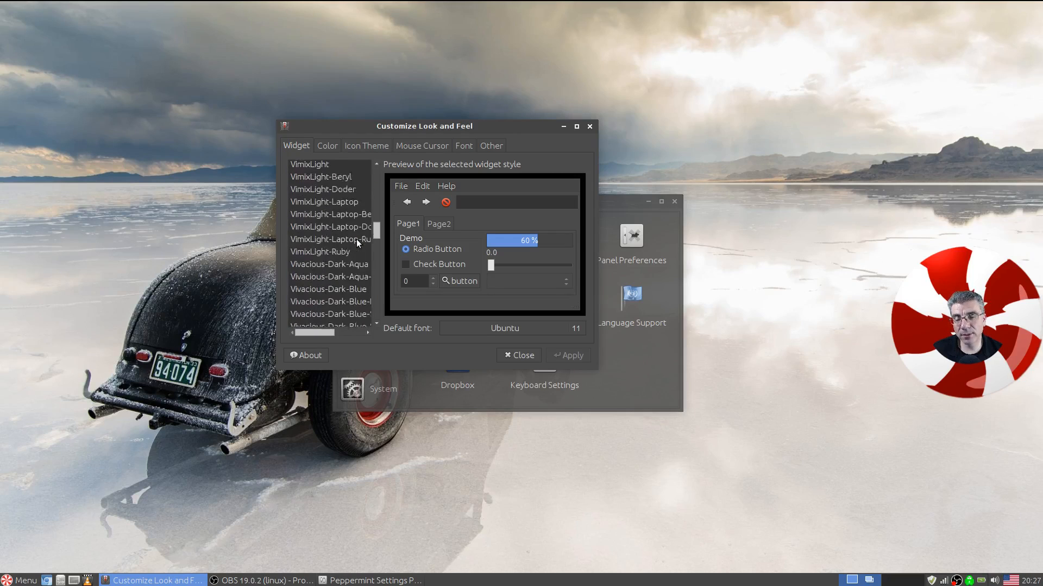
{"action": "scroll", "scroll_direction": "down", "scroll_amount": 3}
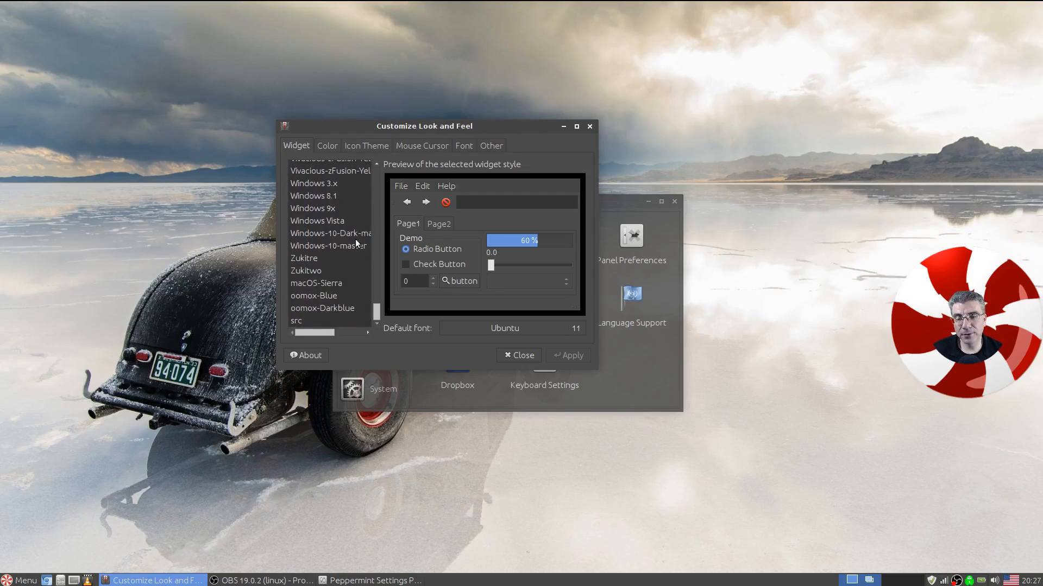
{"action": "left_click", "coordinate": [327, 145]}
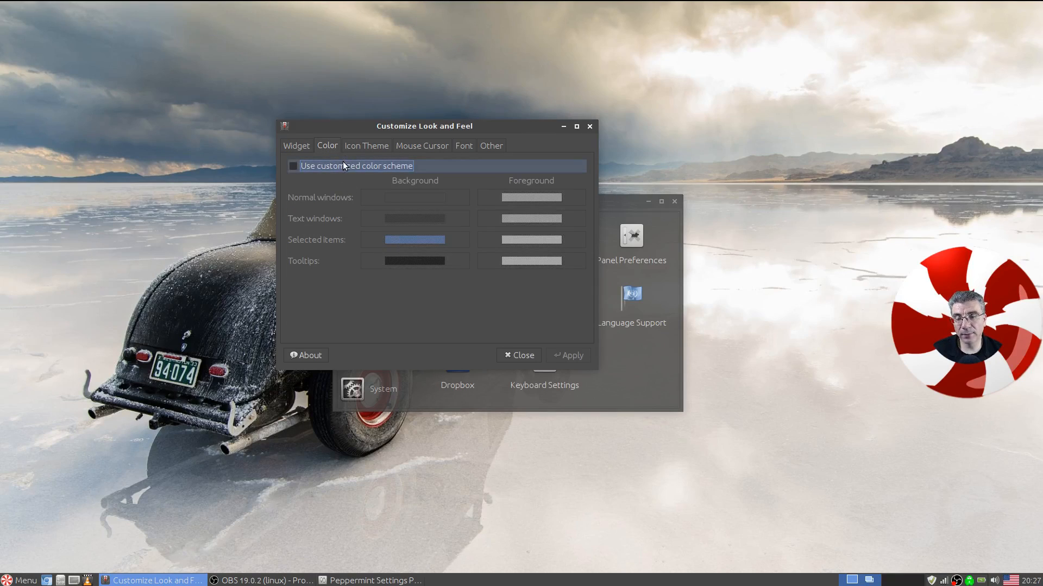
{"action": "left_click", "coordinate": [22, 579]}
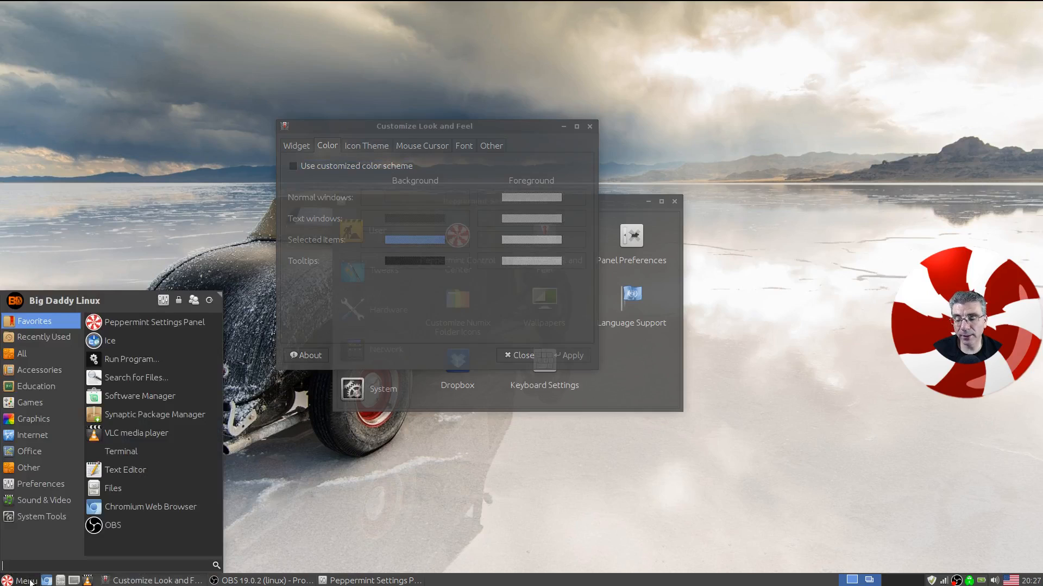
{"action": "mouse_move", "coordinate": [437, 265]}
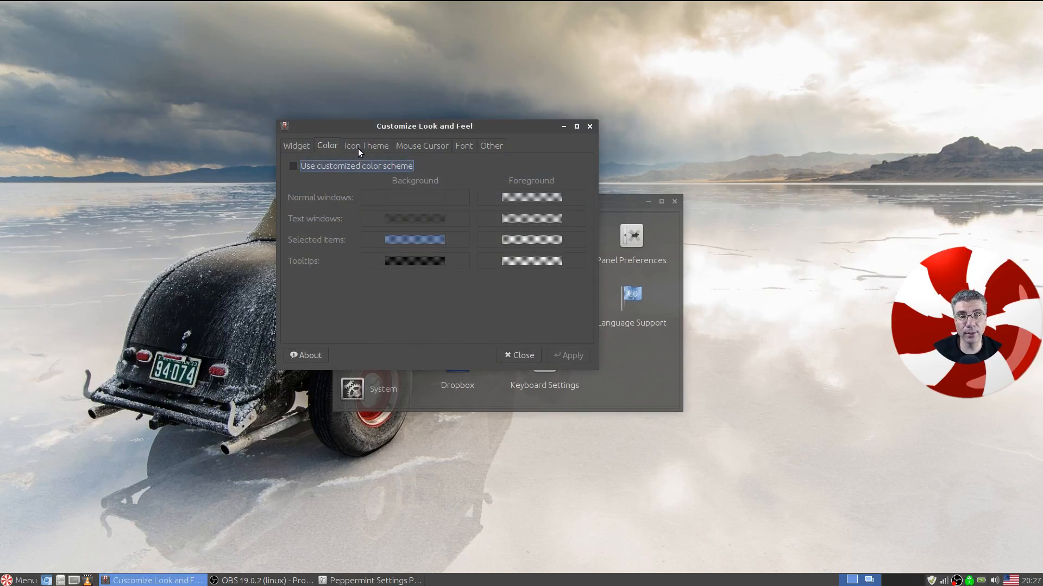
{"action": "mouse_move", "coordinate": [521, 285]}
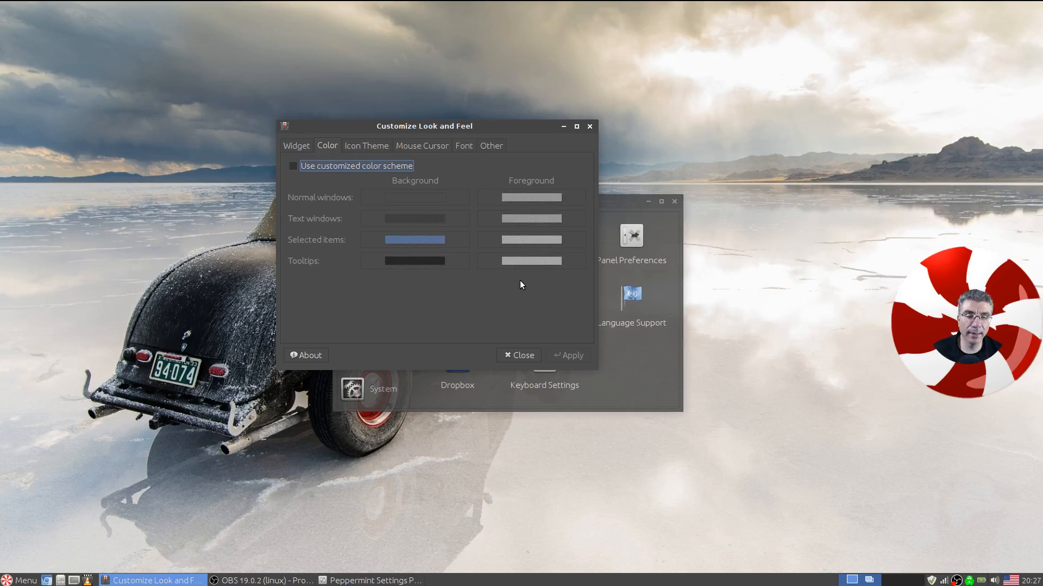
{"action": "mouse_move", "coordinate": [295, 338]}
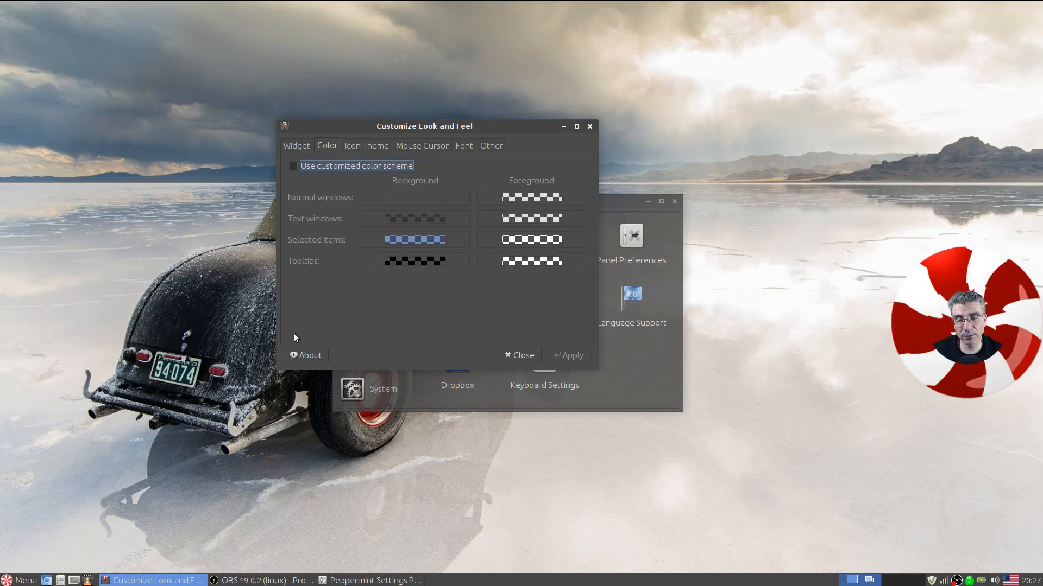
{"action": "mouse_move", "coordinate": [373, 217]}
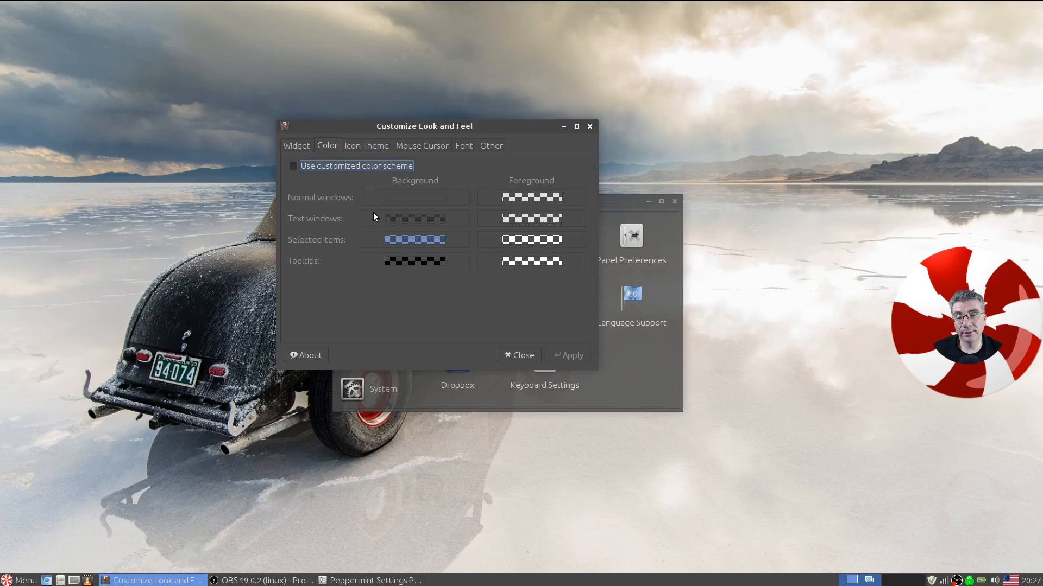
{"action": "mouse_move", "coordinate": [377, 157]}
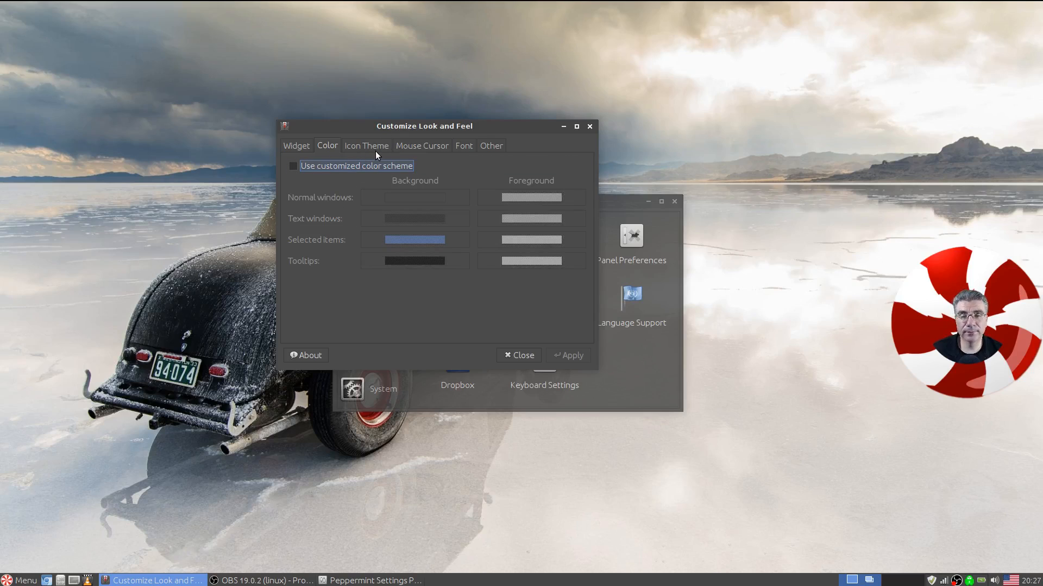
Preview the Peppermix-7 icon theme, revert to Obsidian-1, and view the Mouse Cursor themes.
{"action": "left_click", "coordinate": [366, 145]}
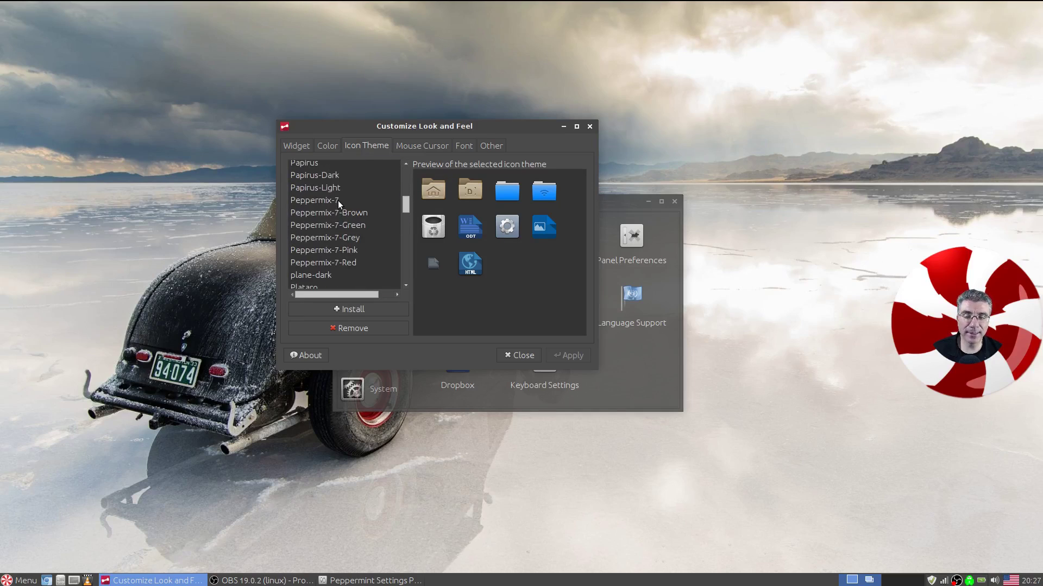
{"action": "left_click", "coordinate": [313, 199]}
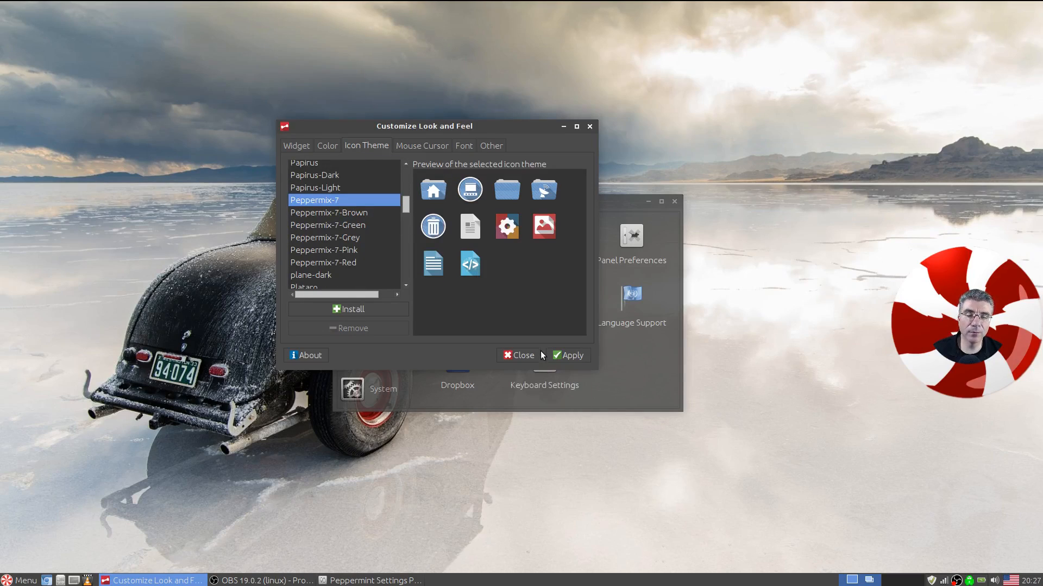
{"action": "mouse_move", "coordinate": [531, 320]}
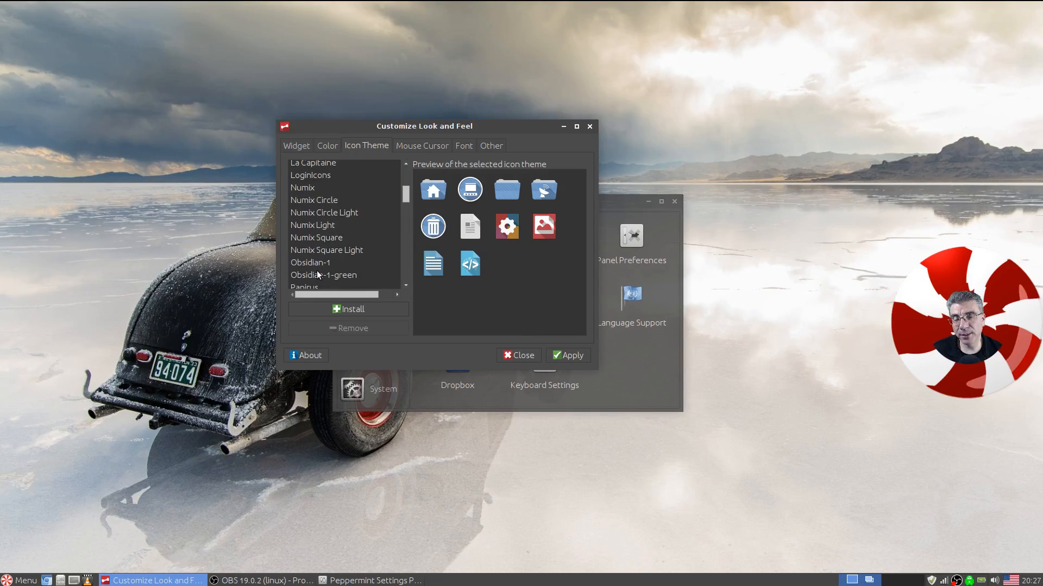
{"action": "left_click", "coordinate": [310, 262]}
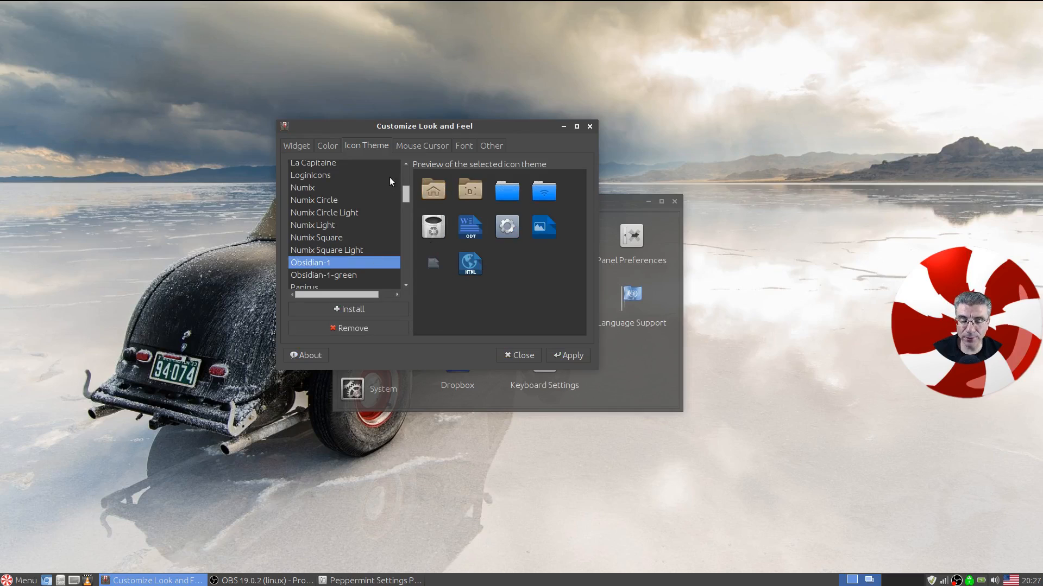
{"action": "left_click", "coordinate": [421, 145]}
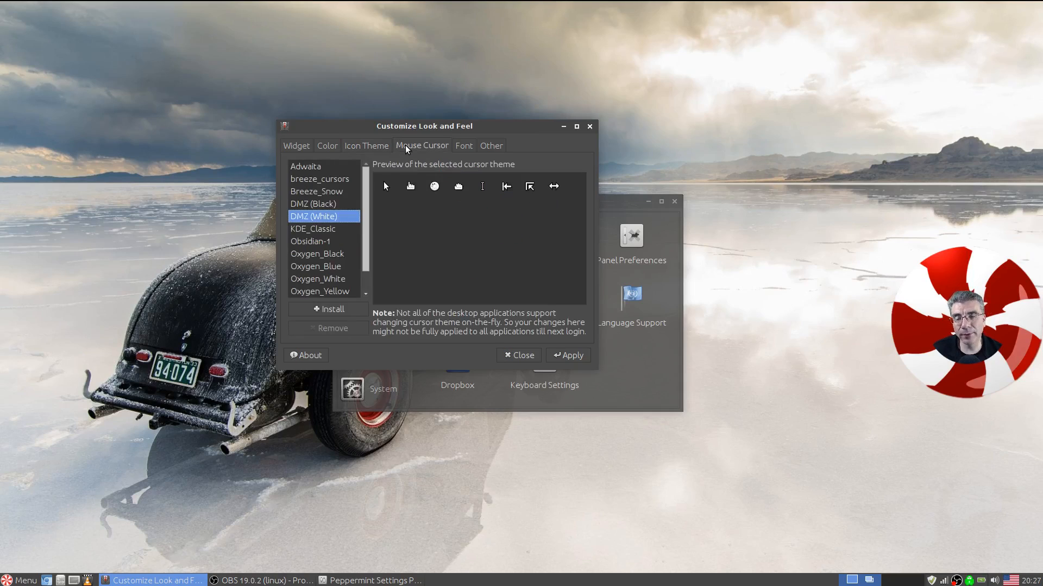
{"action": "mouse_move", "coordinate": [453, 151]}
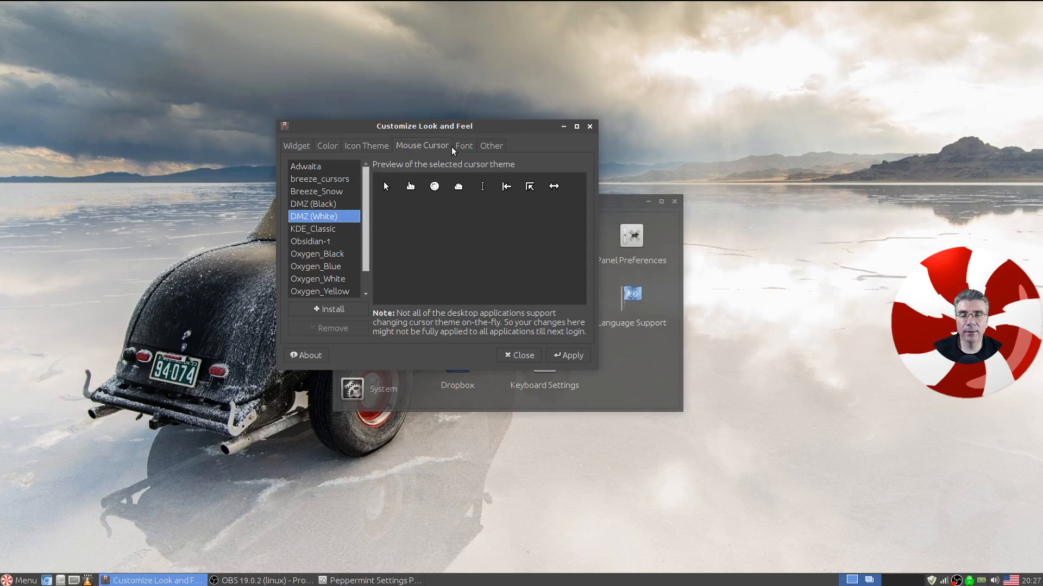
{"action": "mouse_move", "coordinate": [468, 165]}
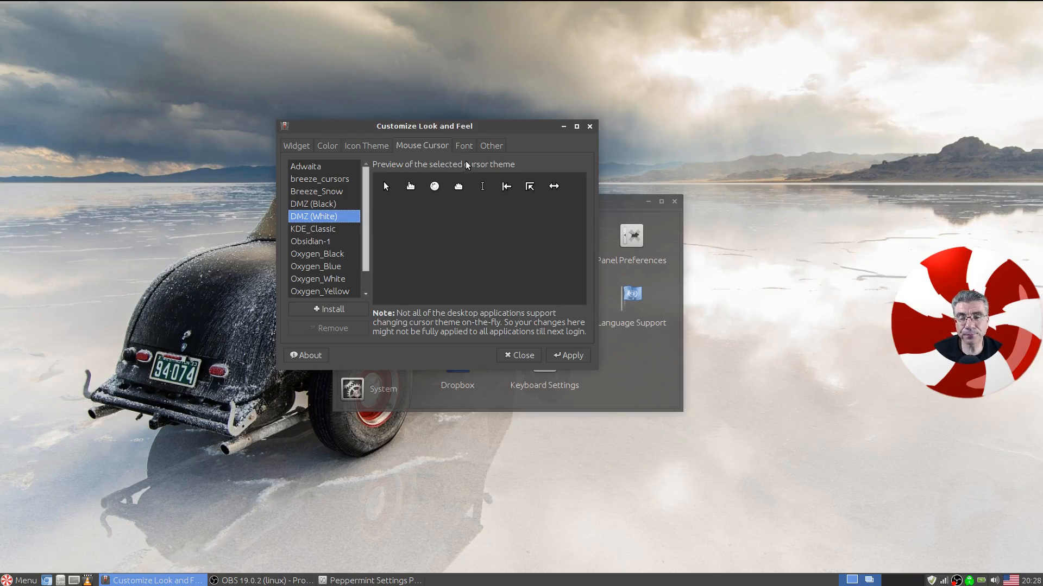
Review the Font and Other pages, then close Customize Look and Feel.
{"action": "left_click", "coordinate": [463, 146]}
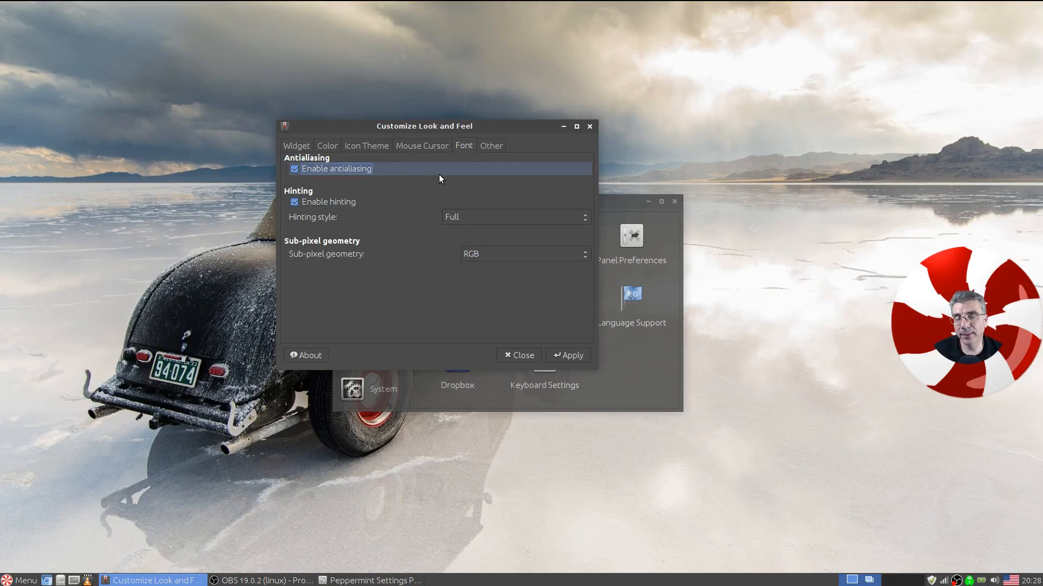
{"action": "mouse_move", "coordinate": [461, 173]}
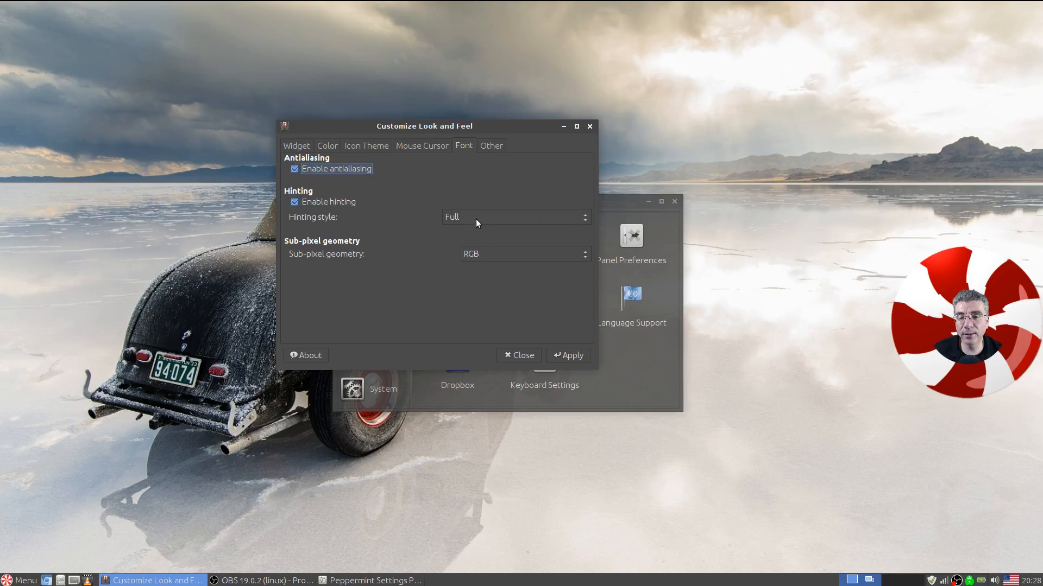
{"action": "mouse_move", "coordinate": [515, 266]}
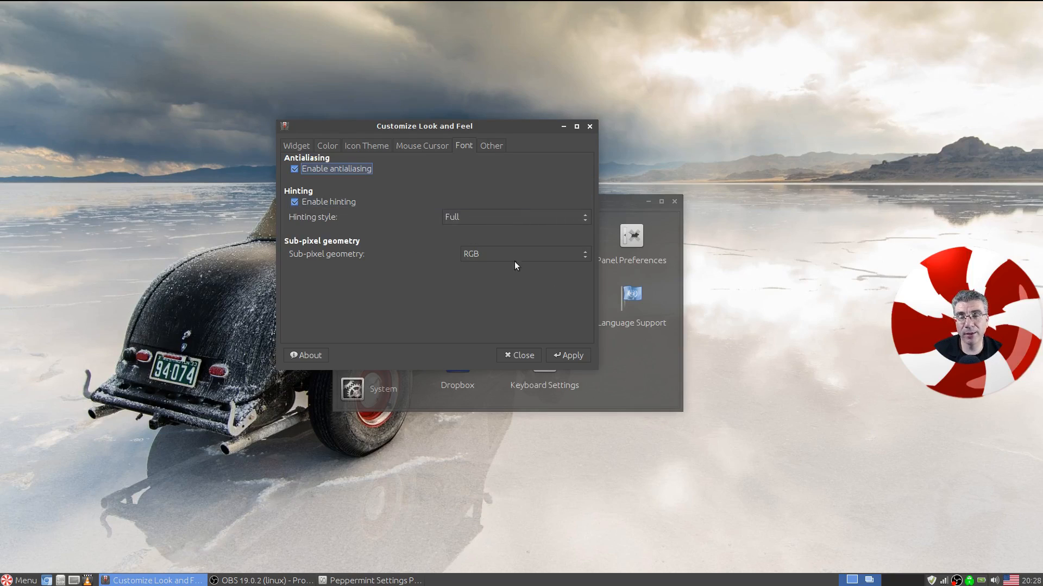
{"action": "mouse_move", "coordinate": [480, 241]}
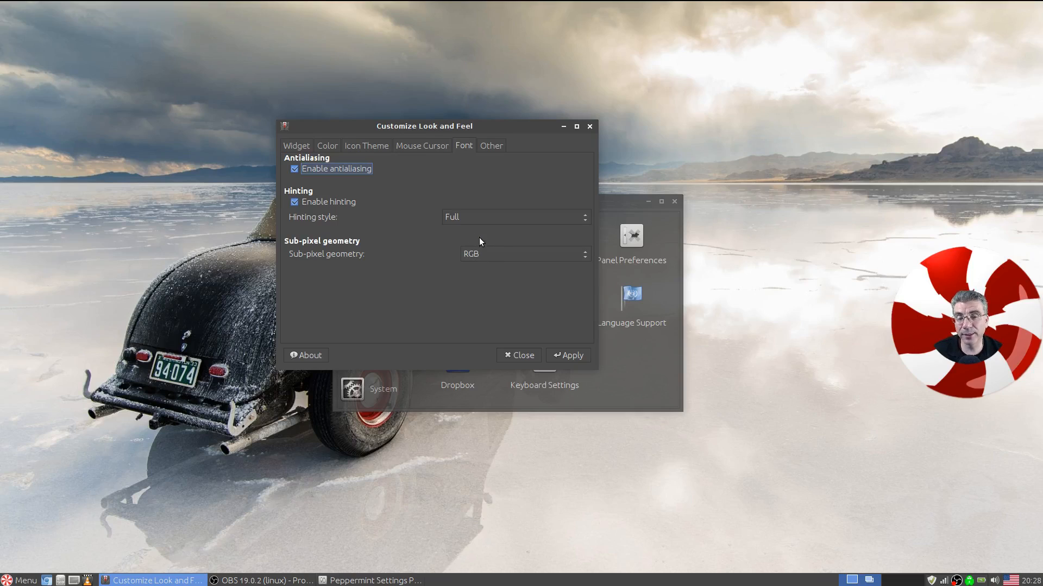
{"action": "left_click", "coordinate": [490, 145]}
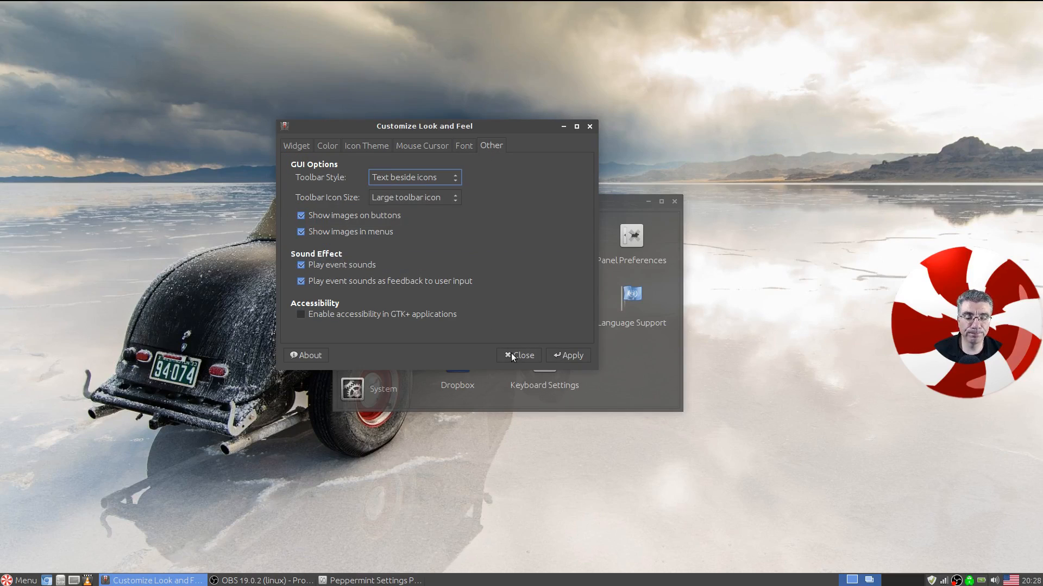
{"action": "left_click", "coordinate": [519, 355]}
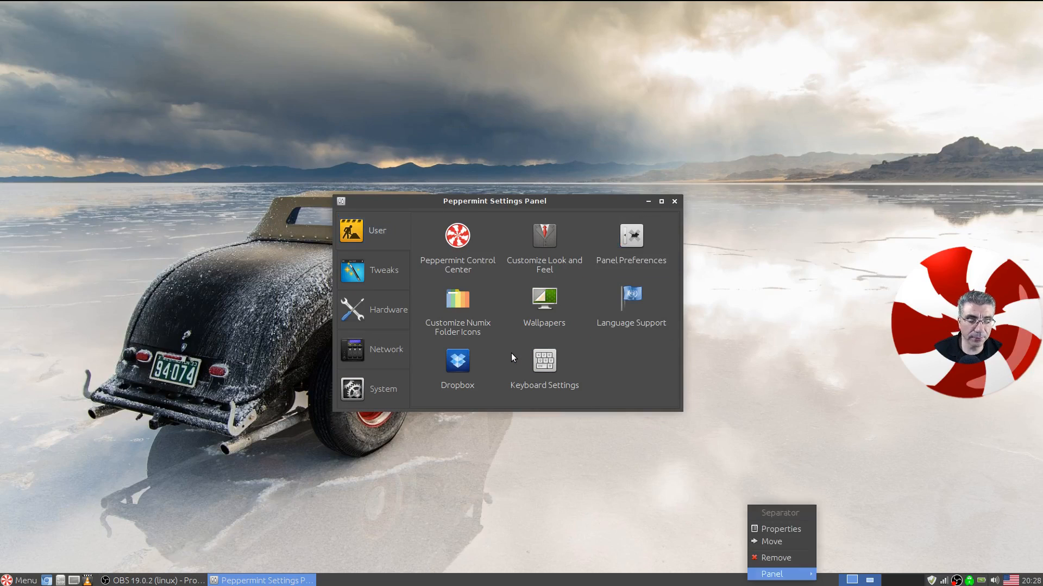
{"action": "mouse_move", "coordinate": [774, 573]}
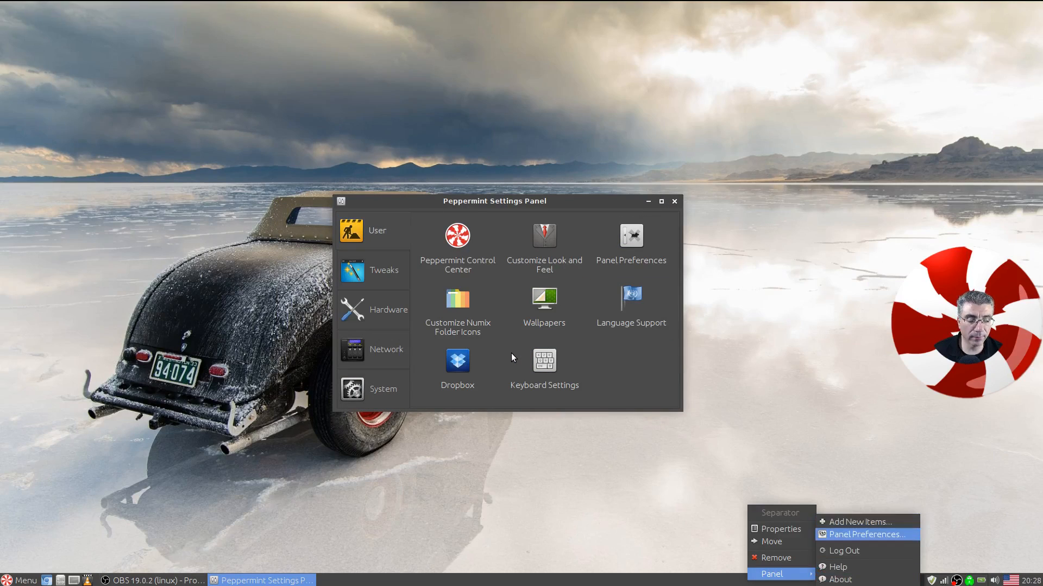
In Panel Preferences Display, keep output on Monitor 2 and leave row size at 32 pixels.
{"action": "left_click", "coordinate": [867, 535]}
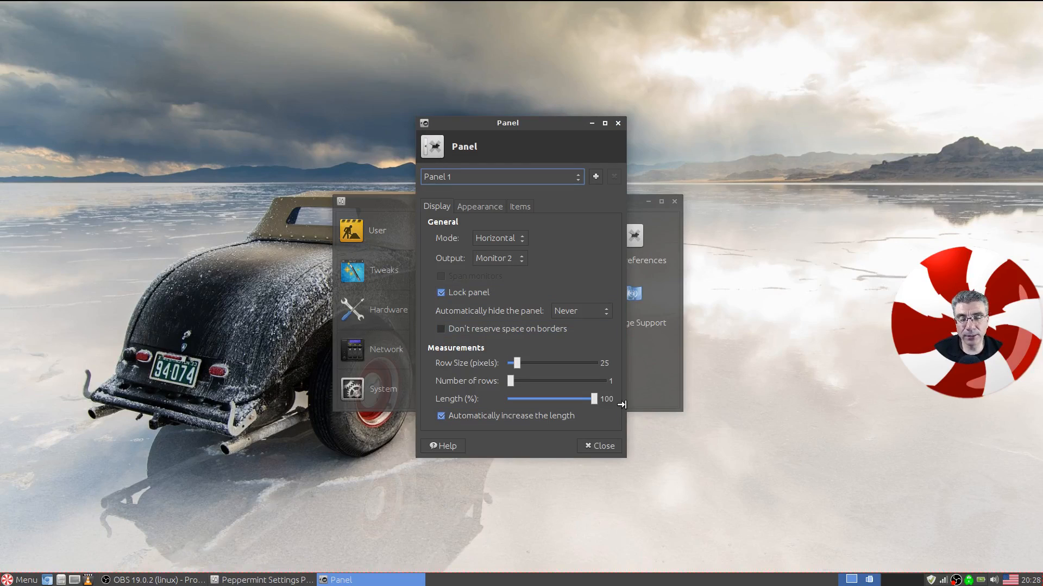
{"action": "left_click", "coordinate": [499, 259]}
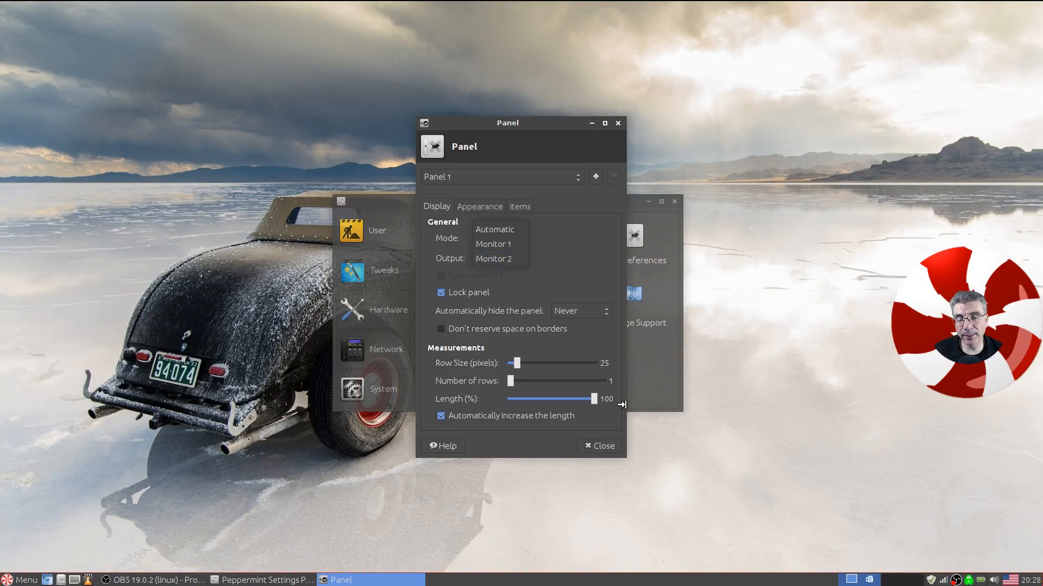
{"action": "left_click", "coordinate": [493, 259]}
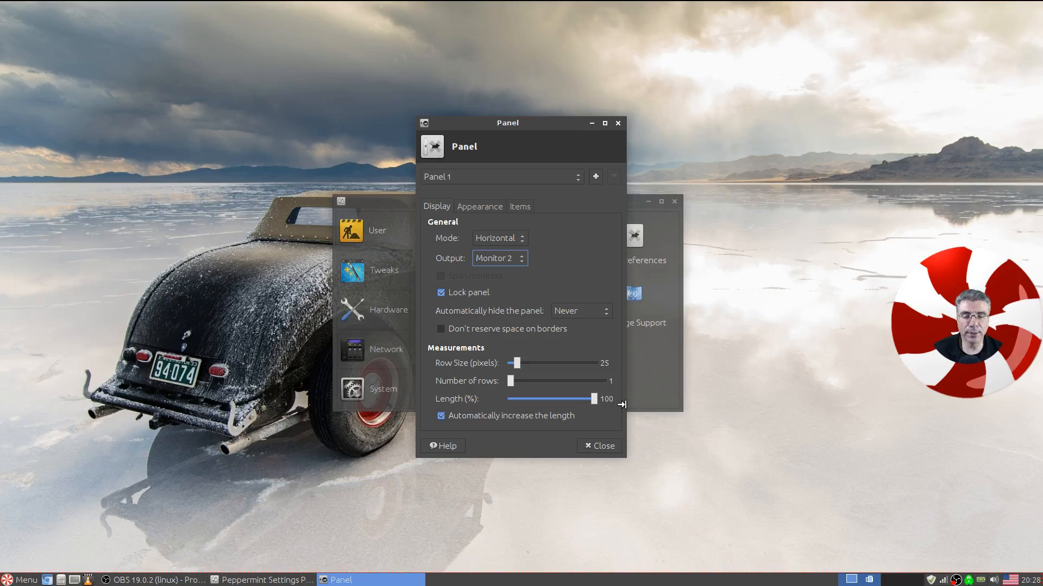
{"action": "mouse_move", "coordinate": [468, 292]}
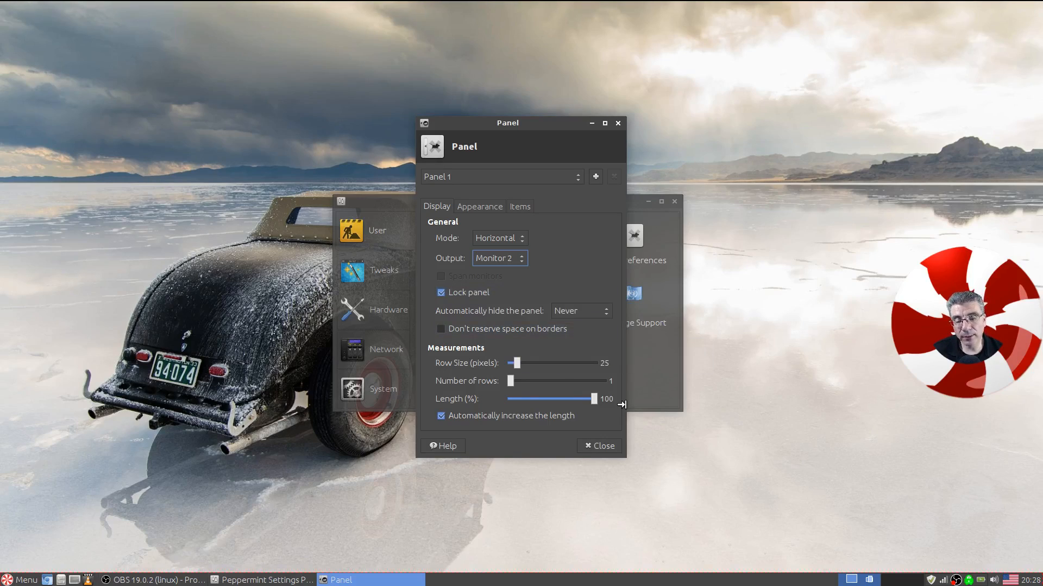
{"action": "left_click_drag", "start_coordinate": [515, 363], "coordinate": [526, 363]}
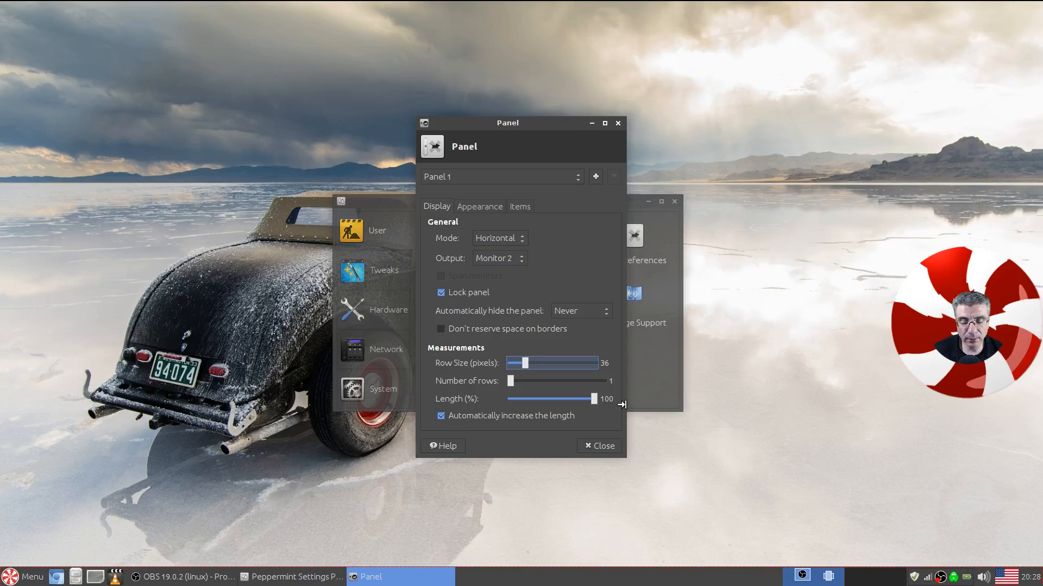
{"action": "left_click_drag", "start_coordinate": [519, 362], "coordinate": [514, 363]}
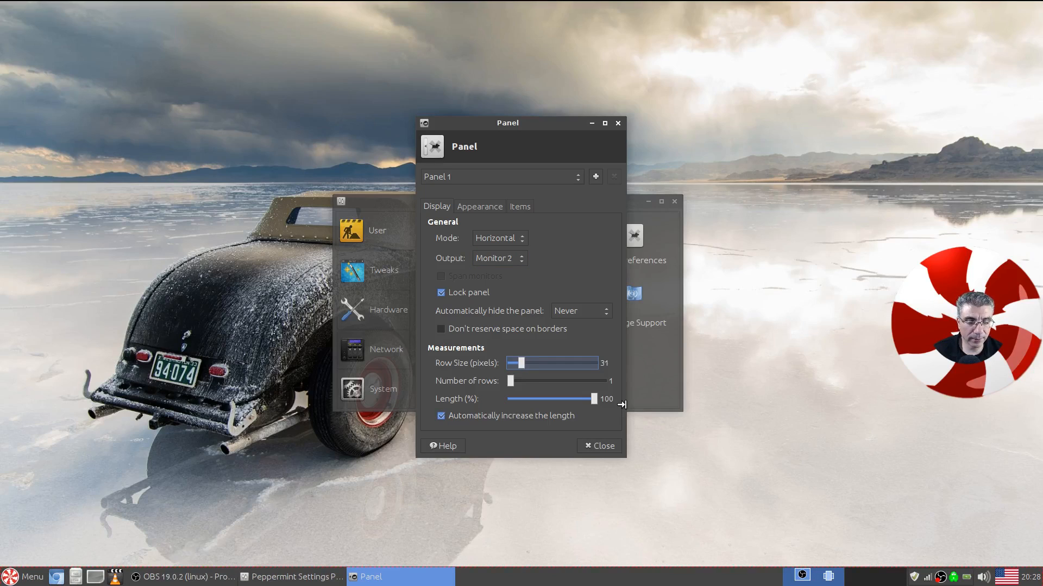
{"action": "left_click_drag", "start_coordinate": [516, 363], "coordinate": [520, 363]}
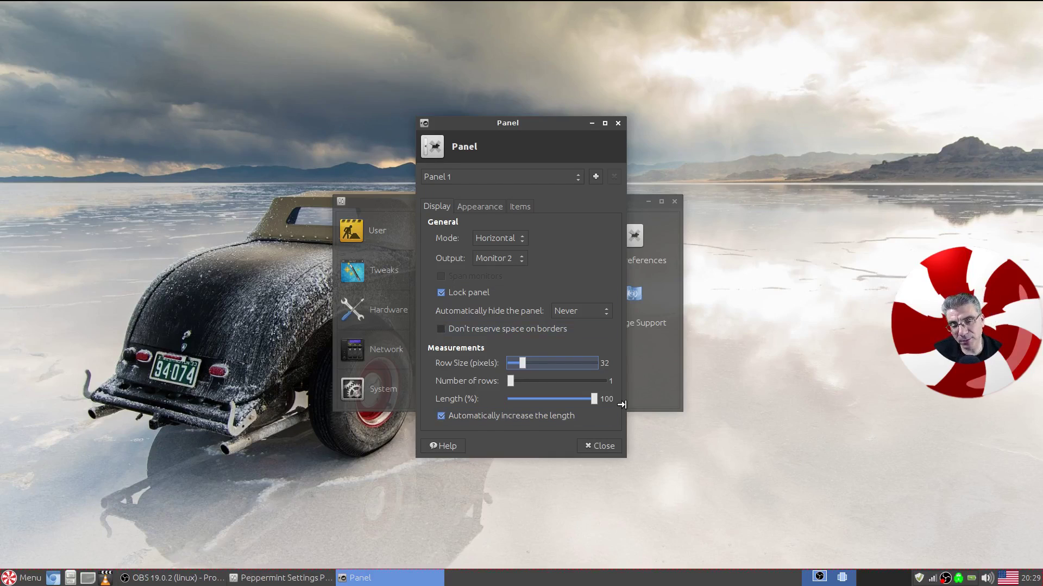
Try the background alpha slider, restore fully opaque, view Items, and close Panel Preferences.
{"action": "left_click", "coordinate": [480, 206]}
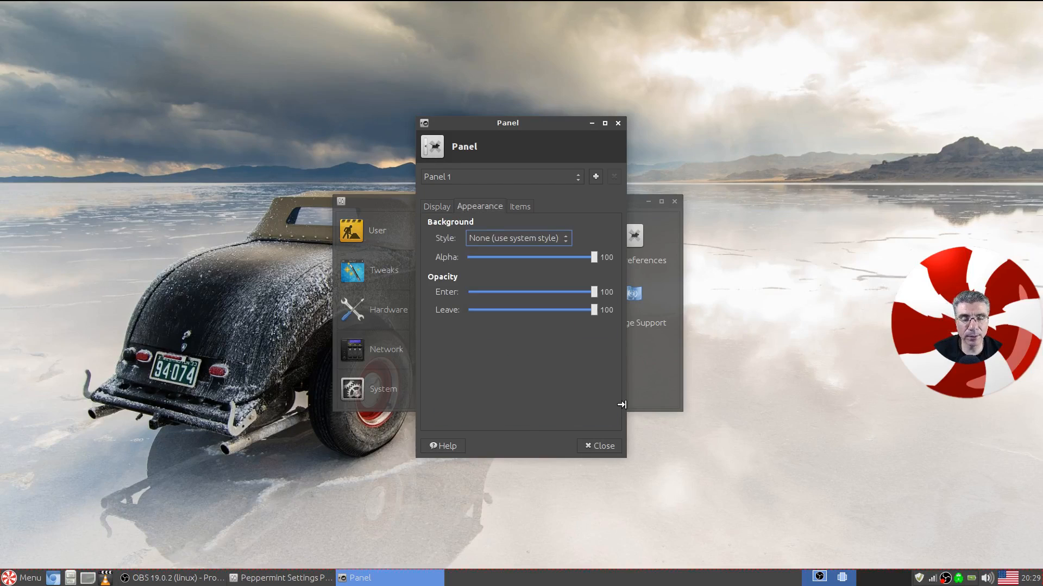
{"action": "left_click_drag", "start_coordinate": [592, 258], "coordinate": [467, 257]}
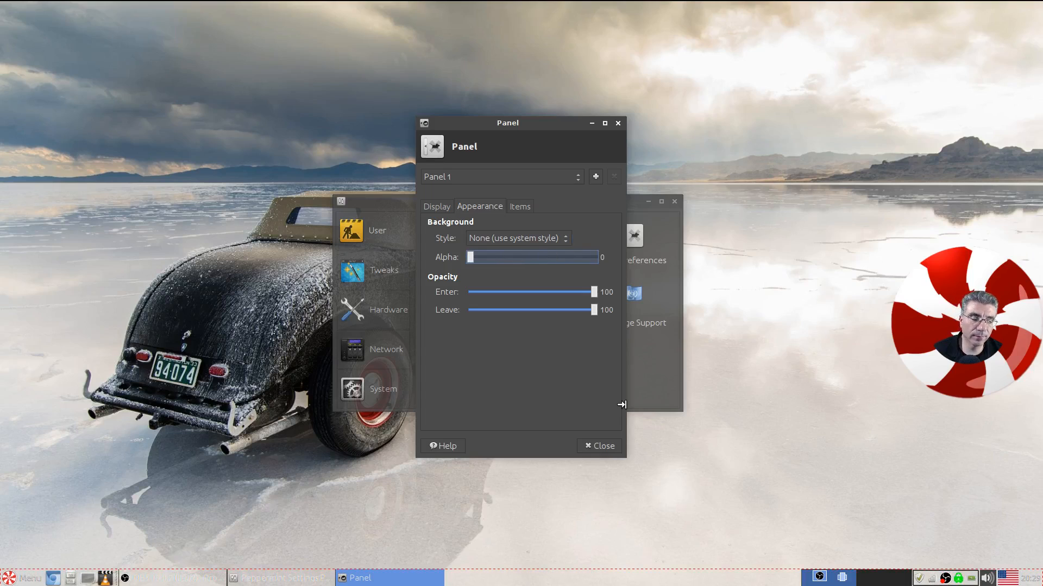
{"action": "left_click_drag", "start_coordinate": [469, 257], "coordinate": [474, 257]}
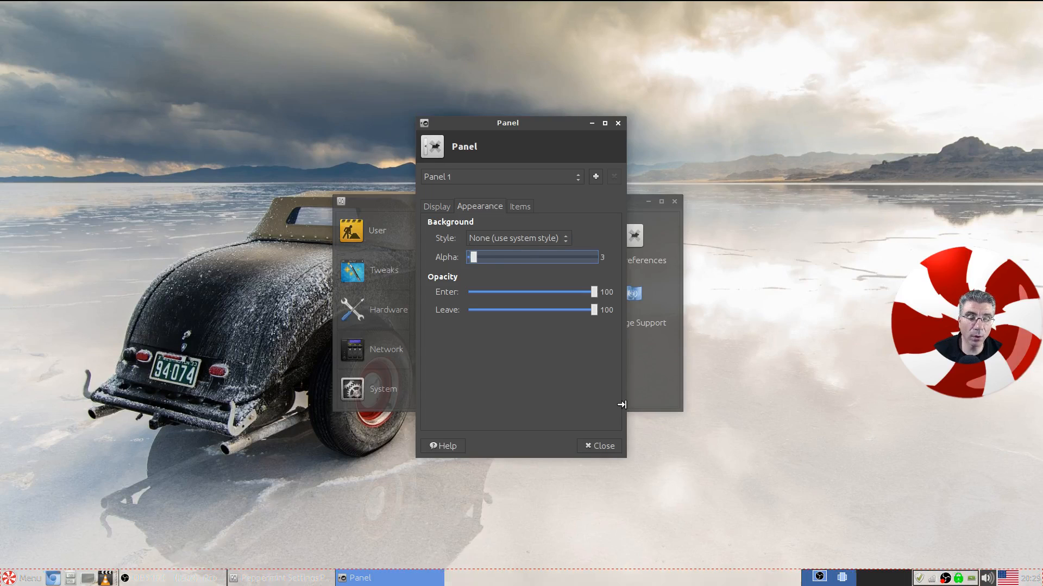
{"action": "left_click_drag", "start_coordinate": [473, 257], "coordinate": [594, 258]}
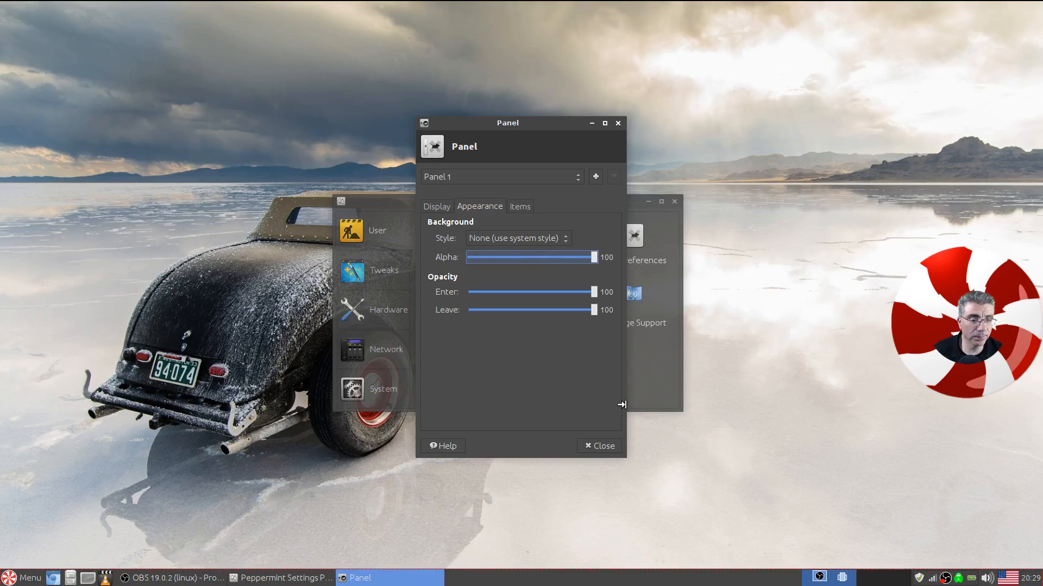
{"action": "left_click", "coordinate": [519, 207]}
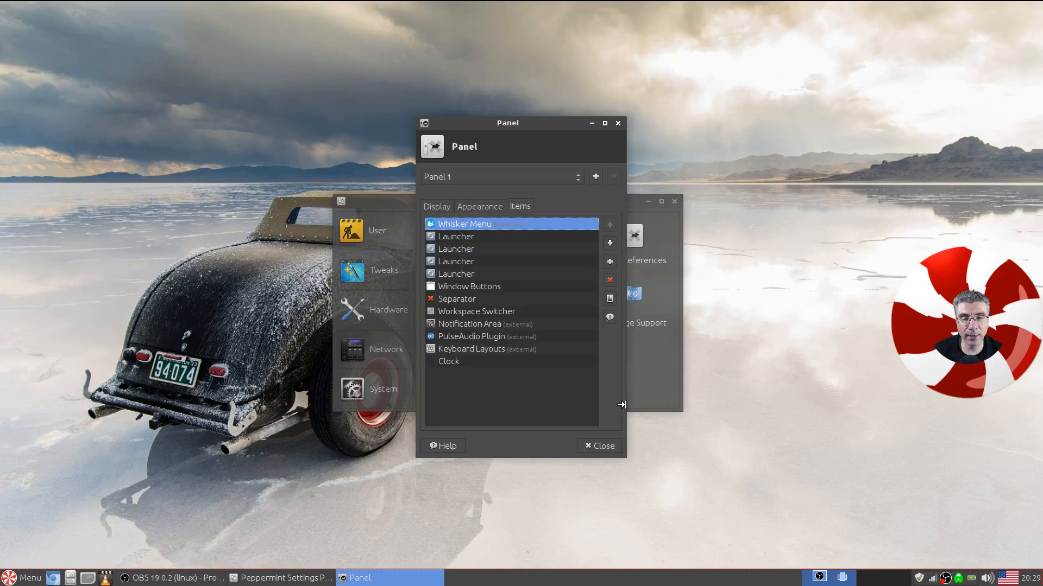
{"action": "mouse_move", "coordinate": [620, 125]}
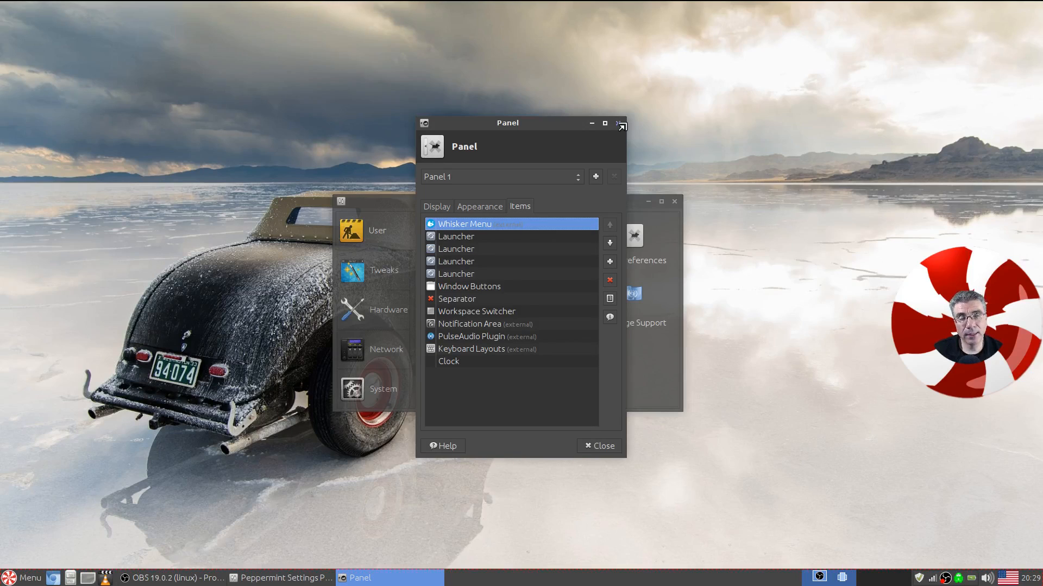
{"action": "left_click", "coordinate": [619, 122]}
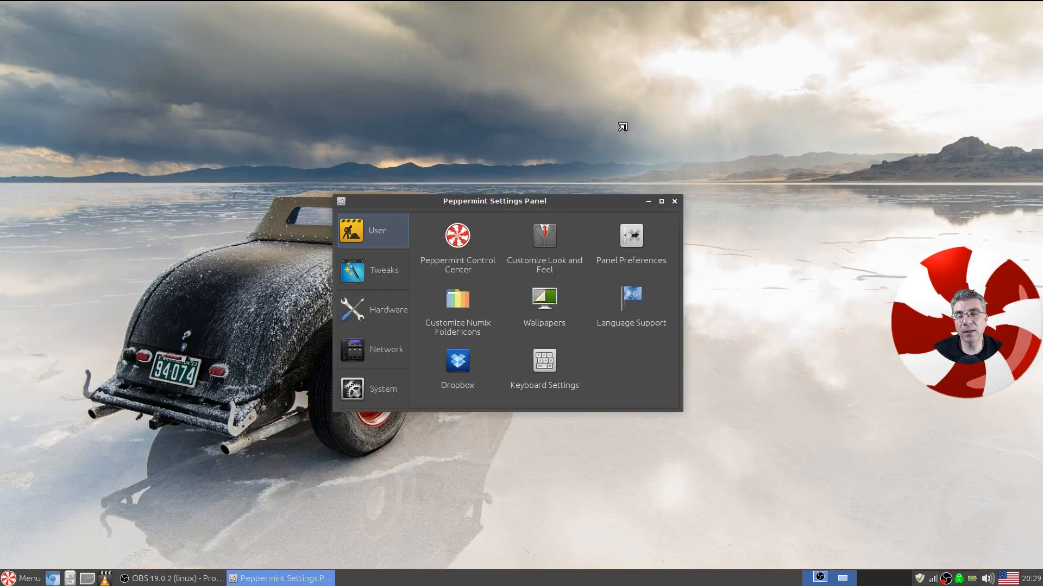
{"action": "mouse_move", "coordinate": [489, 204]}
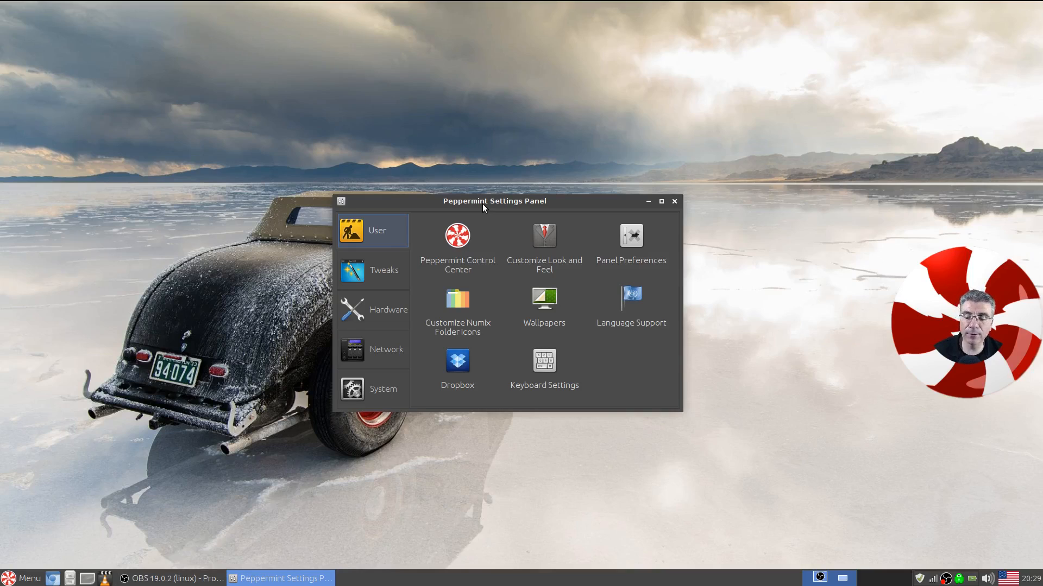
Open the Numix Folders customiser showing the blue Style 6 folder, then close it unchanged.
{"action": "left_click", "coordinate": [631, 306]}
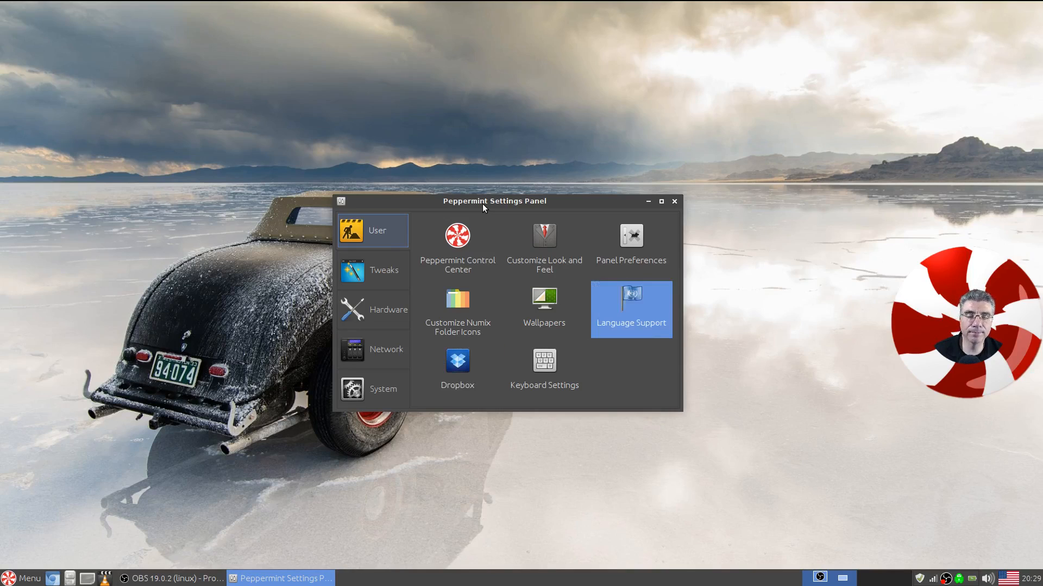
{"action": "left_click", "coordinate": [457, 307]}
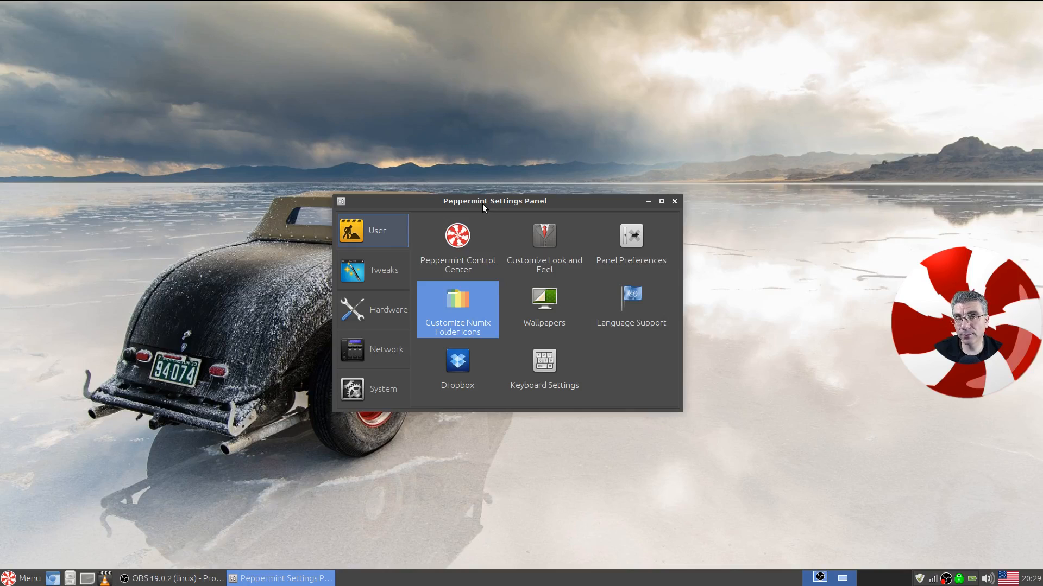
{"action": "double_click", "coordinate": [457, 309]}
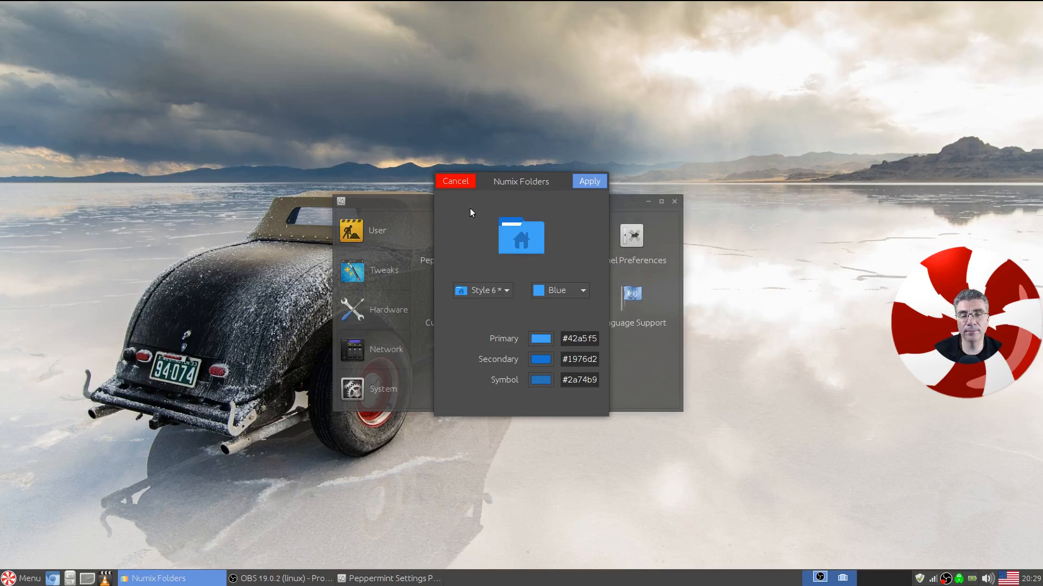
{"action": "left_click", "coordinate": [455, 181]}
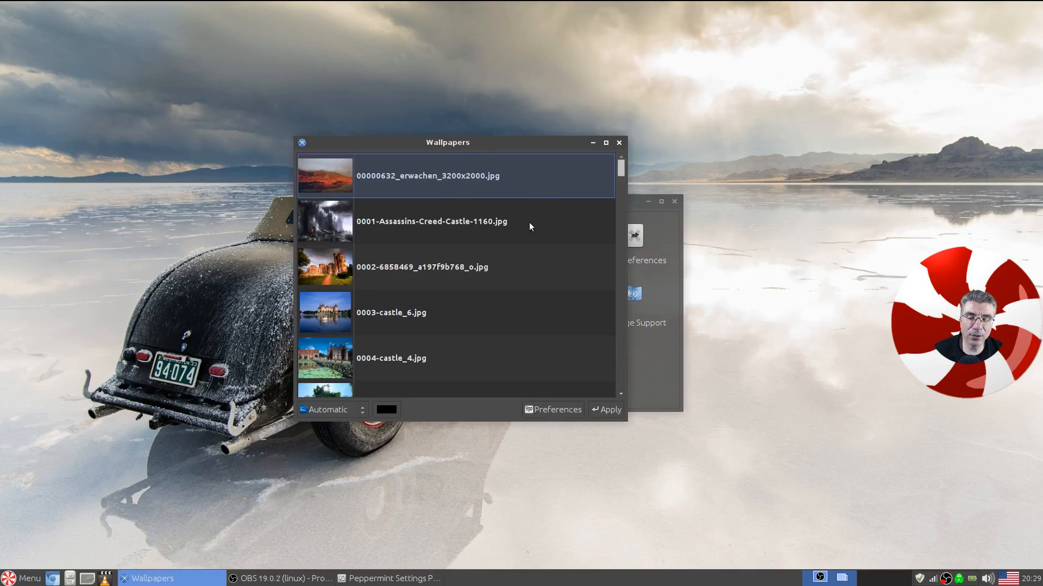
Scroll through the bundled castle and landscape wallpapers in Nitrogen, then close the chooser.
{"action": "scroll", "scroll_direction": "down", "scroll_amount": 3}
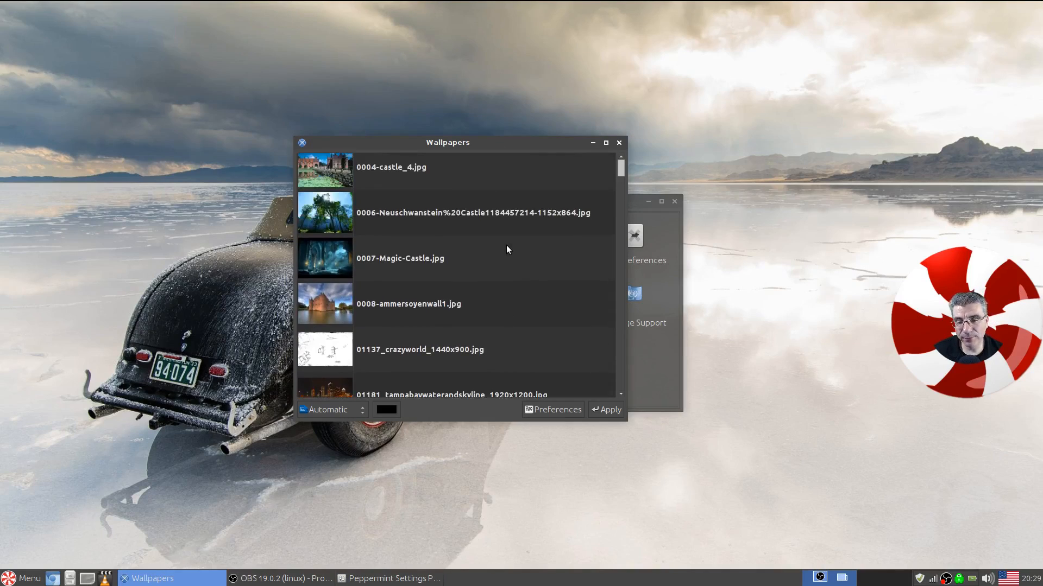
{"action": "scroll", "scroll_direction": "down", "scroll_amount": 3}
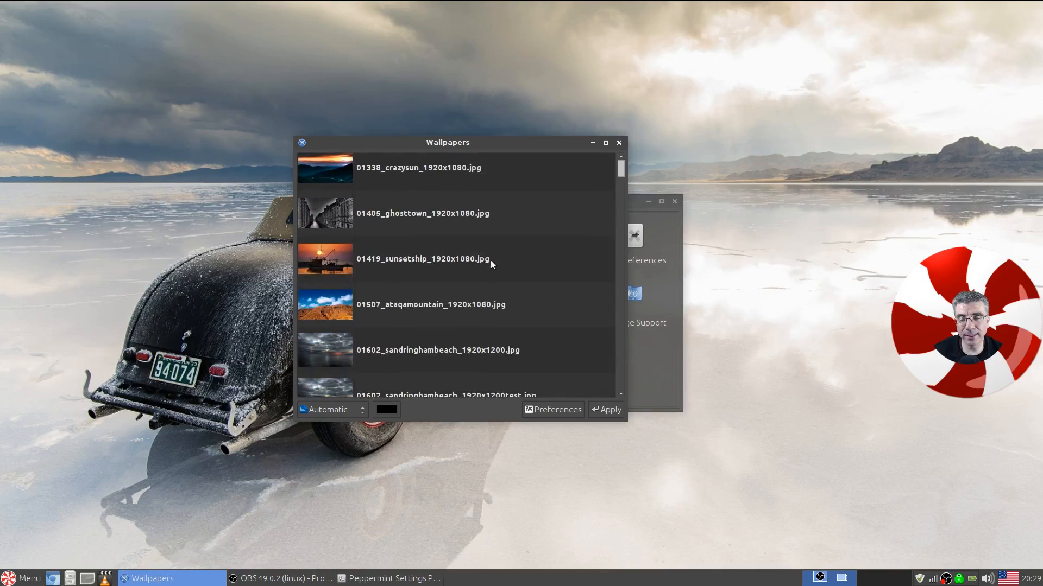
{"action": "scroll", "scroll_direction": "down", "scroll_amount": 3}
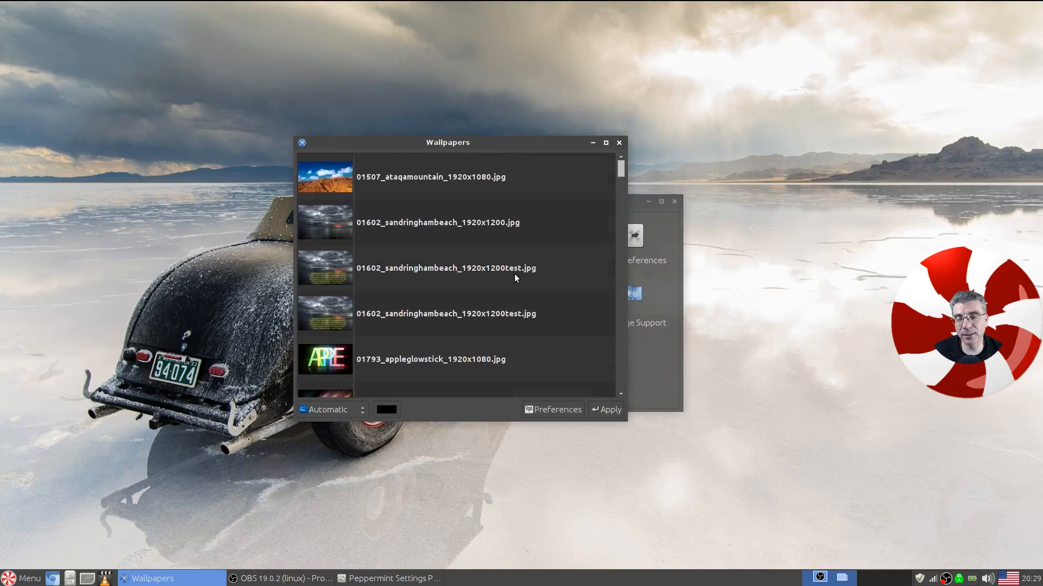
{"action": "scroll", "scroll_direction": "down", "scroll_amount": 3}
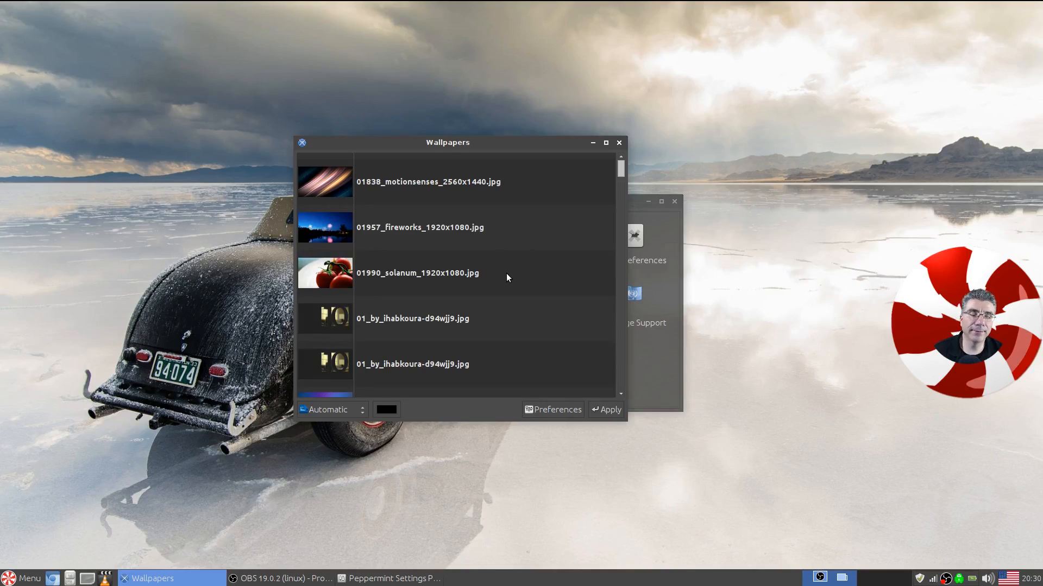
{"action": "scroll", "scroll_direction": "down", "scroll_amount": 3}
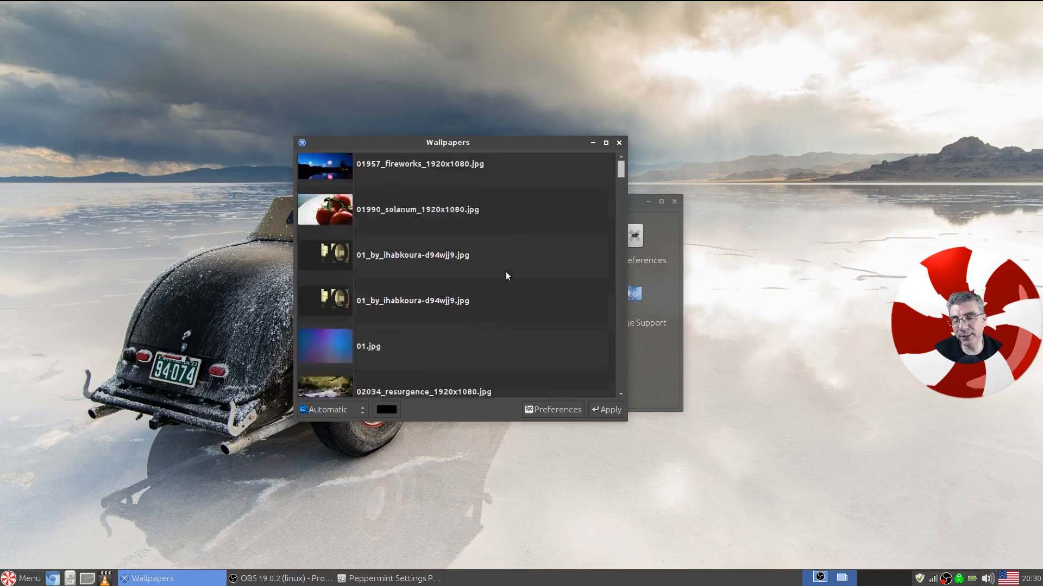
{"action": "scroll", "scroll_direction": "down", "scroll_amount": 3}
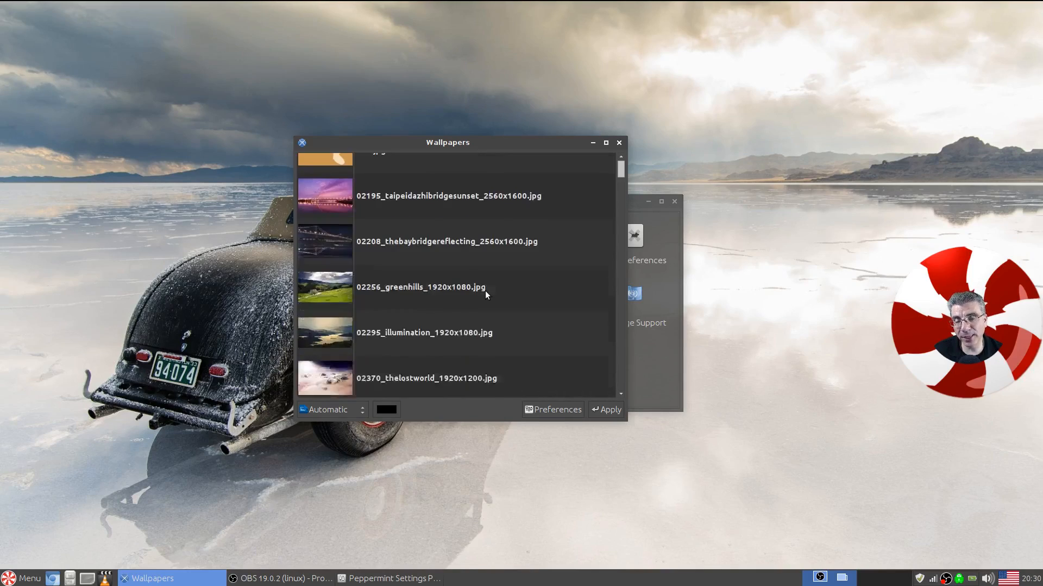
{"action": "scroll", "scroll_direction": "down", "scroll_amount": 3}
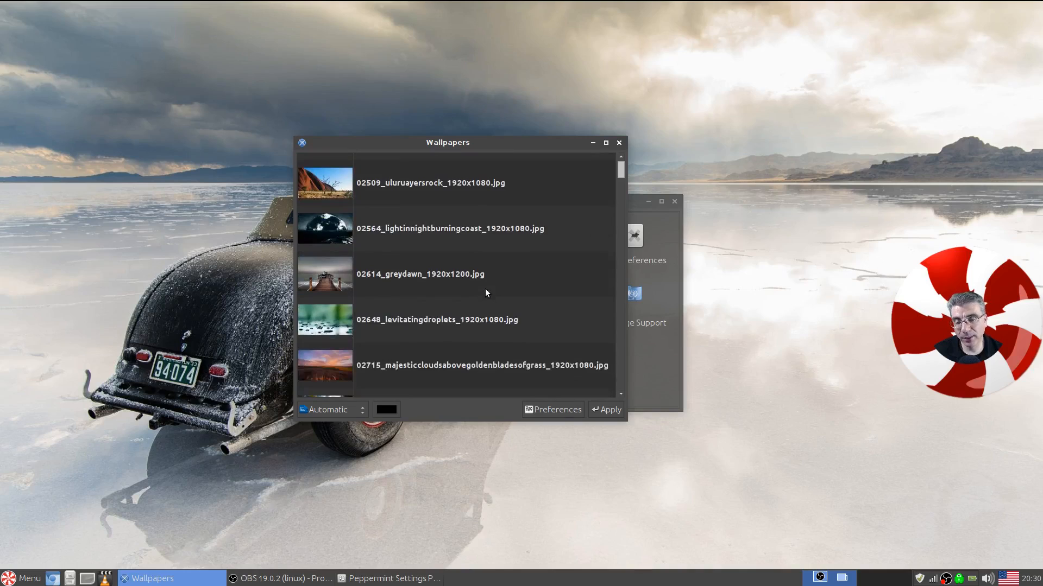
{"action": "scroll", "scroll_direction": "down", "scroll_amount": 3}
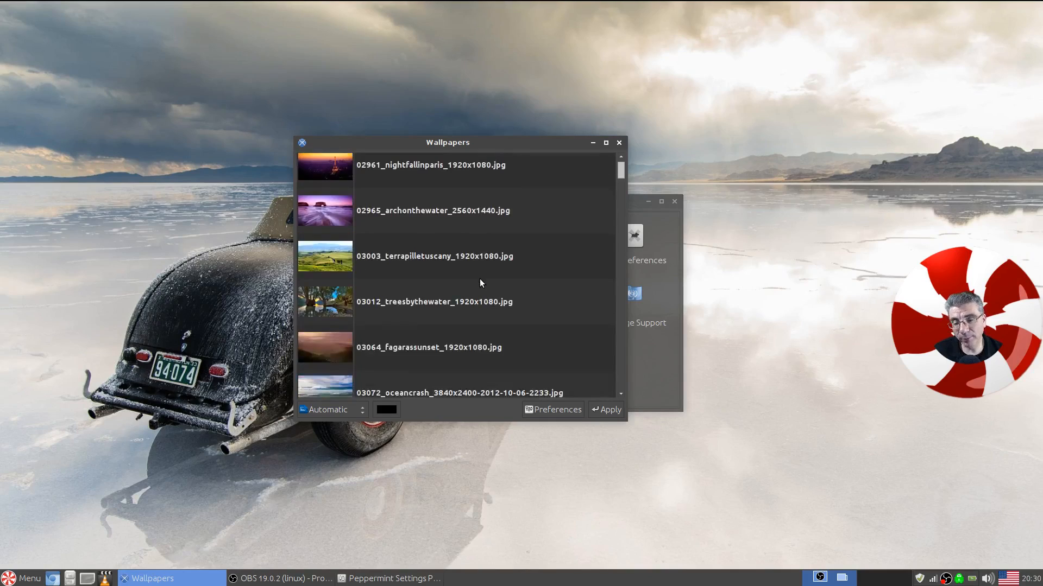
{"action": "scroll", "scroll_direction": "down", "scroll_amount": 3}
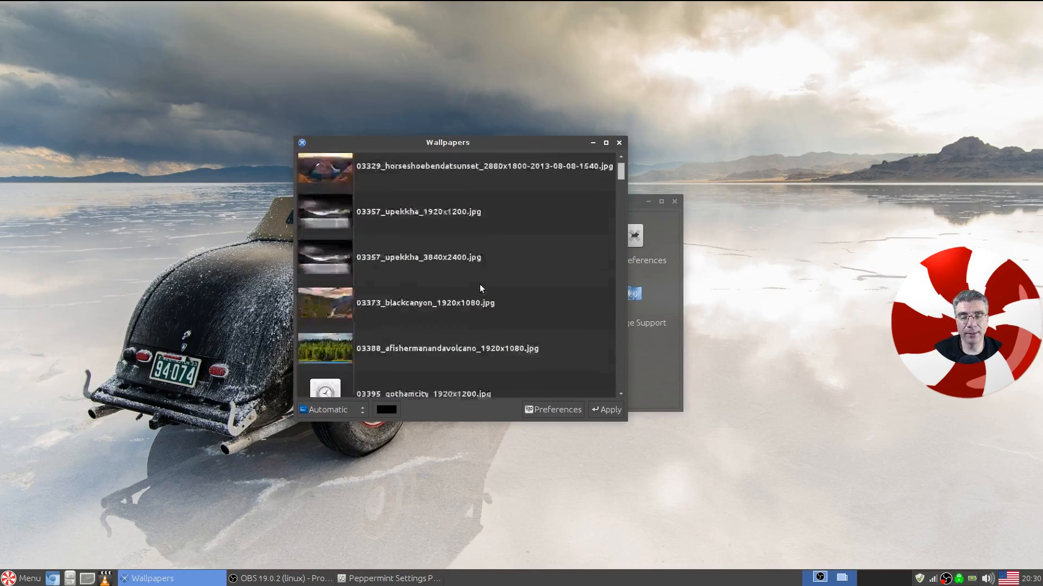
{"action": "scroll", "scroll_direction": "down", "scroll_amount": 3}
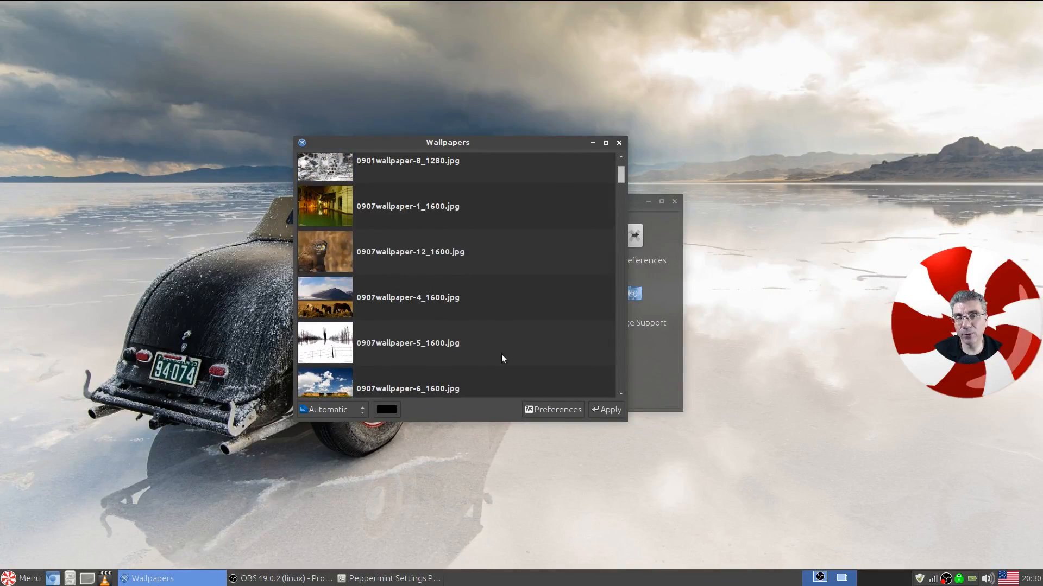
{"action": "mouse_move", "coordinate": [588, 169]}
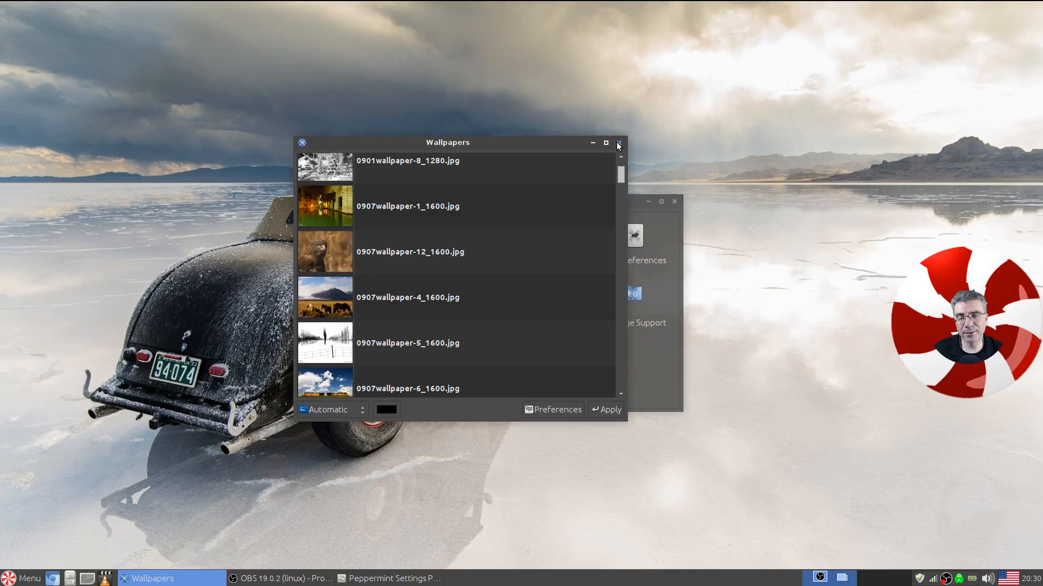
{"action": "left_click", "coordinate": [619, 143]}
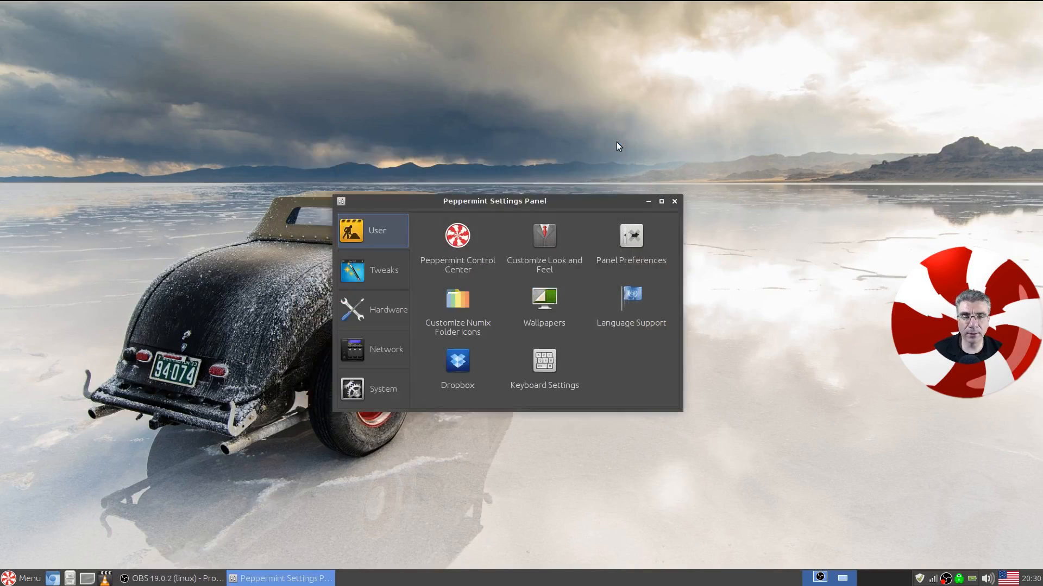
Glance at the Dropbox setup entry, then switch the Settings Panel to its Tweaks page.
{"action": "left_click", "coordinate": [457, 365]}
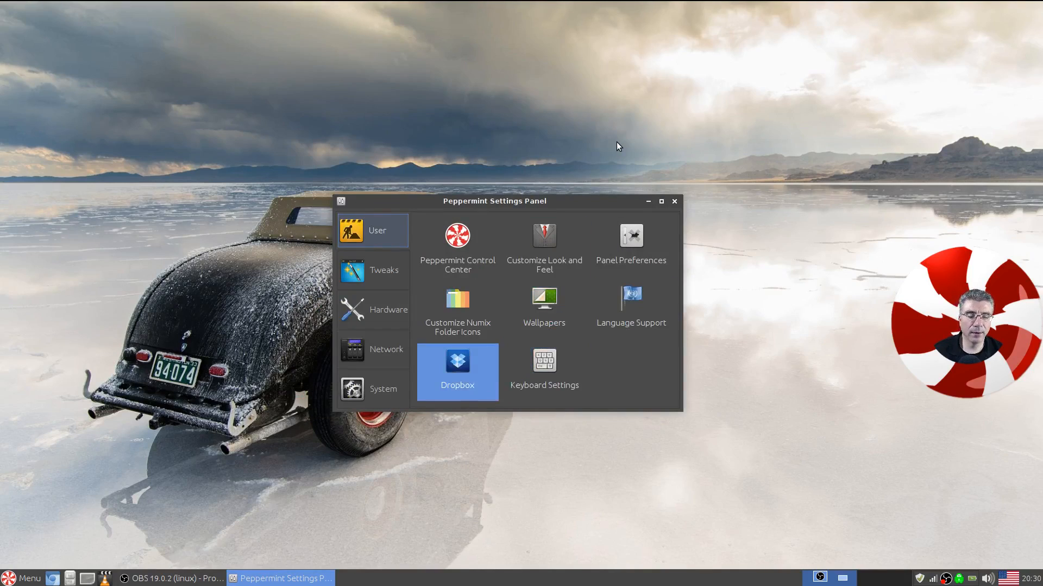
{"action": "left_click", "coordinate": [544, 369]}
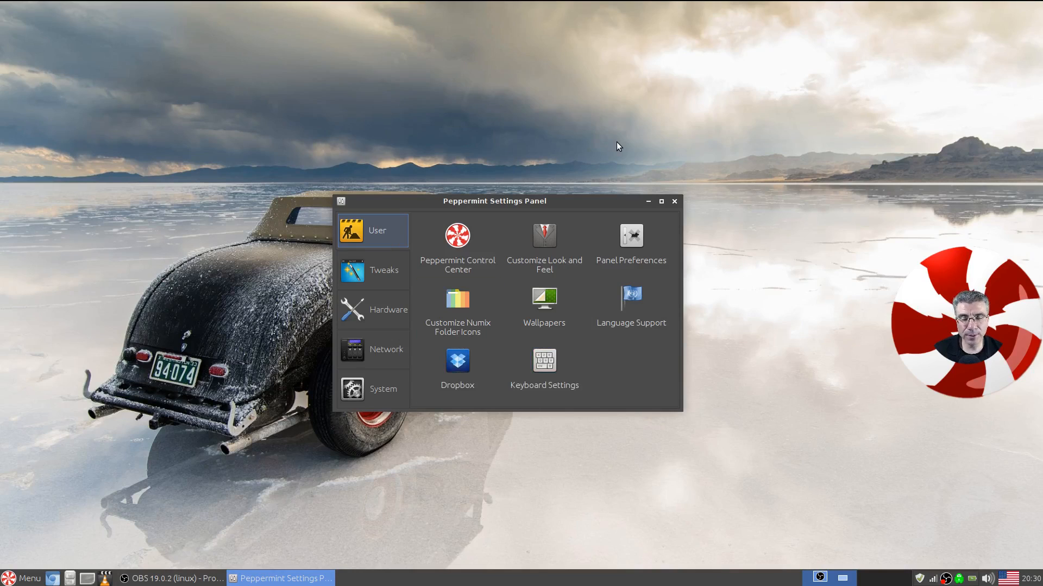
{"action": "left_click", "coordinate": [384, 270]}
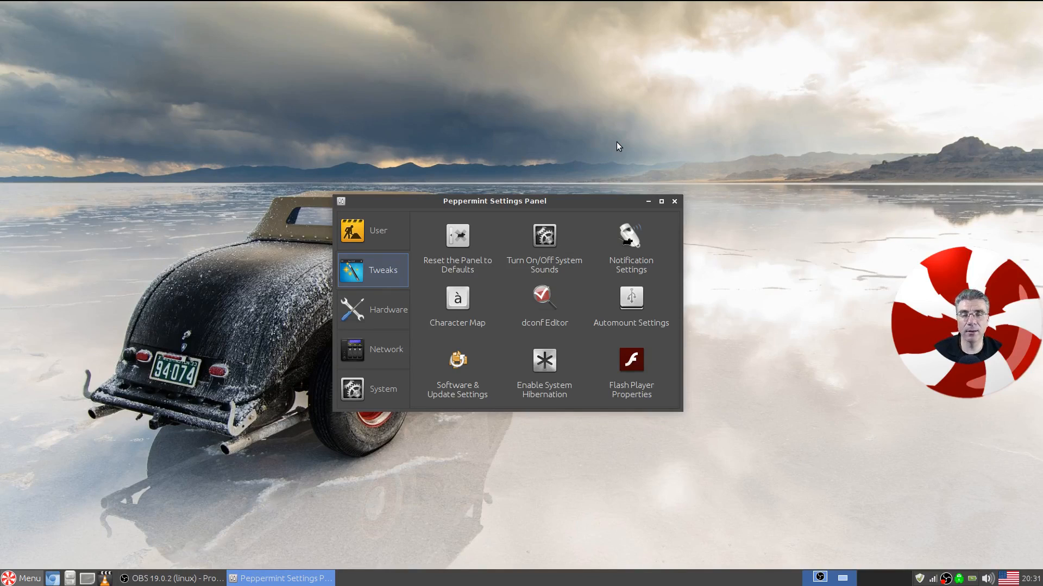
{"action": "left_click", "coordinate": [458, 307]}
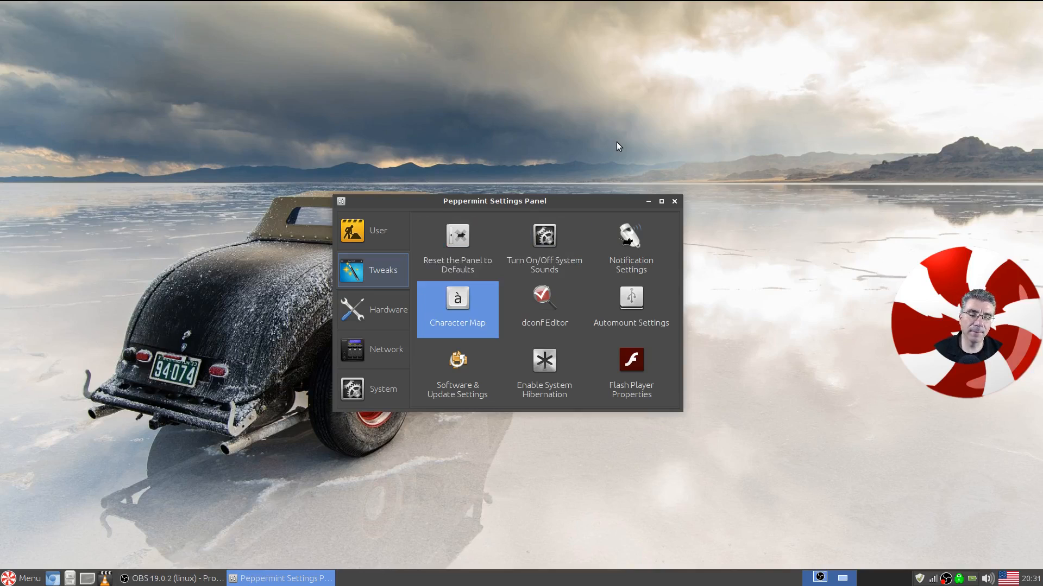
{"action": "left_click", "coordinate": [457, 246]}
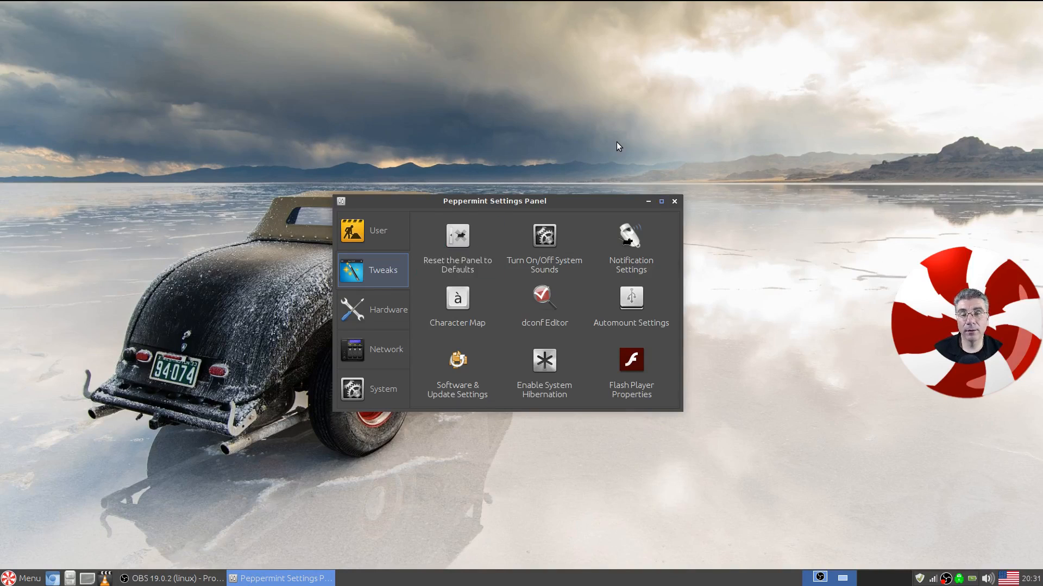
{"action": "left_click", "coordinate": [544, 242]}
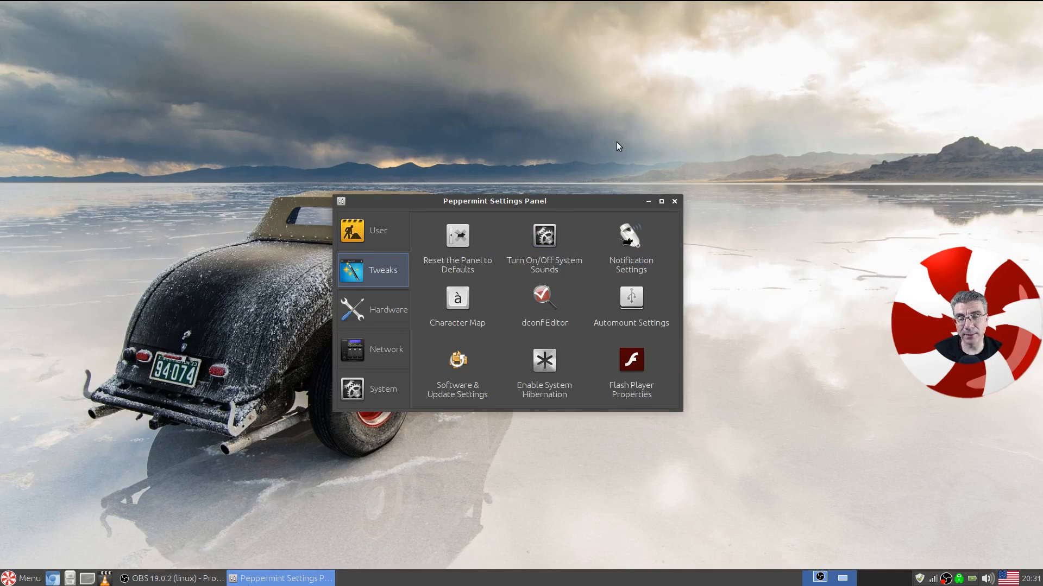
{"action": "mouse_move", "coordinate": [528, 200]}
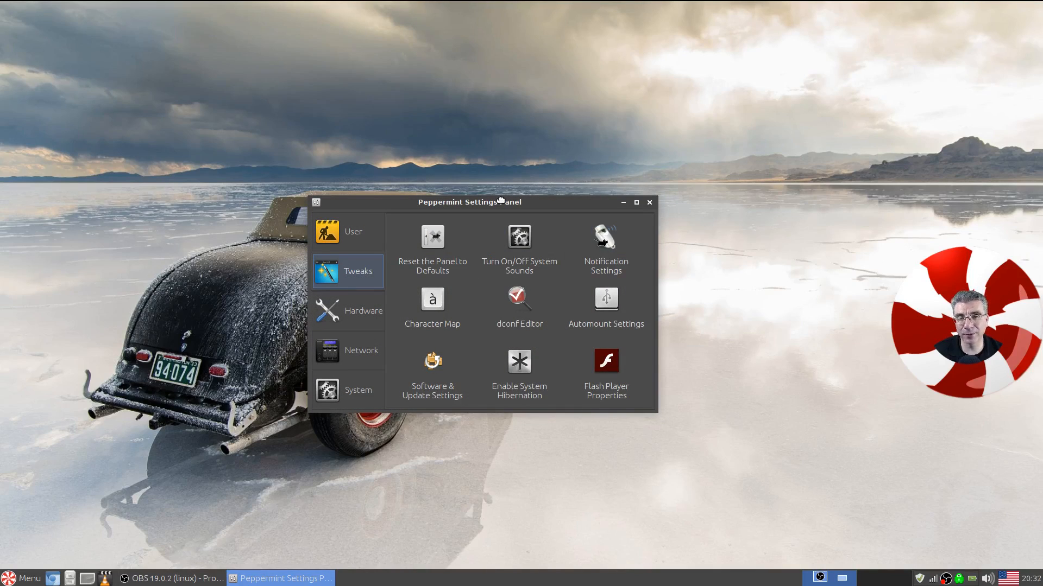
{"action": "left_click", "coordinate": [519, 248]}
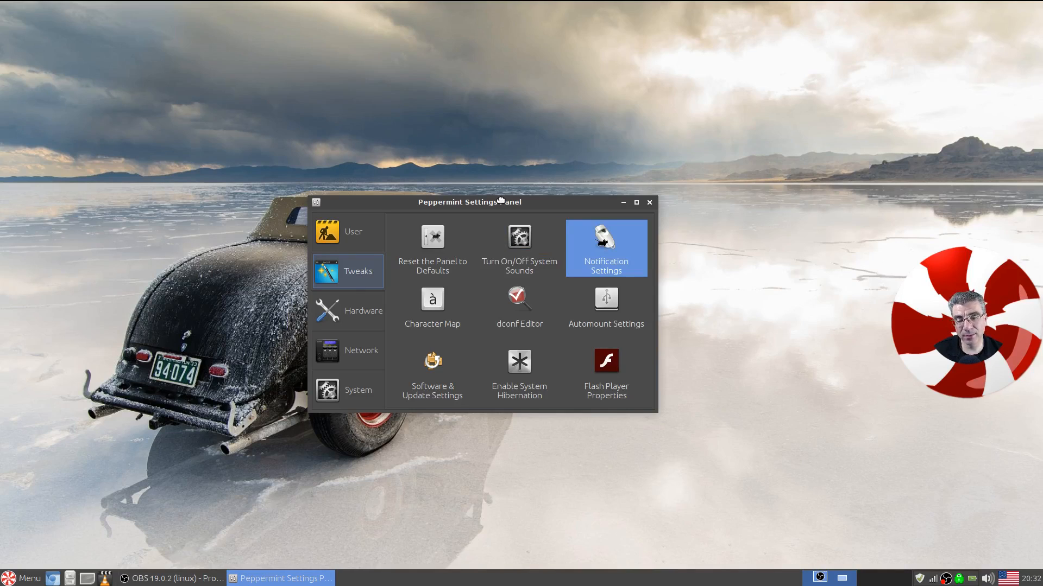
{"action": "double_click", "coordinate": [606, 241]}
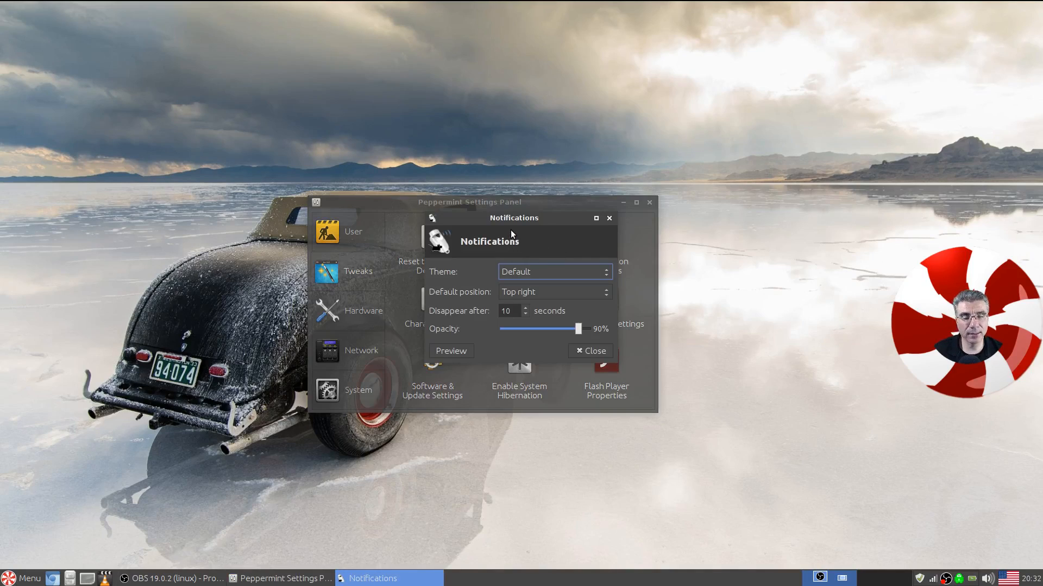
{"action": "left_click_drag", "start_coordinate": [514, 218], "coordinate": [477, 151]}
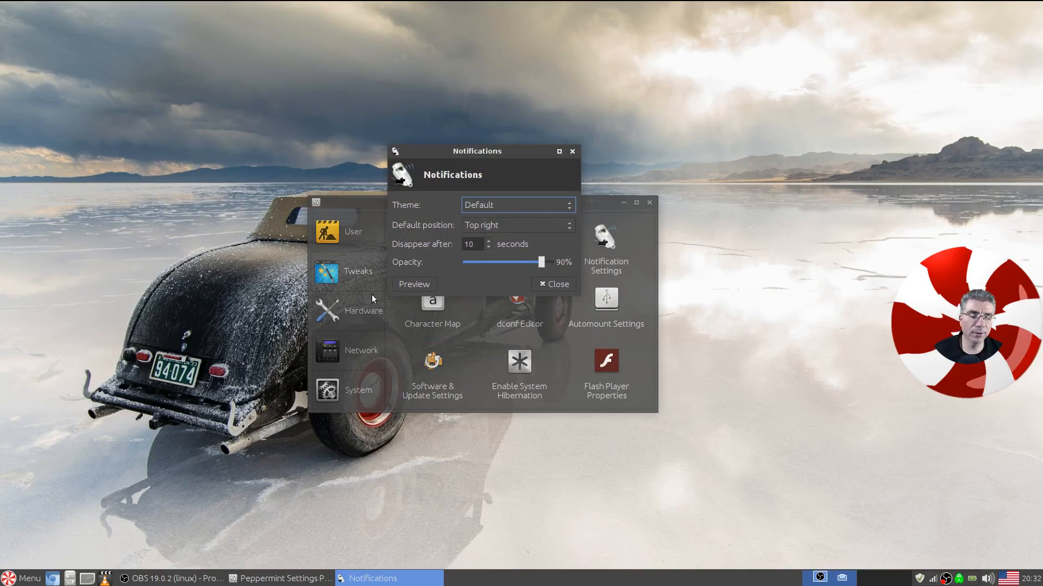
{"action": "mouse_move", "coordinate": [617, 194]}
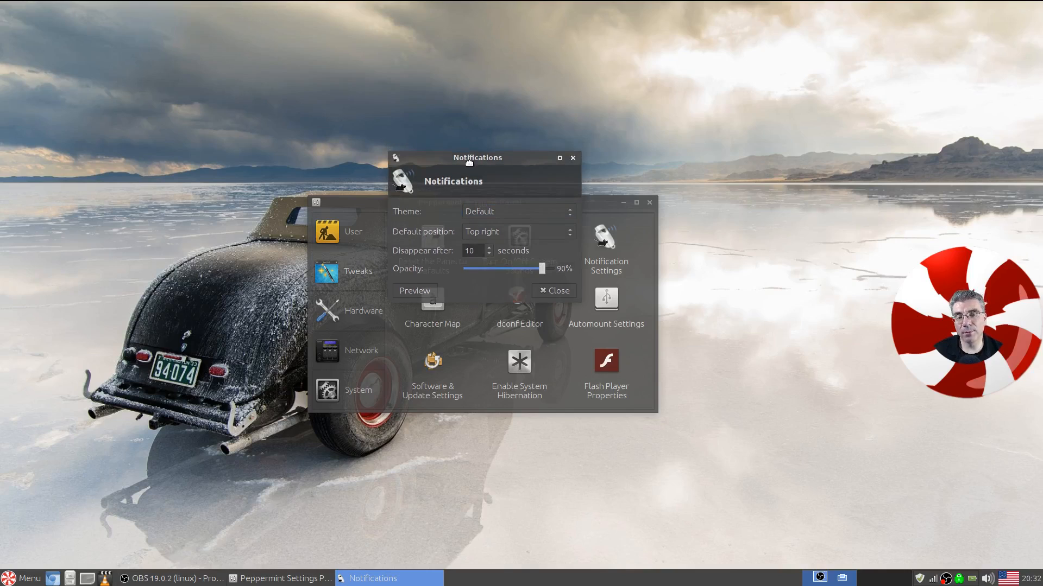
{"action": "left_click_drag", "start_coordinate": [477, 157], "coordinate": [375, 85]}
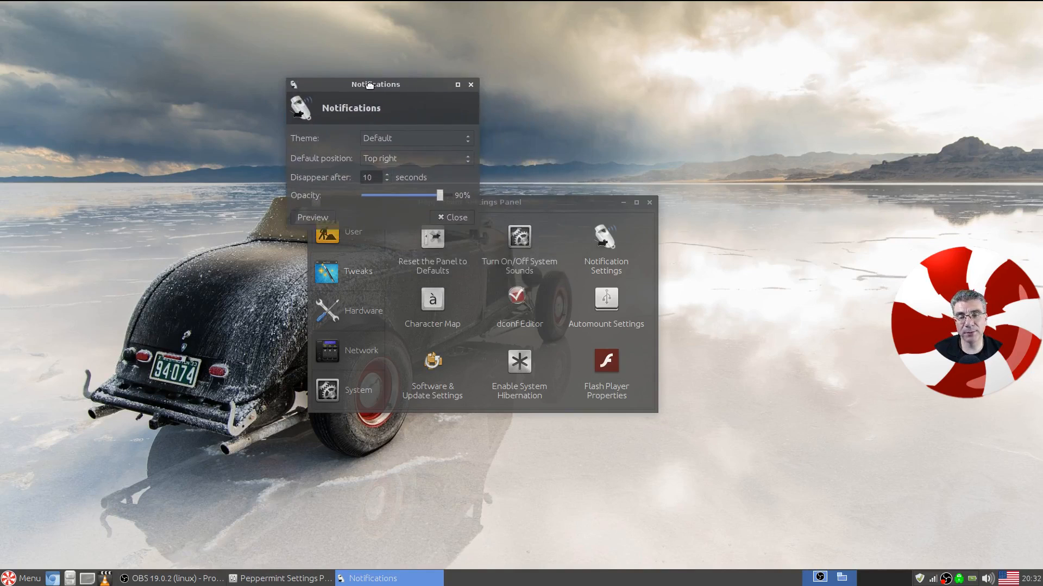
{"action": "left_click_drag", "start_coordinate": [375, 84], "coordinate": [462, 144]}
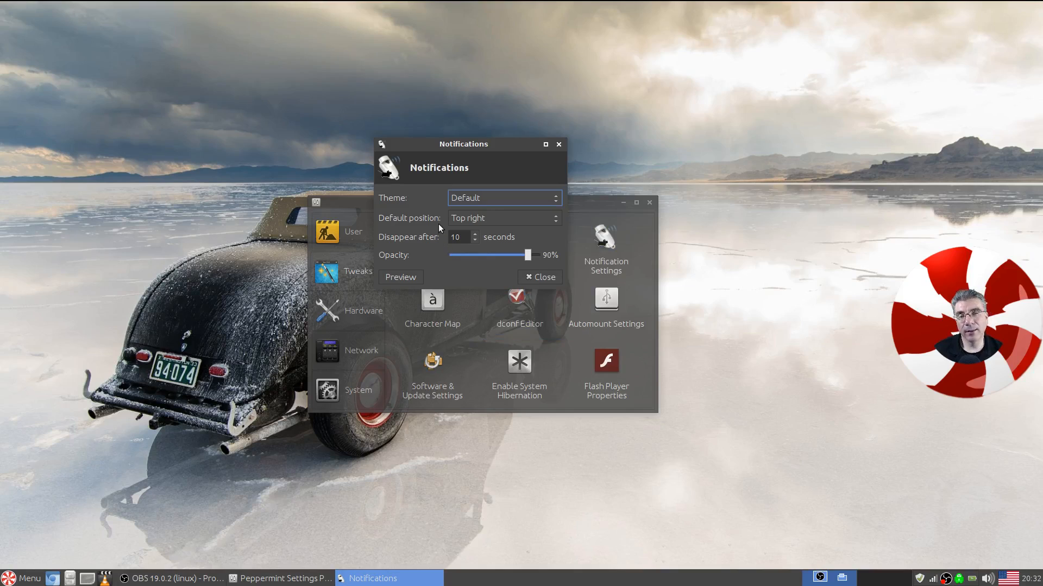
{"action": "mouse_move", "coordinate": [440, 213]}
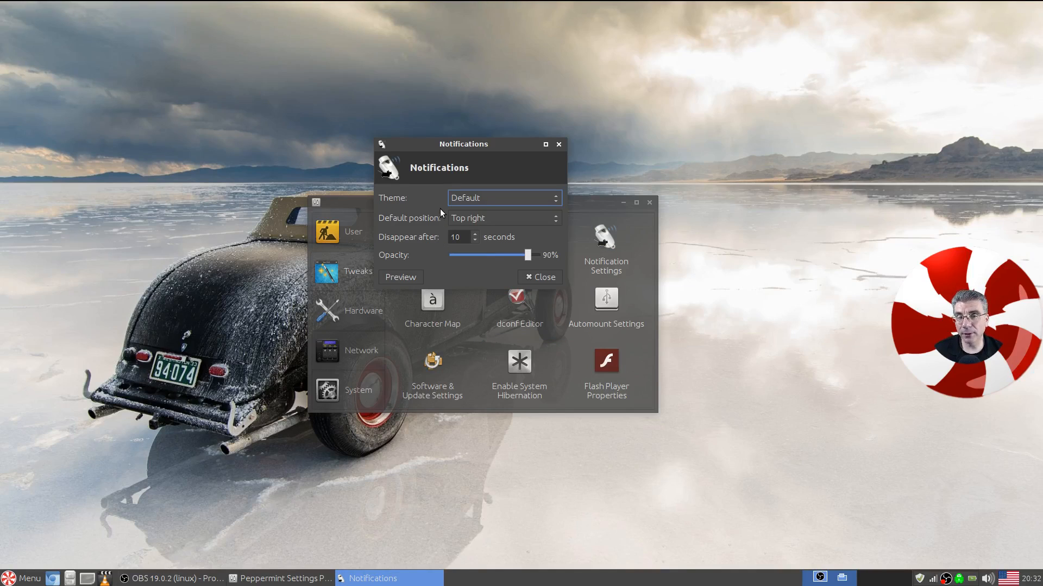
{"action": "mouse_move", "coordinate": [410, 181]}
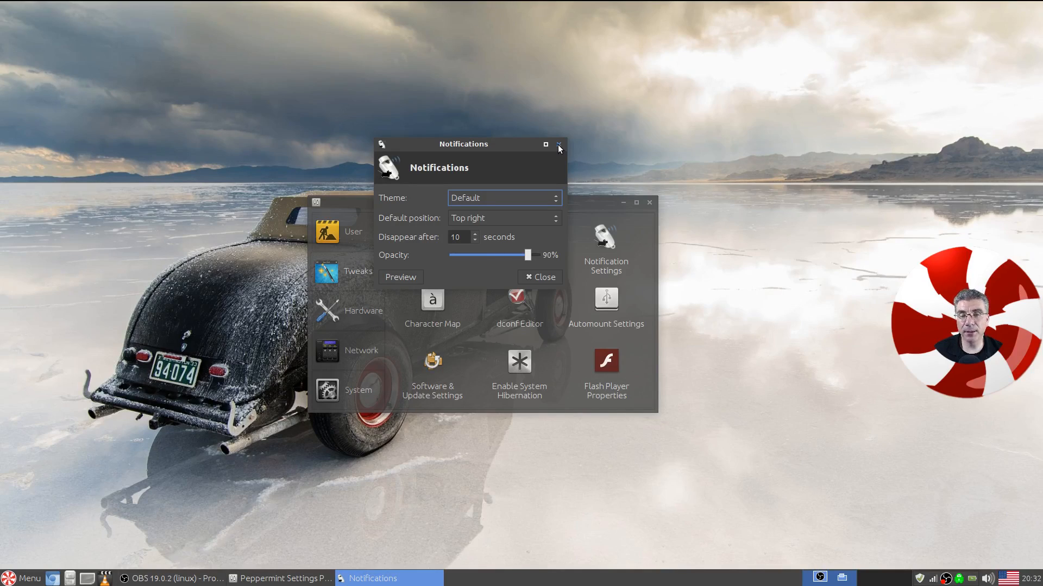
{"action": "left_click", "coordinate": [559, 146]}
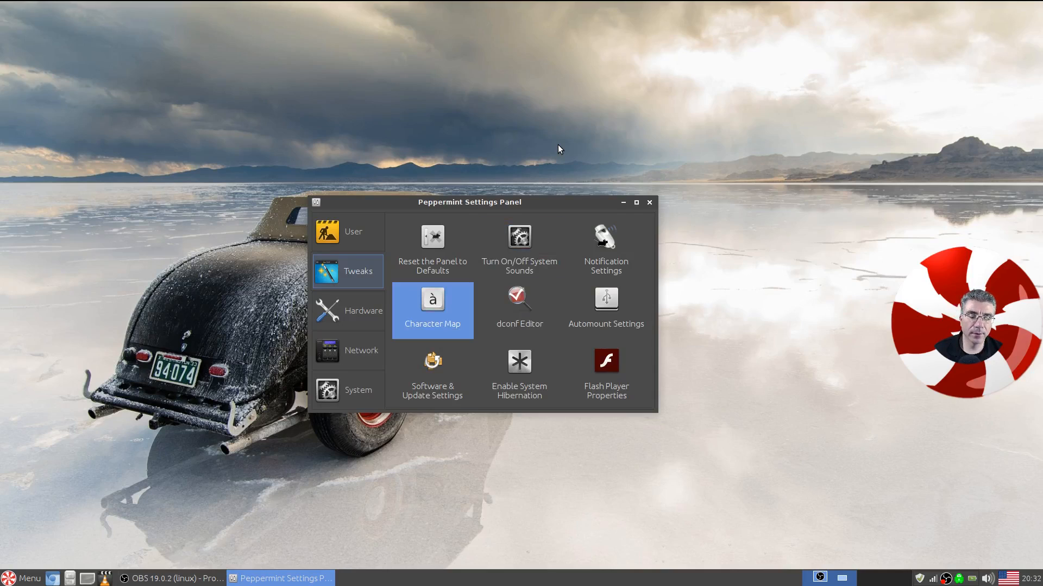
{"action": "left_click", "coordinate": [519, 306]}
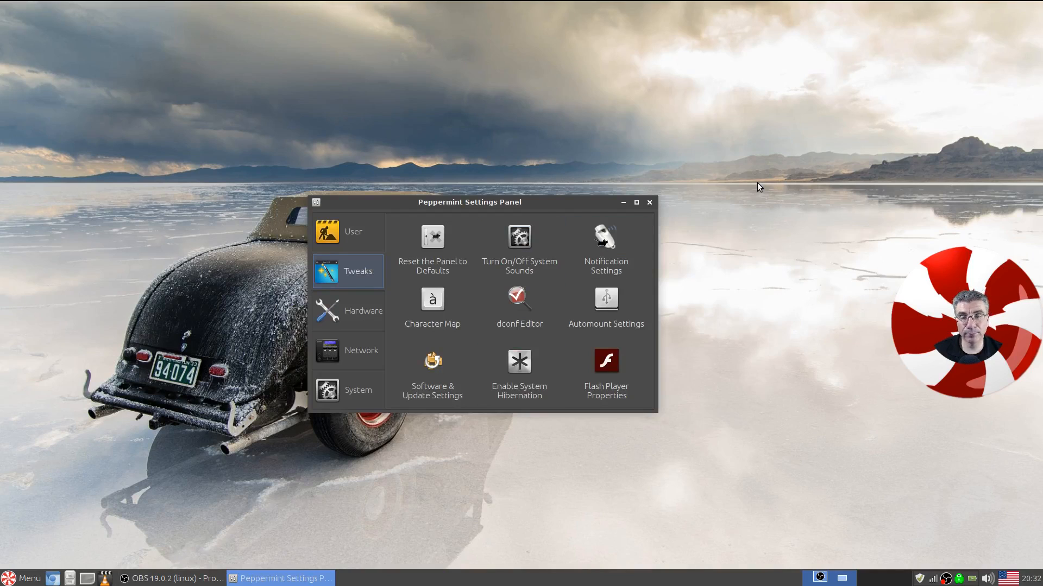
{"action": "left_click", "coordinate": [519, 371]}
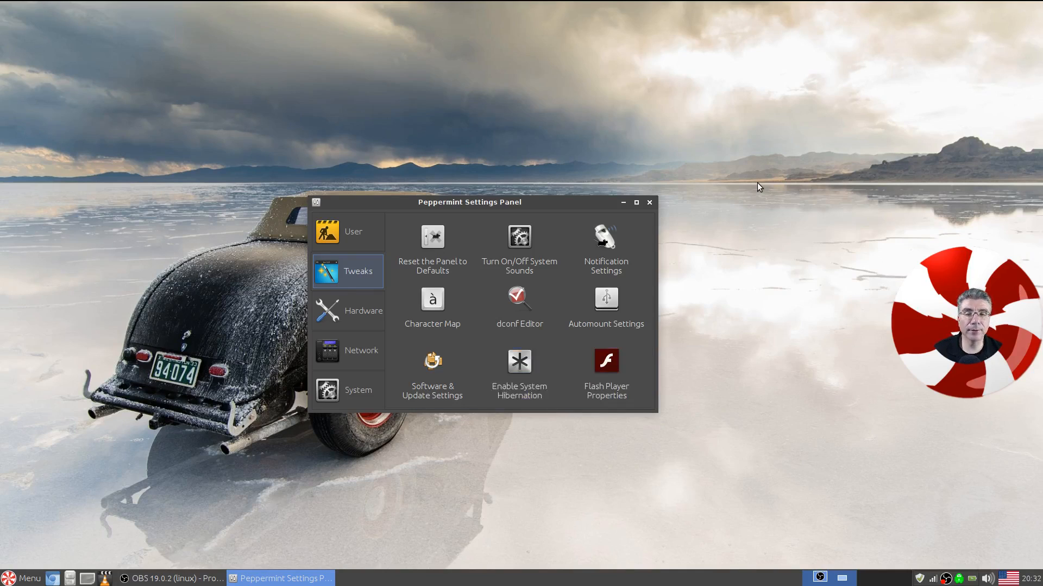
{"action": "left_click", "coordinate": [606, 371]}
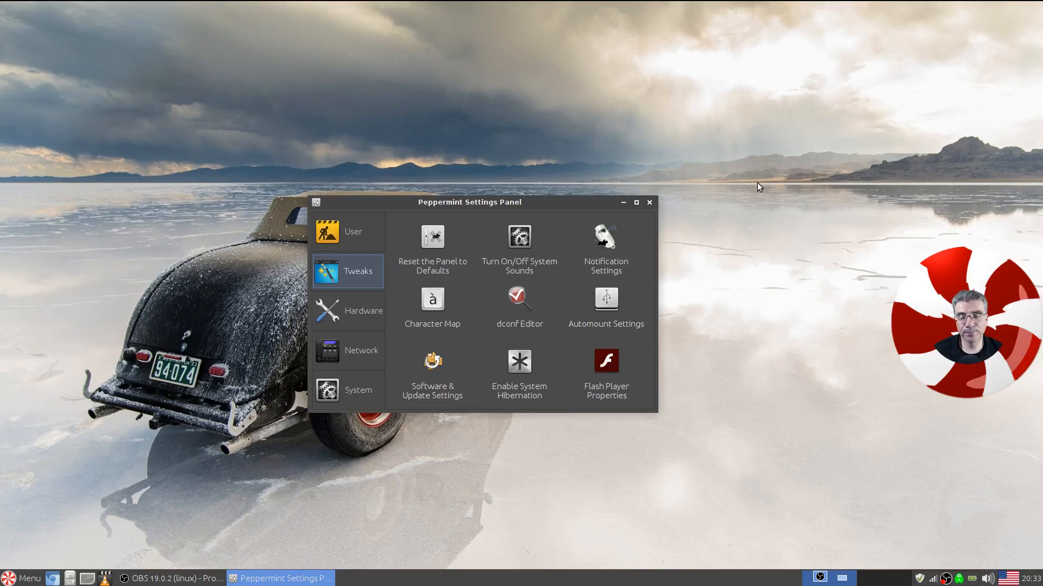
Switch to the Hardware page and highlight its printer, sound, monitor and power tools.
{"action": "left_click", "coordinate": [348, 310]}
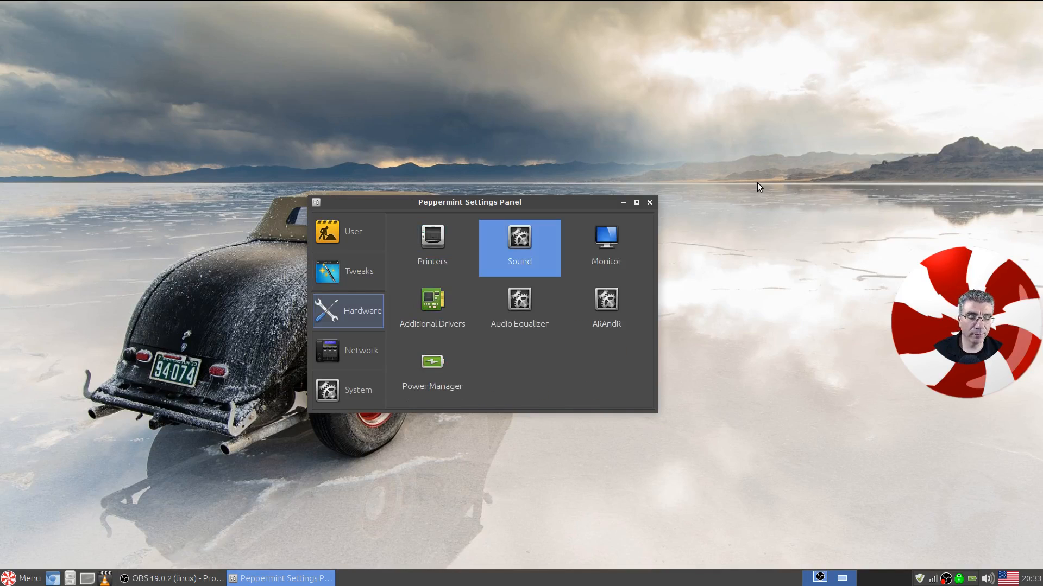
{"action": "left_click", "coordinate": [606, 242]}
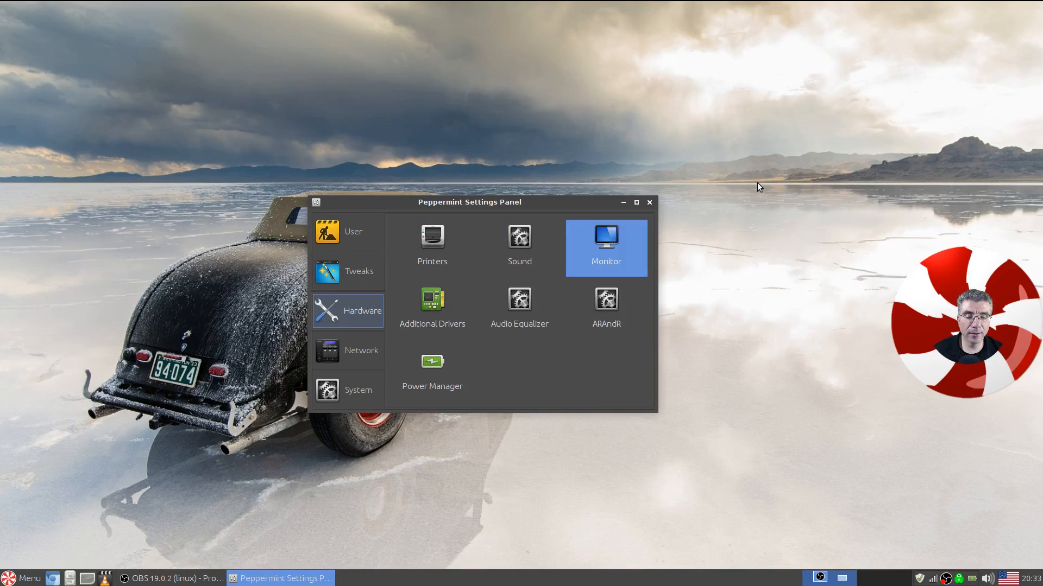
{"action": "left_click", "coordinate": [432, 303]}
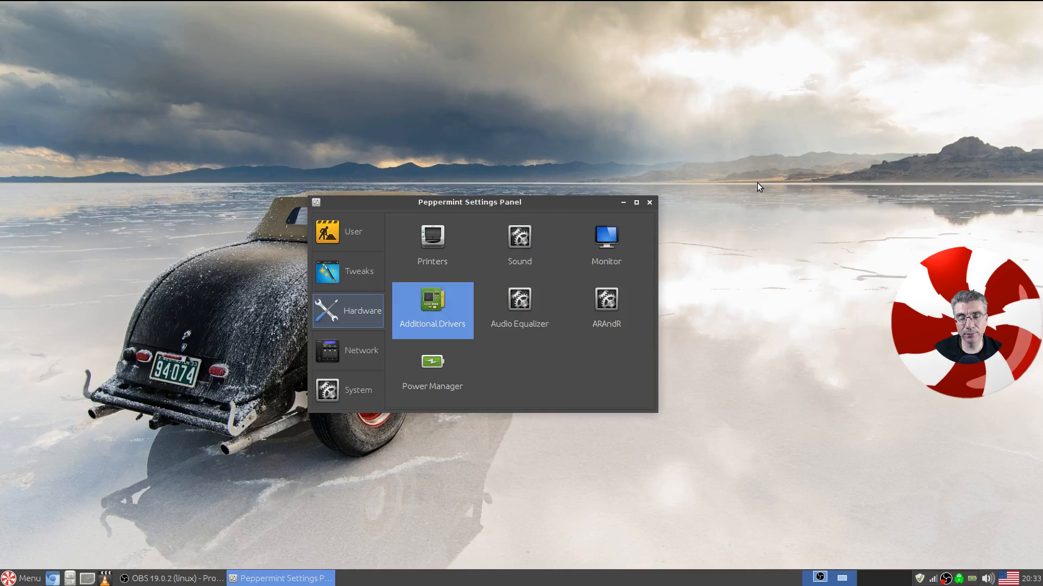
{"action": "left_click", "coordinate": [519, 306]}
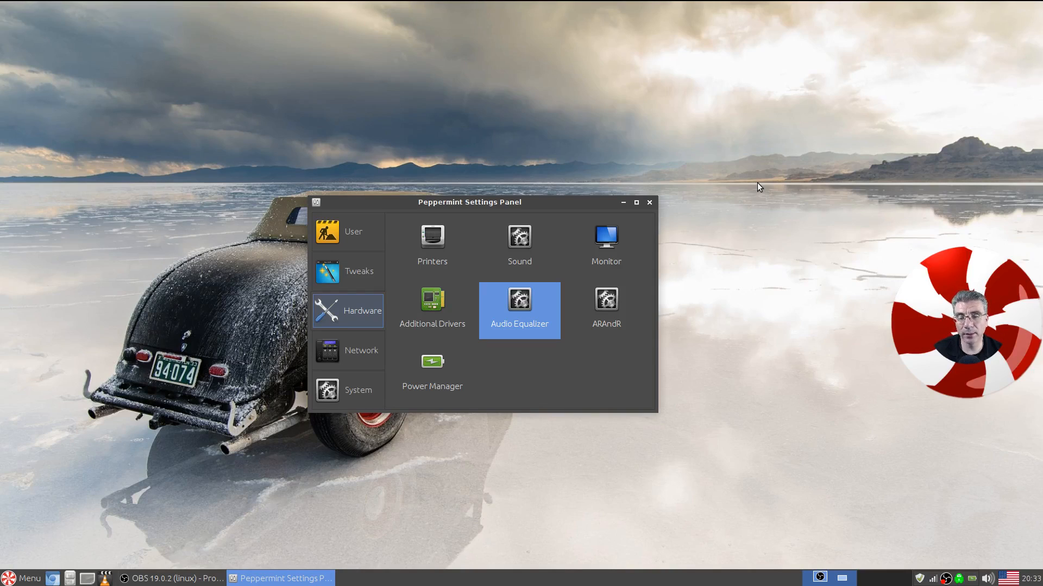
{"action": "left_click", "coordinate": [432, 373]}
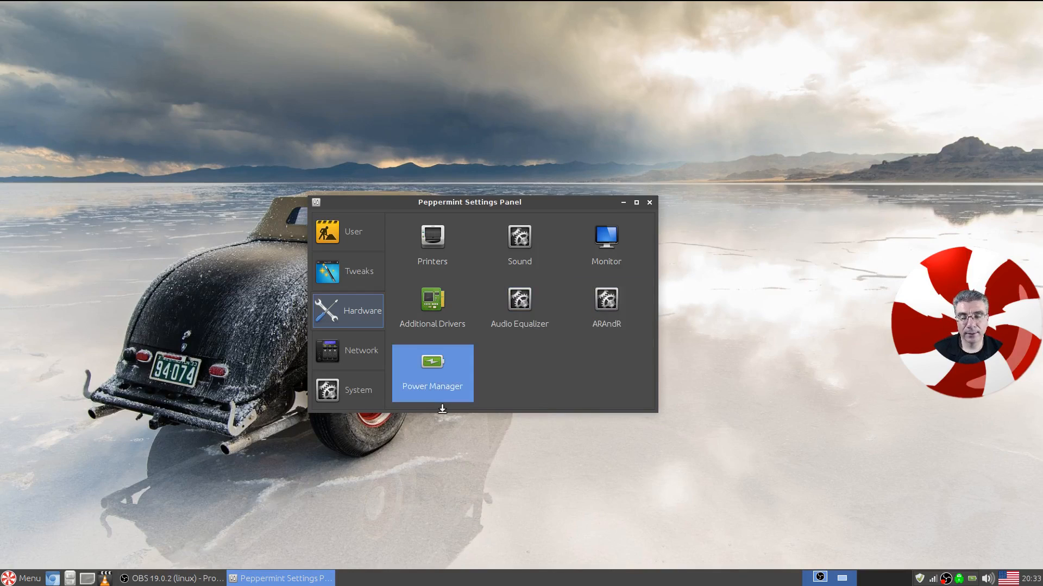
Show the Network page and highlight its connection tools.
{"action": "left_click", "coordinate": [360, 349]}
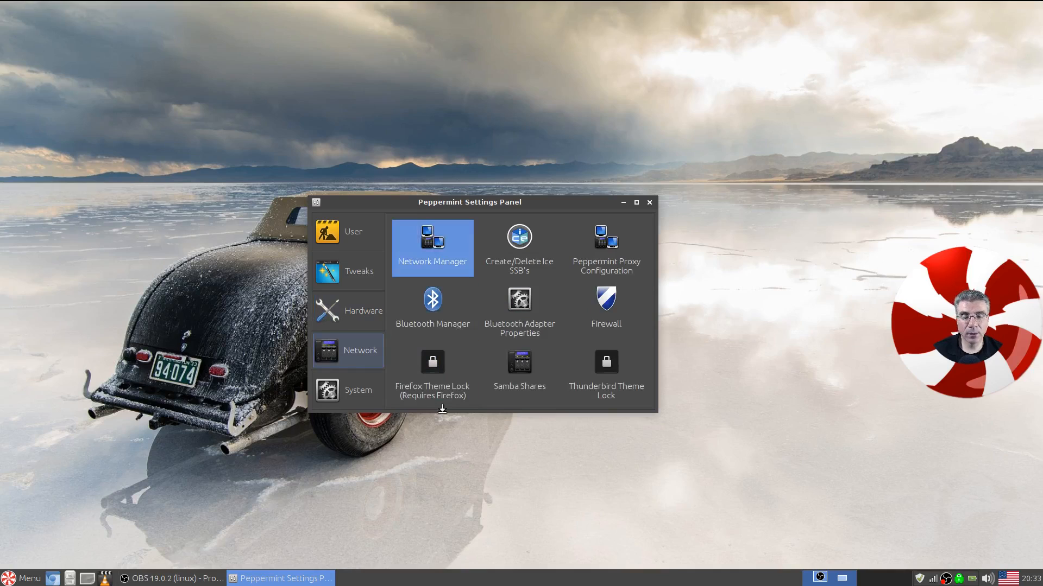
{"action": "left_click", "coordinate": [519, 247]}
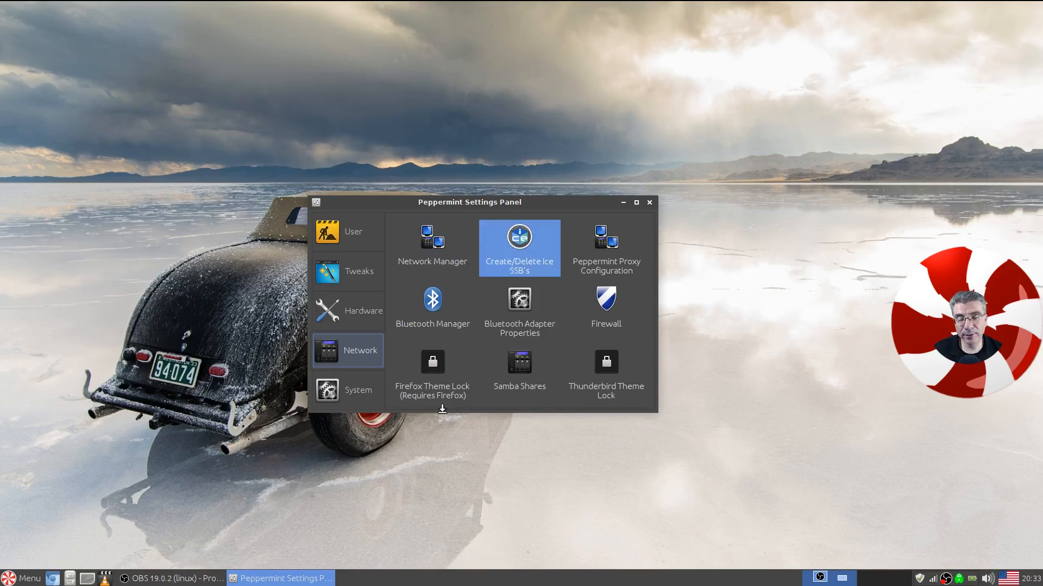
{"action": "left_click", "coordinate": [519, 309]}
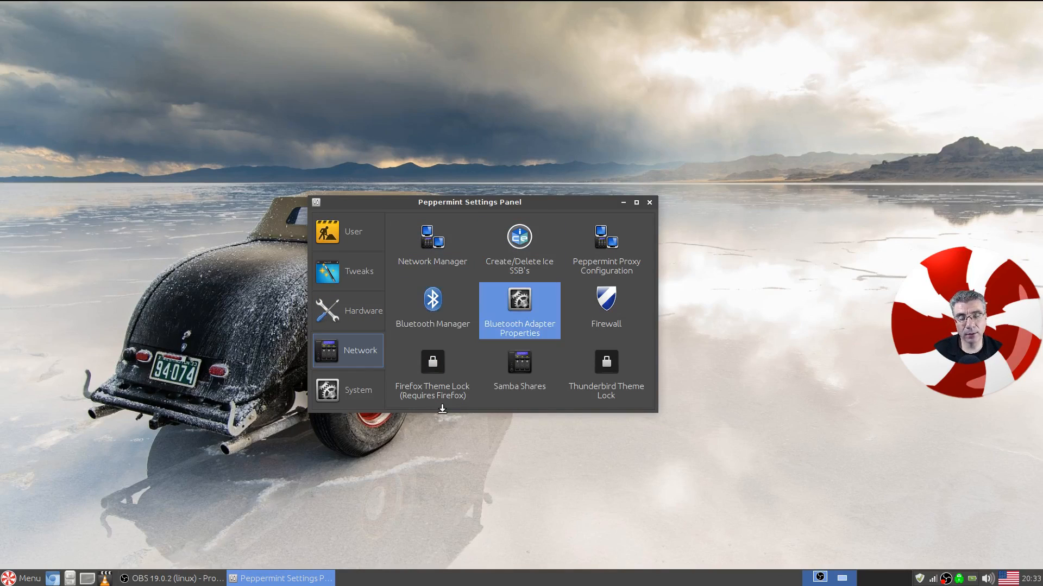
{"action": "left_click", "coordinate": [432, 371]}
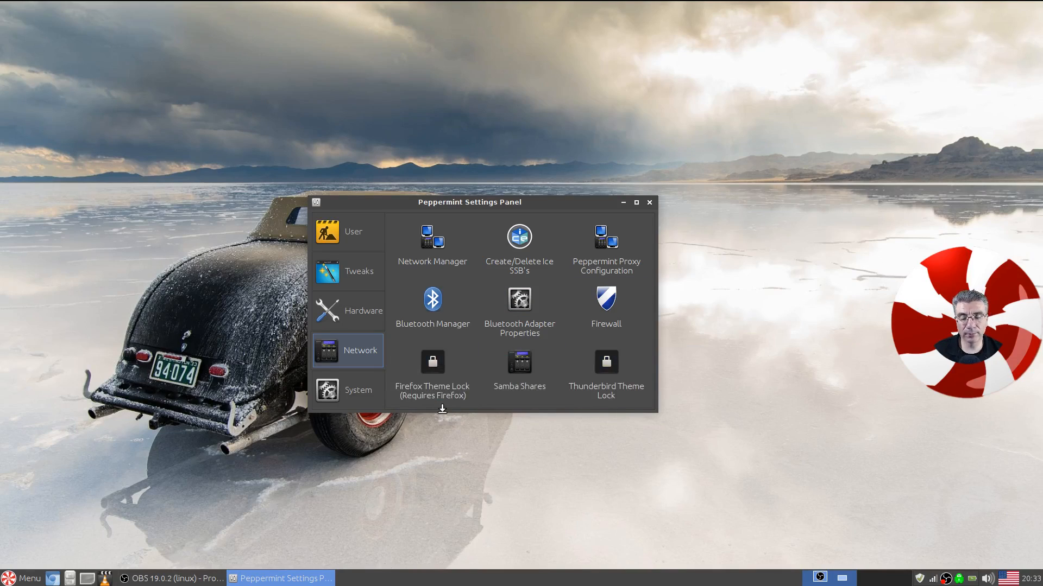
Switch to the System page listing users, time, update and package tools.
{"action": "left_click", "coordinate": [356, 390]}
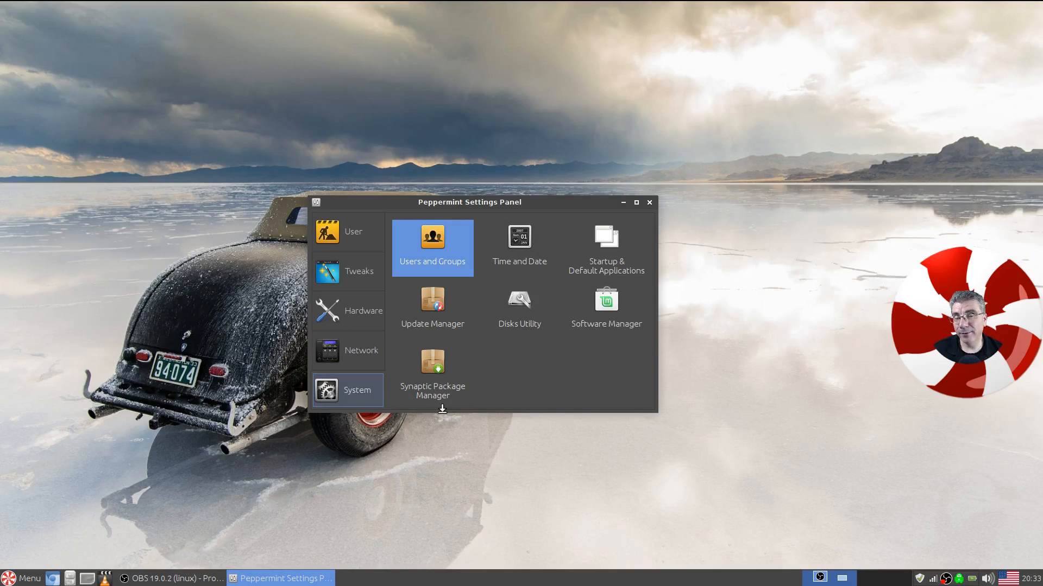
{"action": "left_click", "coordinate": [606, 248]}
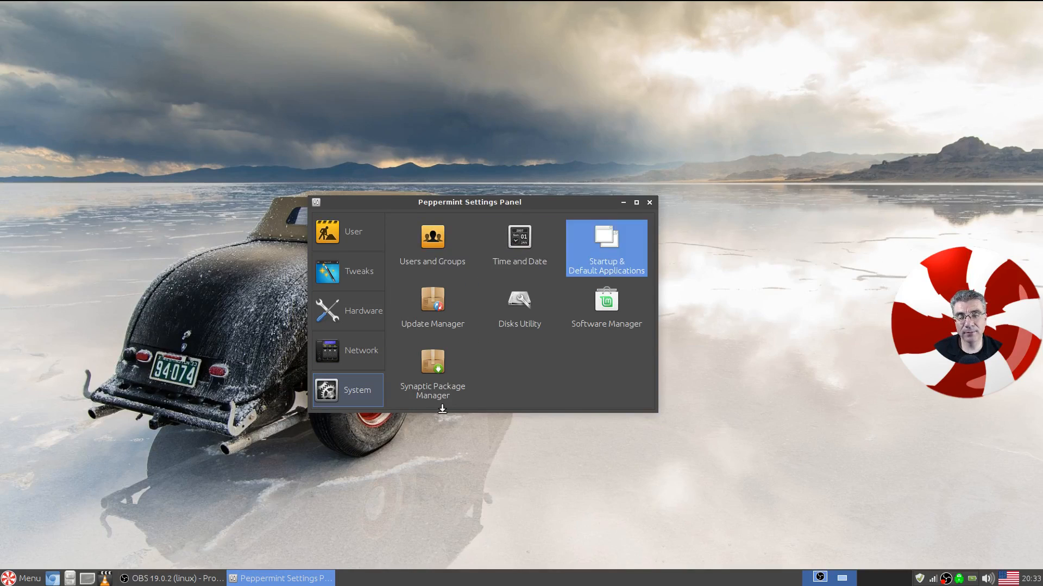
Open Startup & Default Applications and review the LXSession autostart list.
{"action": "left_click", "coordinate": [606, 248]}
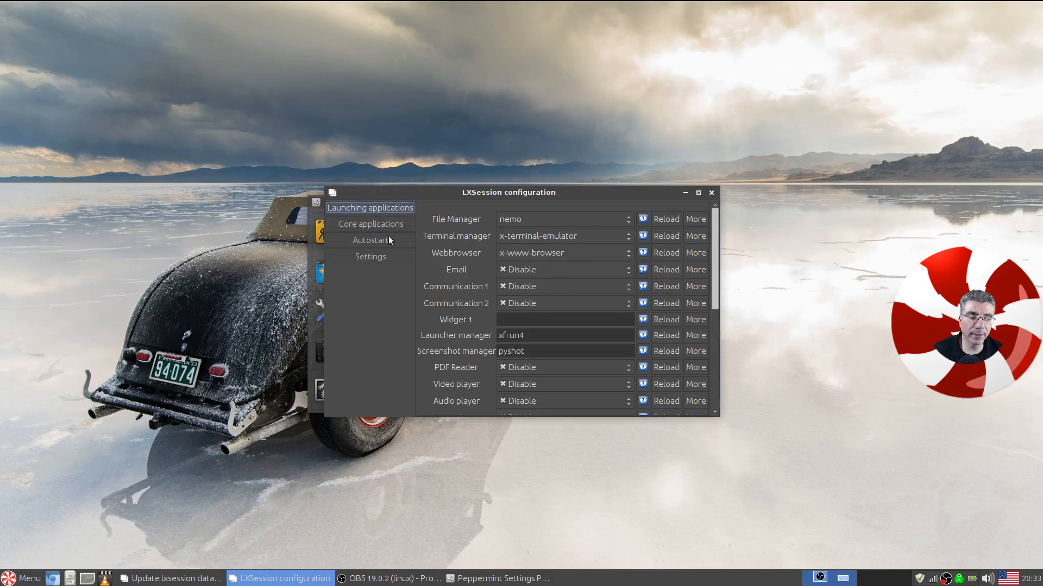
{"action": "mouse_move", "coordinate": [392, 215]}
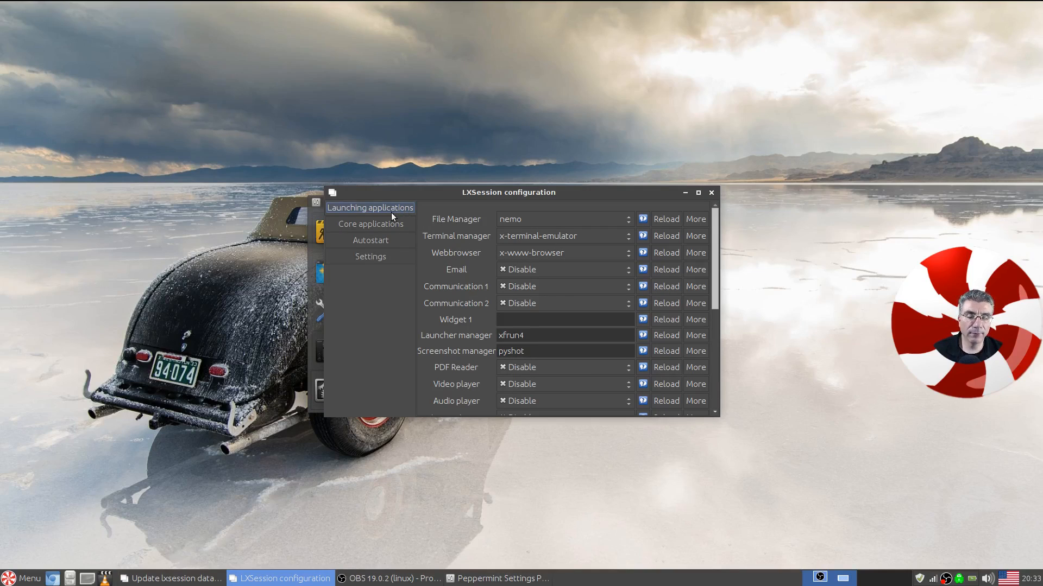
{"action": "left_click", "coordinate": [370, 240]}
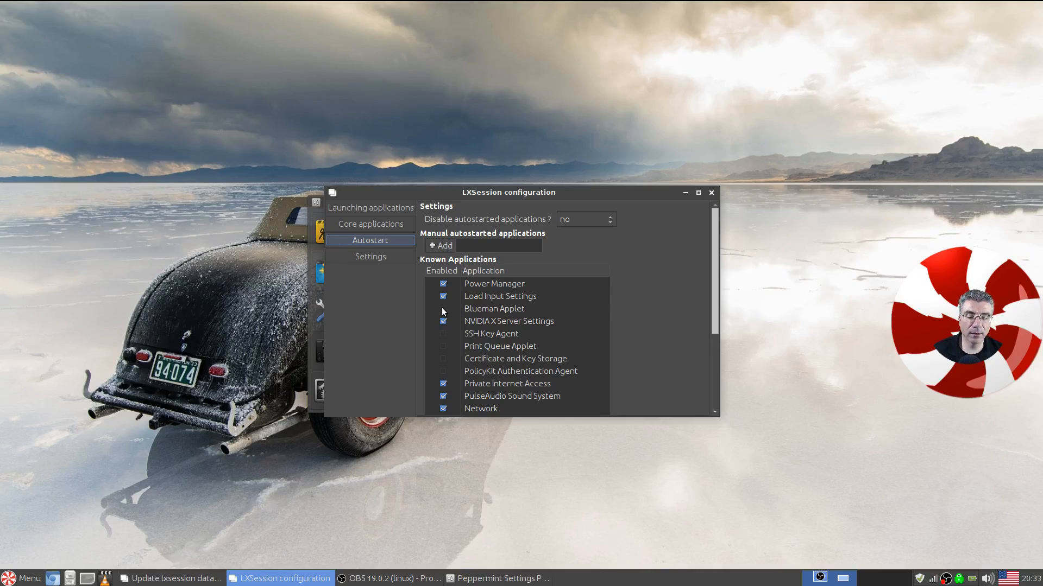
{"action": "scroll", "scroll_direction": "down", "scroll_amount": 3}
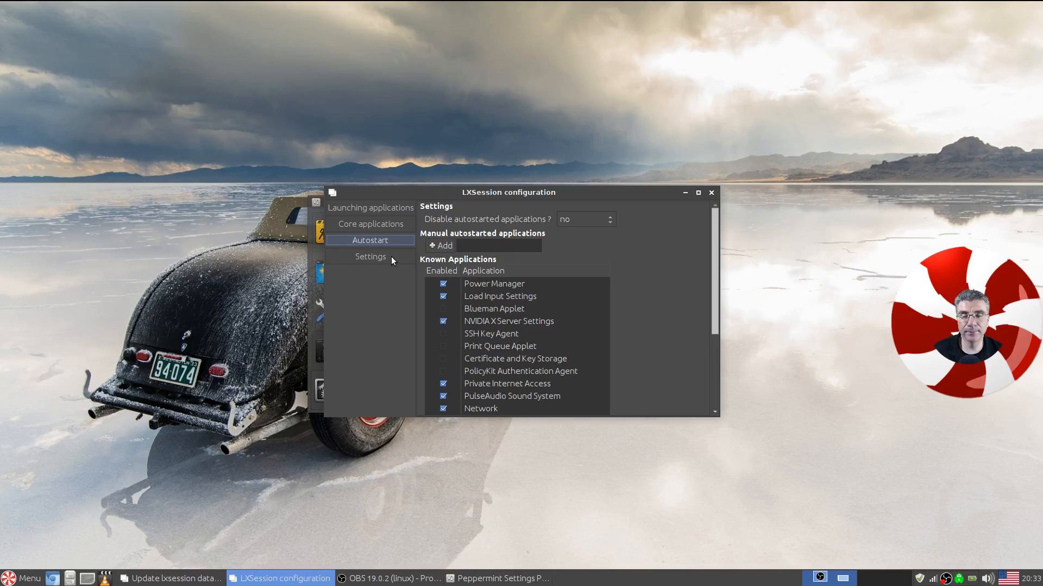
{"action": "left_click", "coordinate": [498, 246]}
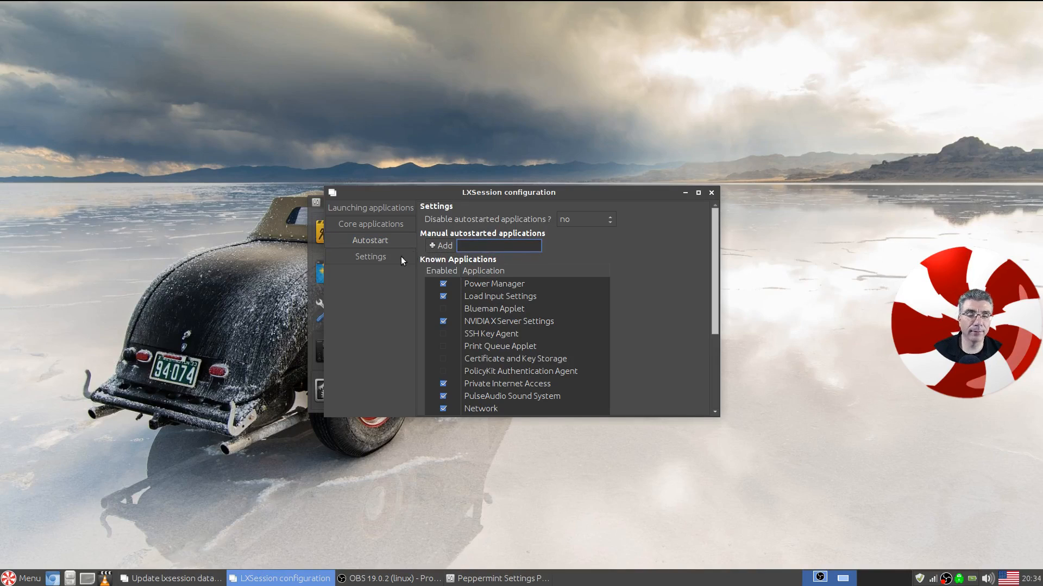
View the session Settings and Core applications pages showing xfwm4 and xfce4-panel.
{"action": "left_click", "coordinate": [369, 256]}
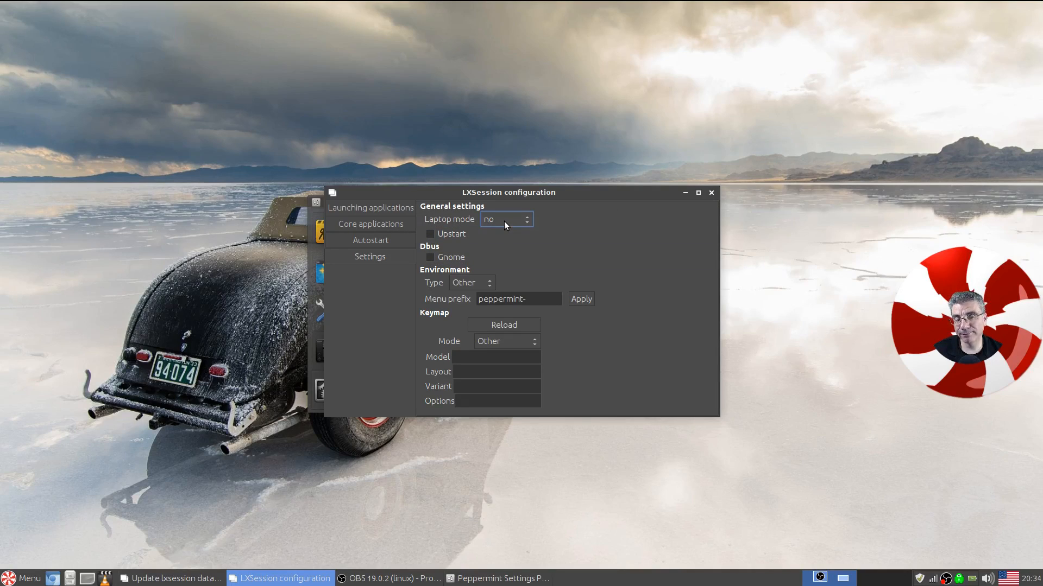
{"action": "mouse_move", "coordinate": [370, 231]}
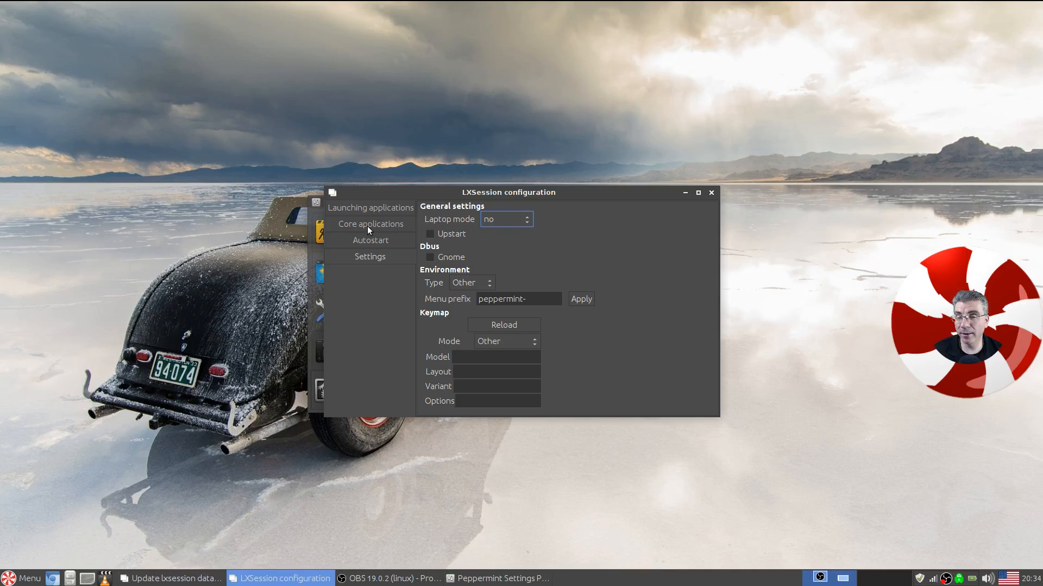
{"action": "left_click", "coordinate": [371, 223]}
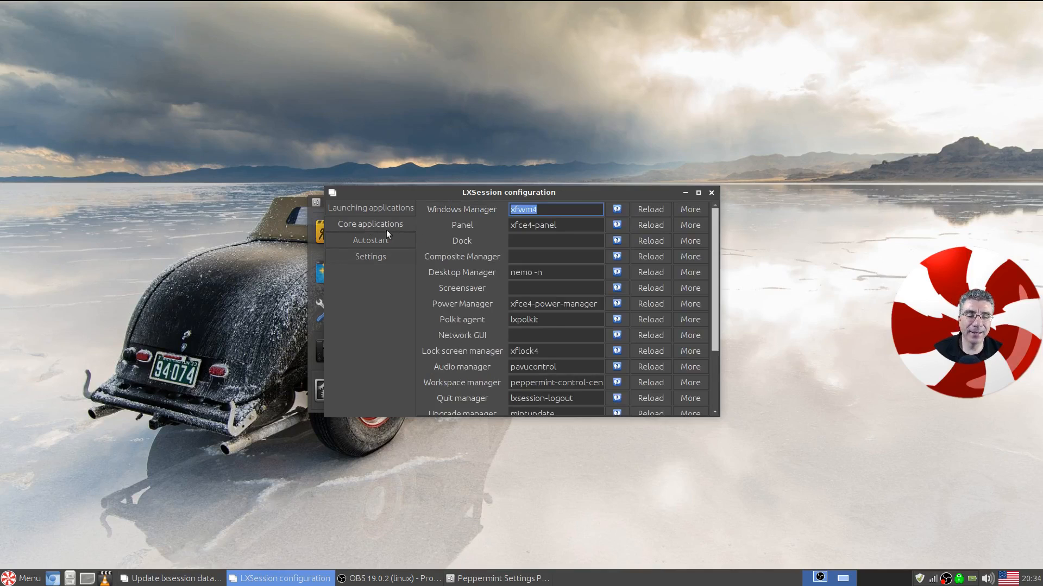
{"action": "scroll", "scroll_direction": "down", "scroll_amount": 3}
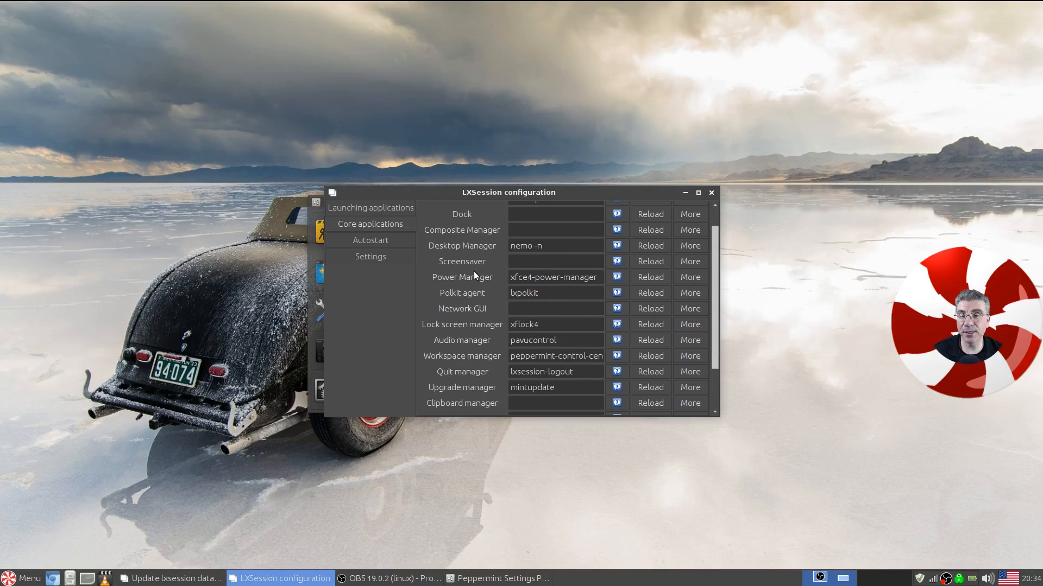
{"action": "left_click", "coordinate": [370, 207]}
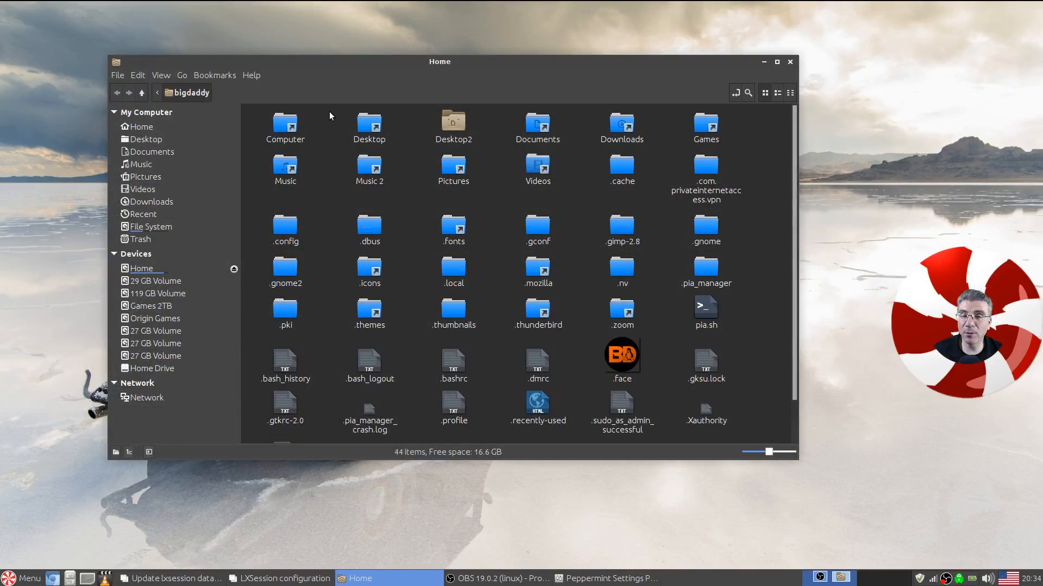
{"action": "mouse_move", "coordinate": [336, 78]}
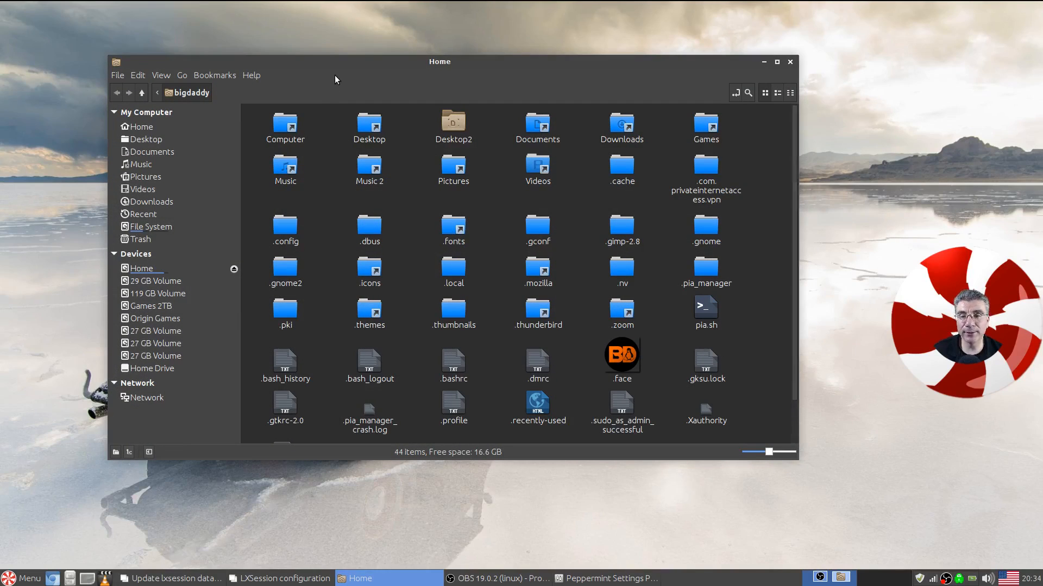
{"action": "mouse_move", "coordinate": [339, 76]}
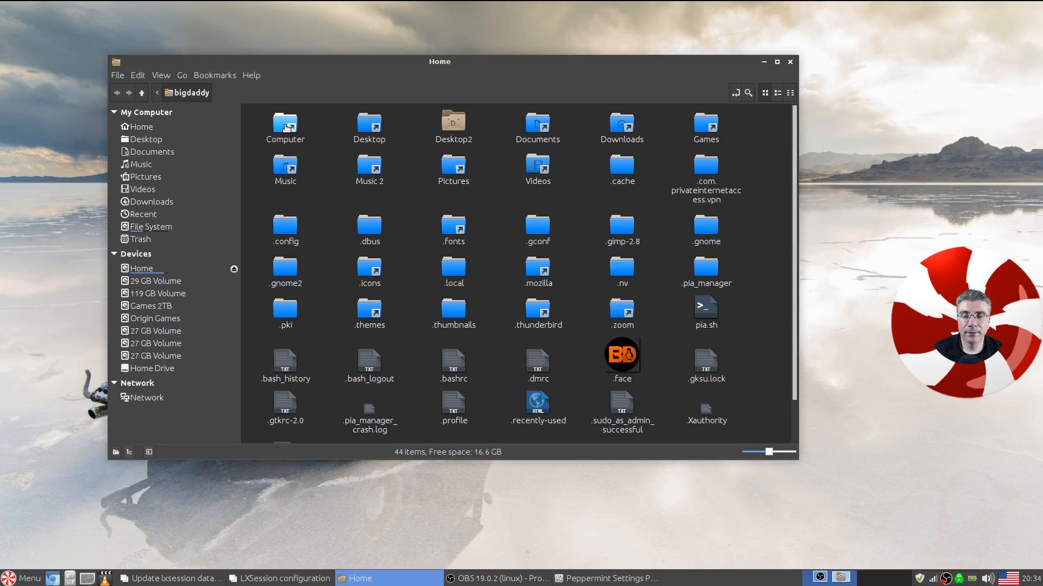
Show the Computer folder's context menu in Nemo with its Open as Root action.
{"action": "right_click", "coordinate": [284, 124]}
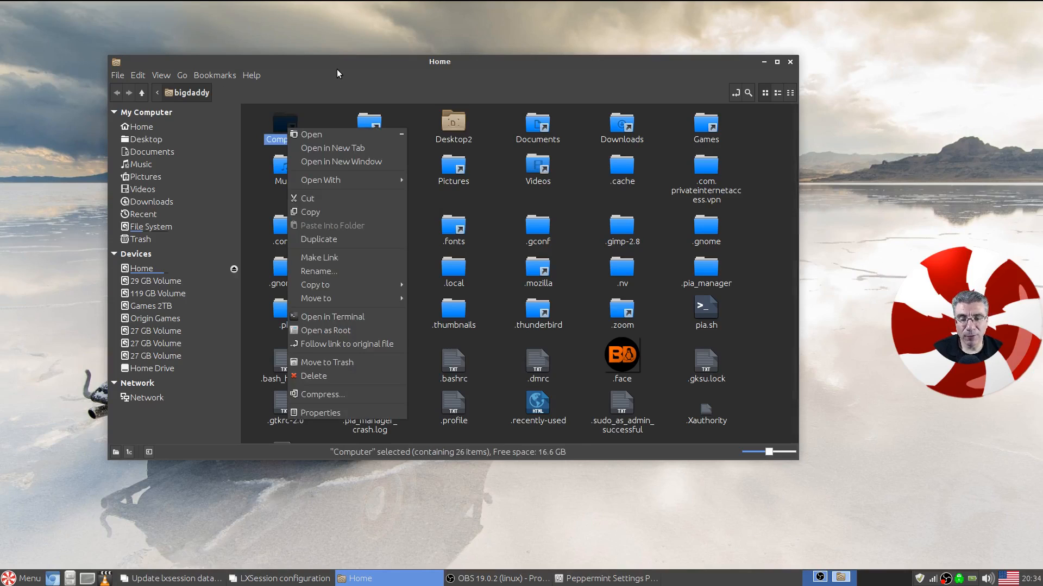
{"action": "mouse_move", "coordinate": [326, 330]}
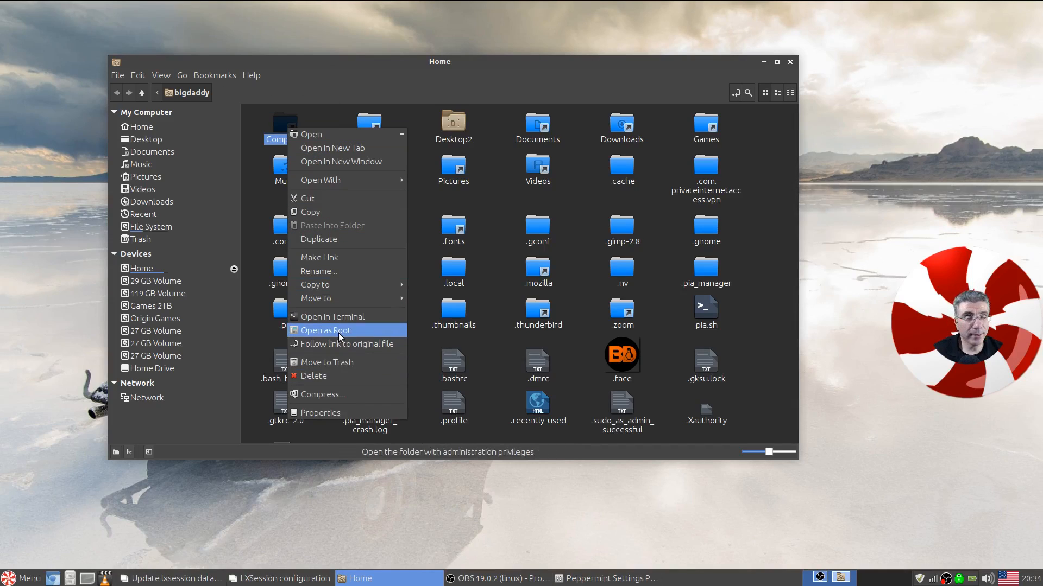
{"action": "mouse_move", "coordinate": [316, 297]}
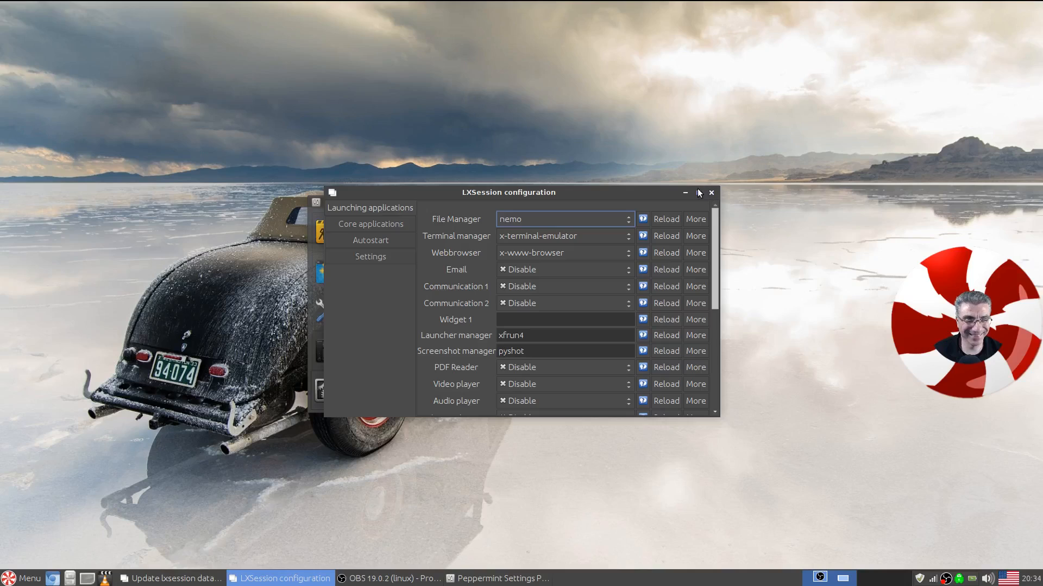
Close the LXSession configuration window and bring up the Whisker Menu on Preferences.
{"action": "left_click", "coordinate": [698, 193]}
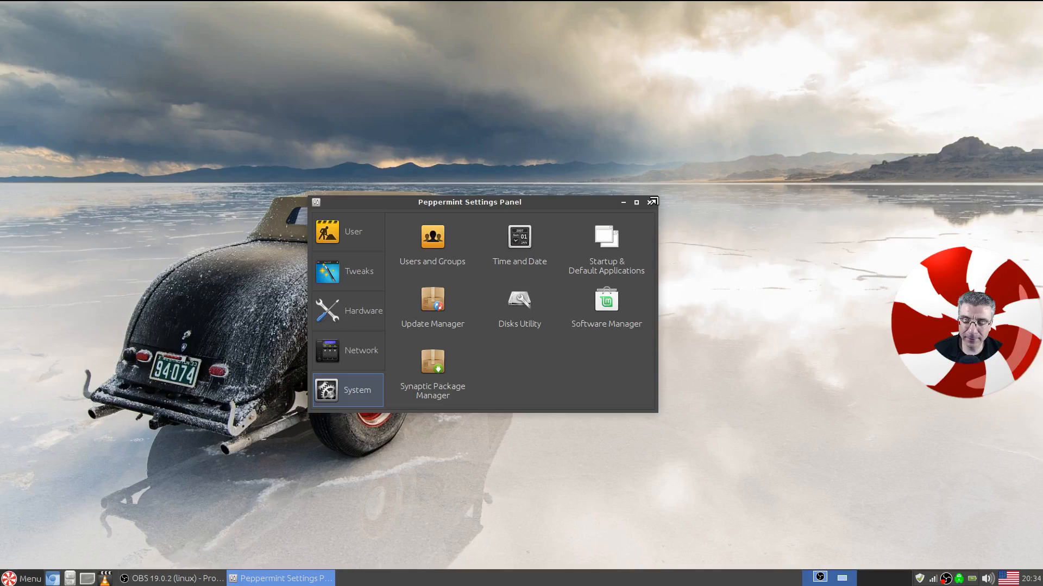
{"action": "left_click", "coordinate": [9, 578]}
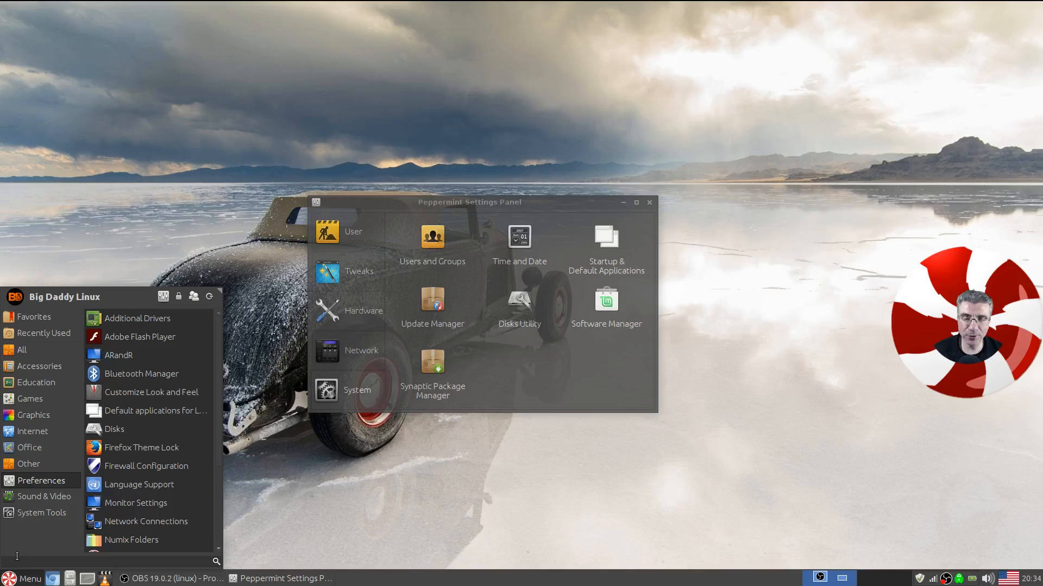
{"action": "mouse_move", "coordinate": [195, 447]}
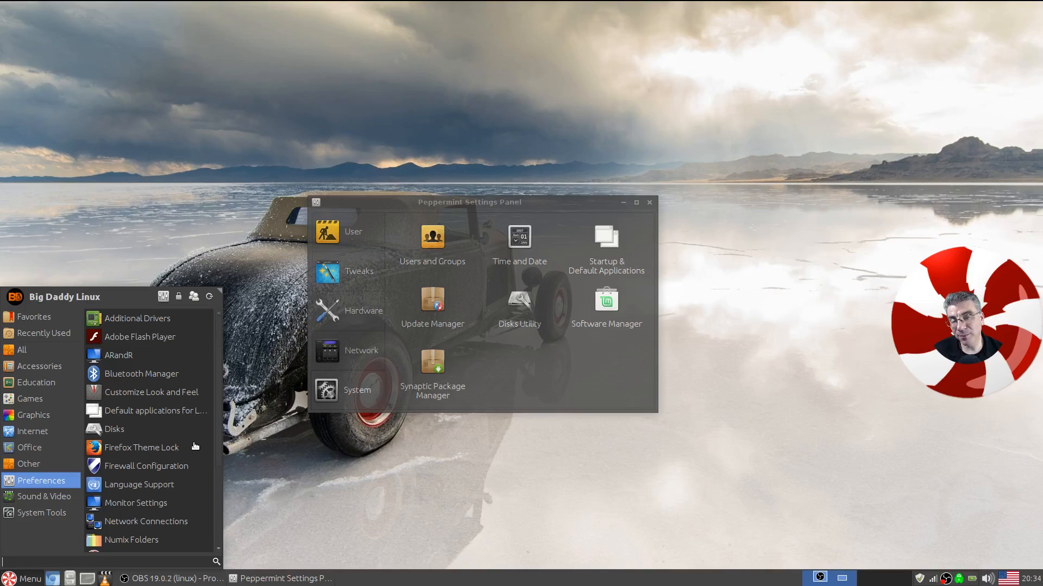